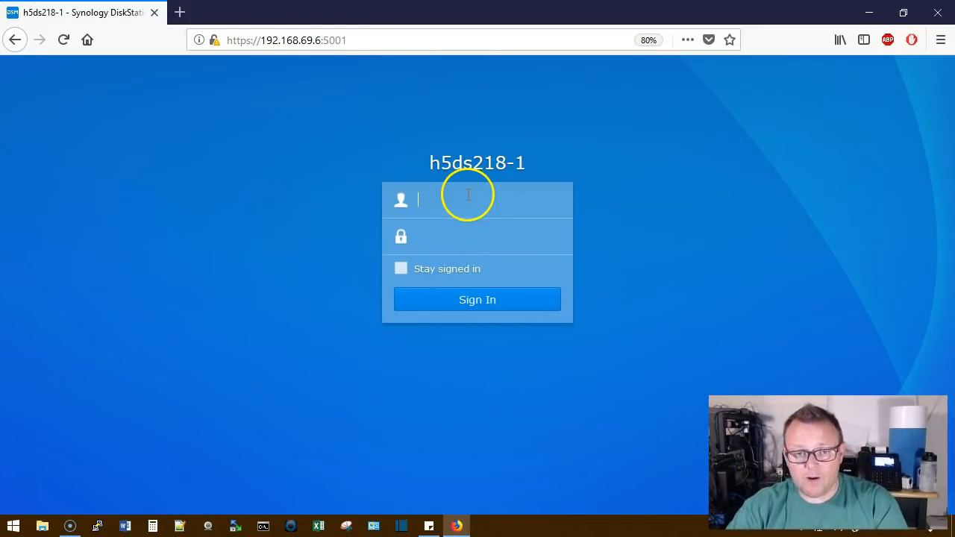
Step: Log in to the h5ds218-1 NAS as whowe
{"action": "type", "text": "whowe"}
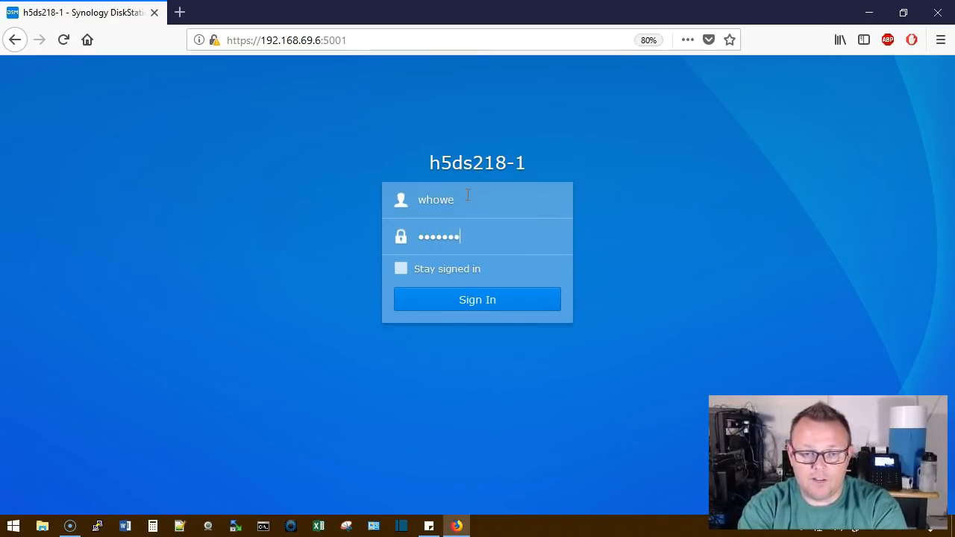
{"action": "left_click", "coordinate": [477, 299]}
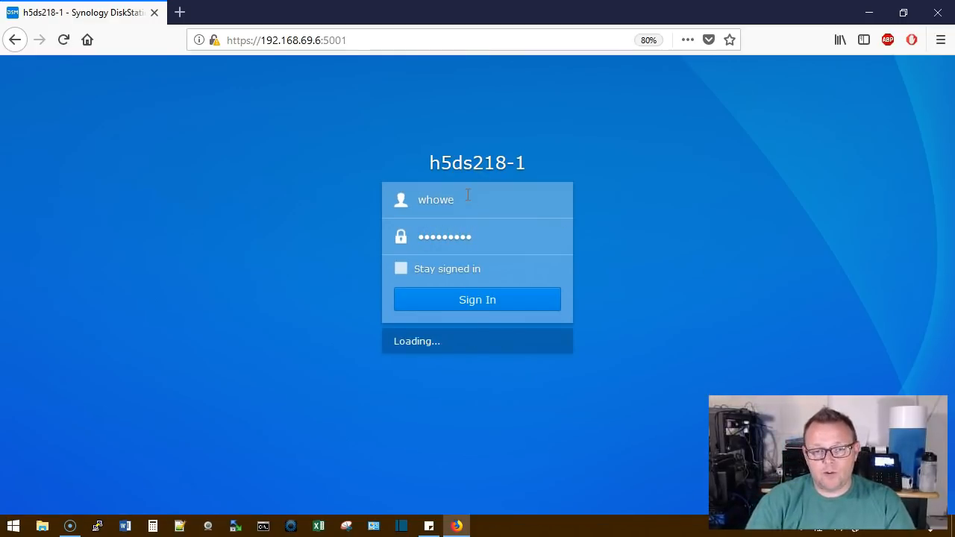
{"action": "left_click", "coordinate": [477, 300]}
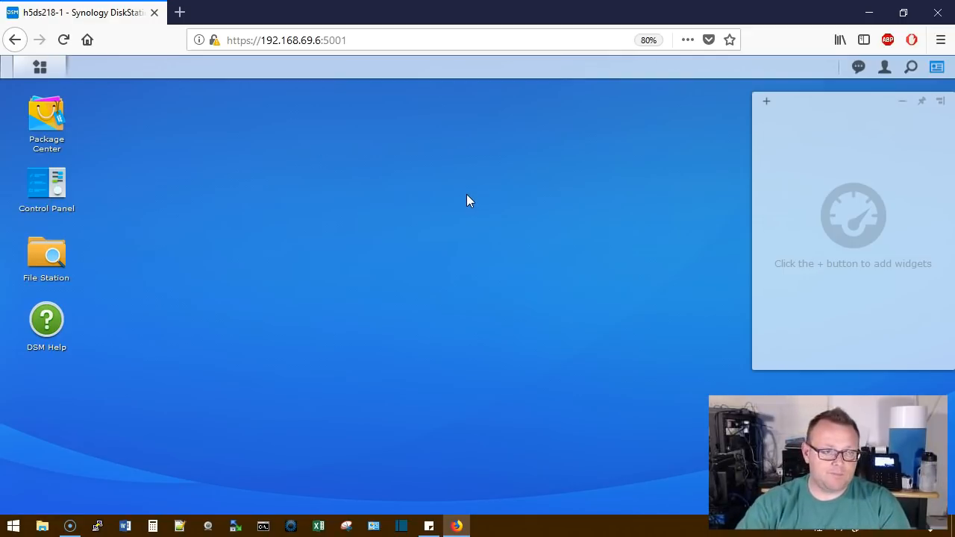
Step: Install the Active Directory Server package from Package Center
{"action": "double_click", "coordinate": [46, 119]}
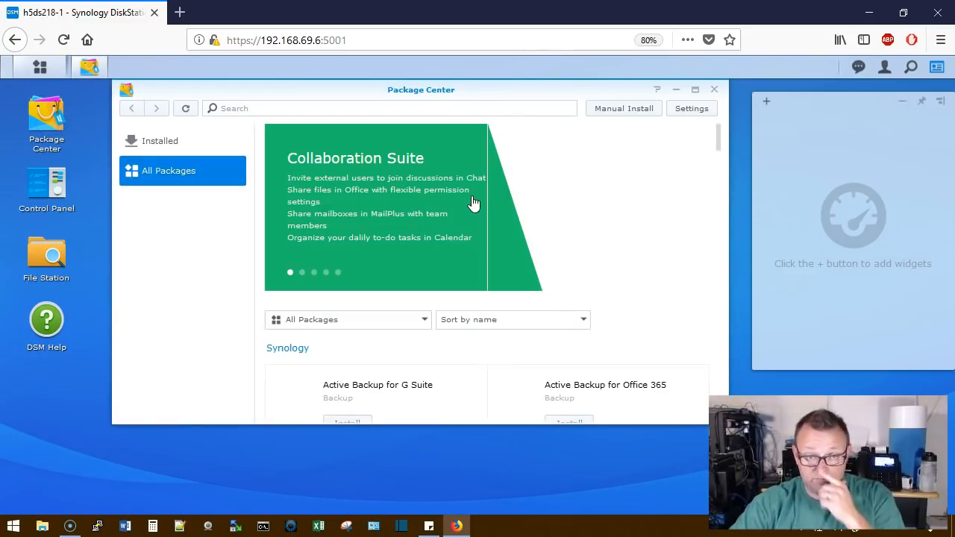
{"action": "scroll", "scroll_direction": "down", "scroll_amount": 3}
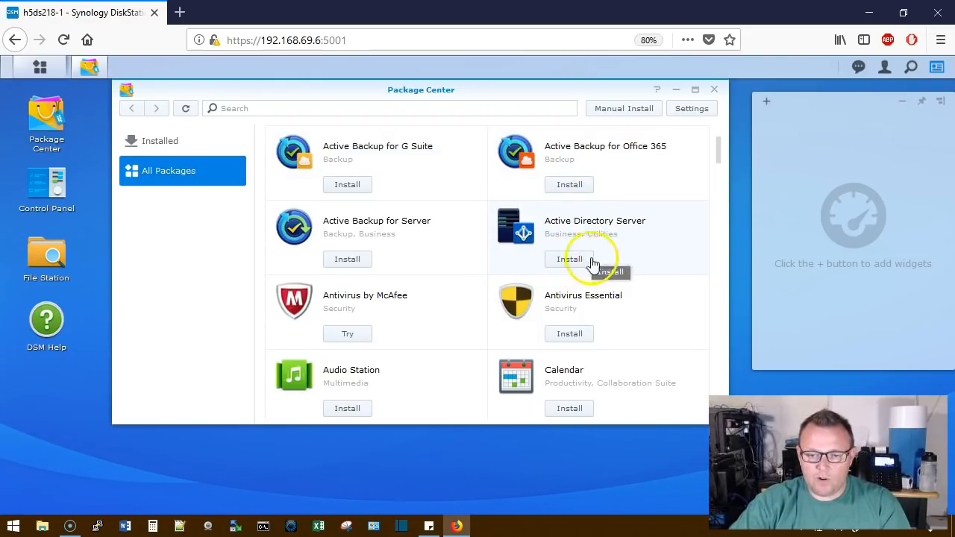
{"action": "left_click", "coordinate": [568, 259]}
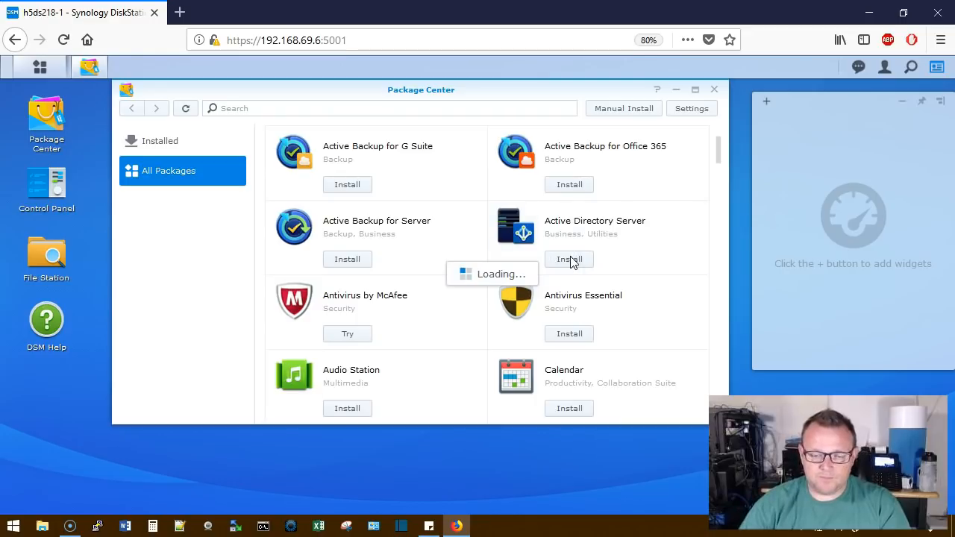
{"action": "left_click", "coordinate": [569, 259]}
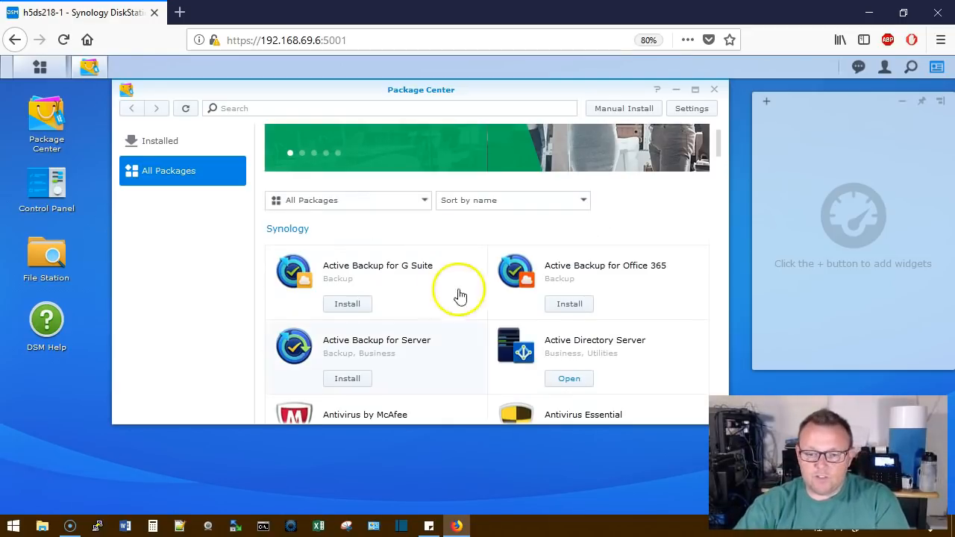
Step: Launch Active Directory Server and advance its wizard to the empty Server Setup form
{"action": "left_click", "coordinate": [569, 378]}
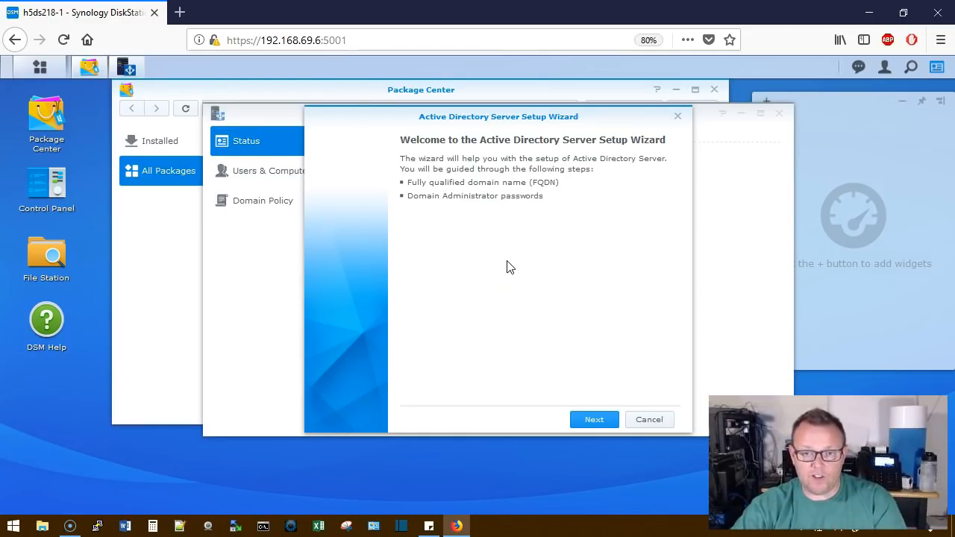
{"action": "mouse_move", "coordinate": [549, 314]}
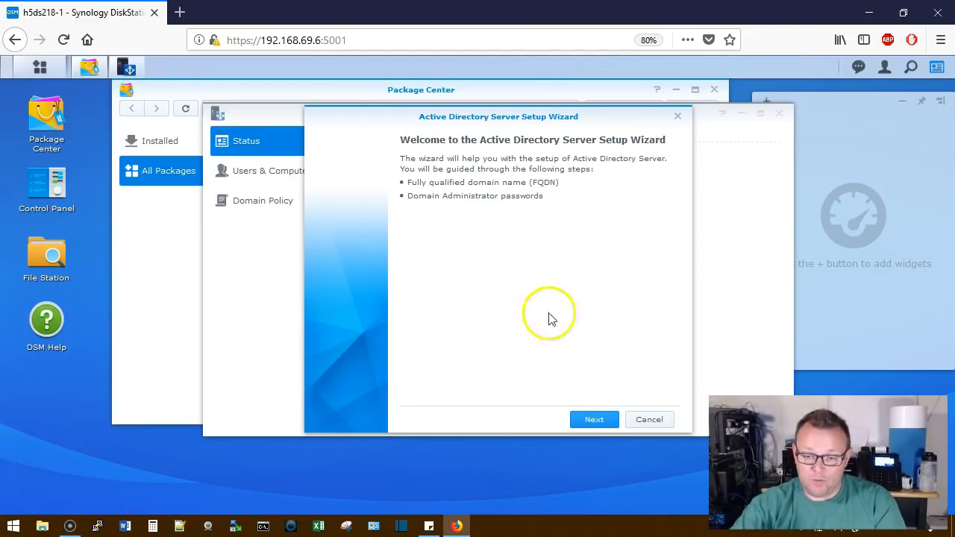
{"action": "left_click", "coordinate": [594, 420]}
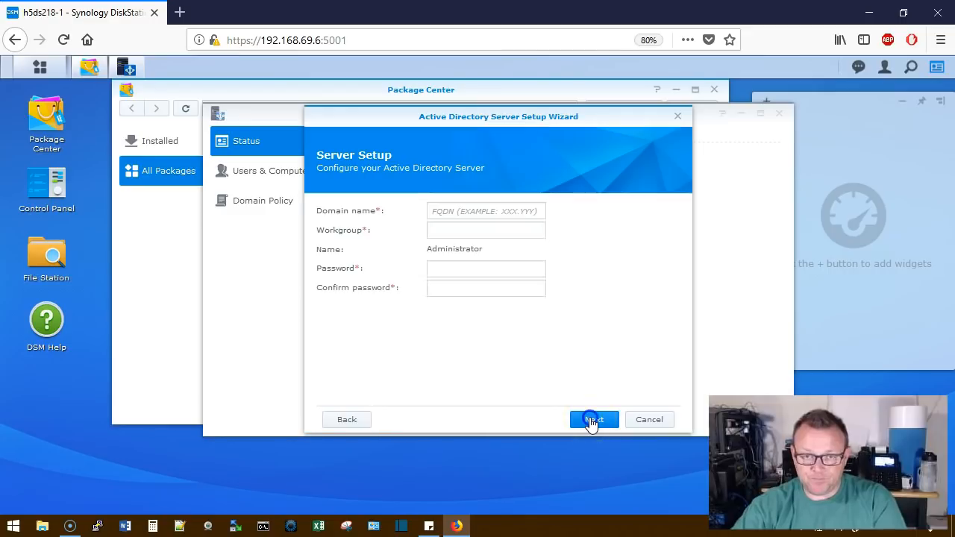
{"action": "left_click", "coordinate": [486, 211]}
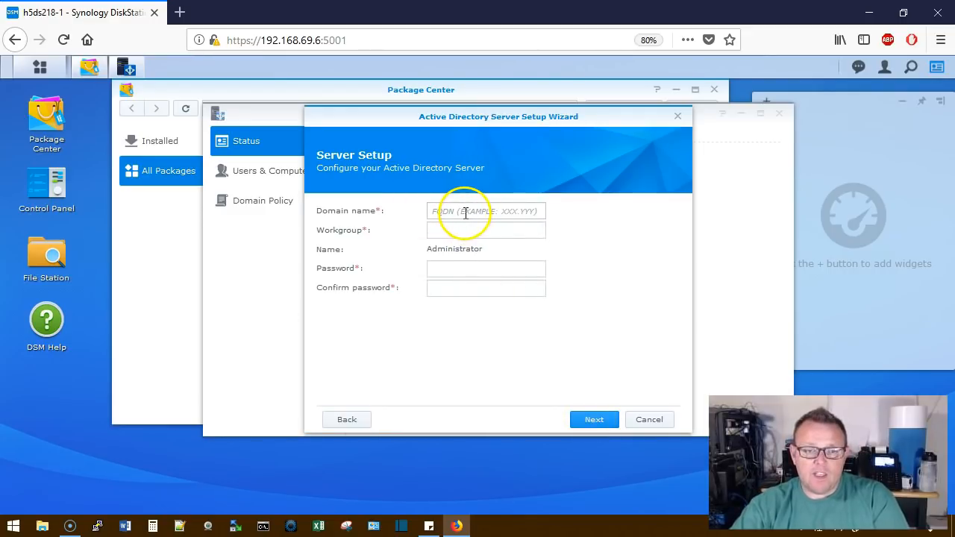
{"action": "left_click", "coordinate": [486, 211]}
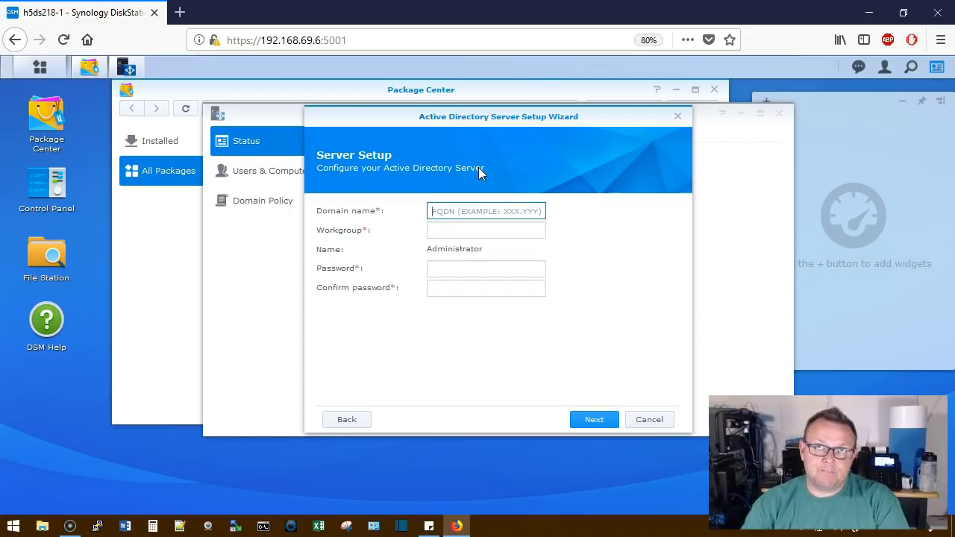
Step: Enter domain H5LLC.COM, workgroup H5LLC and a confirmed administrator password
{"action": "type", "text": "H"}
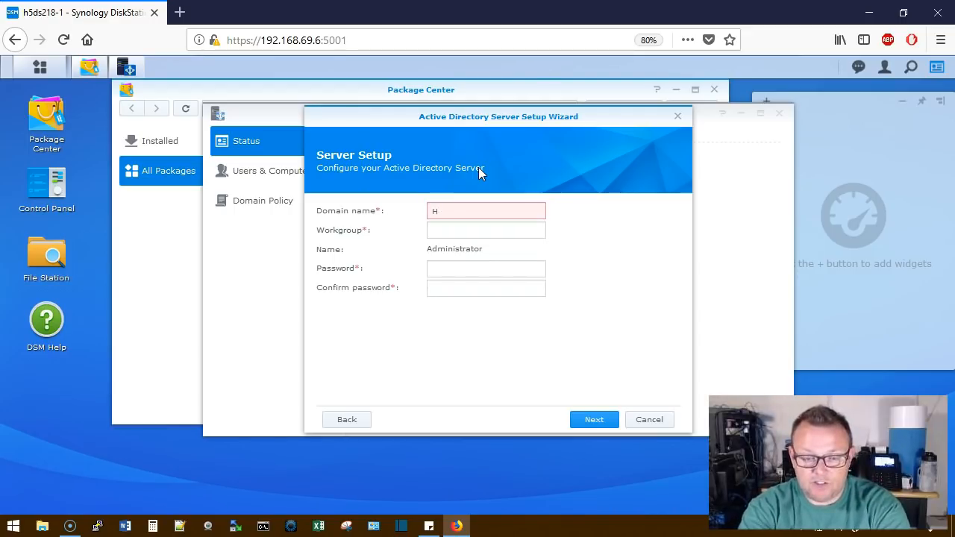
{"action": "type", "text": "5LLC.COM"}
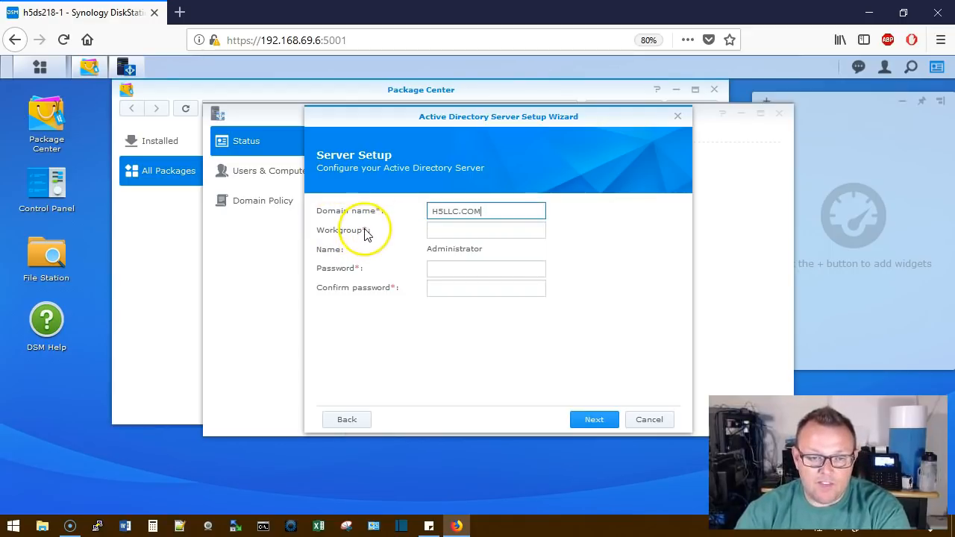
{"action": "type", "text": "H5LLC"}
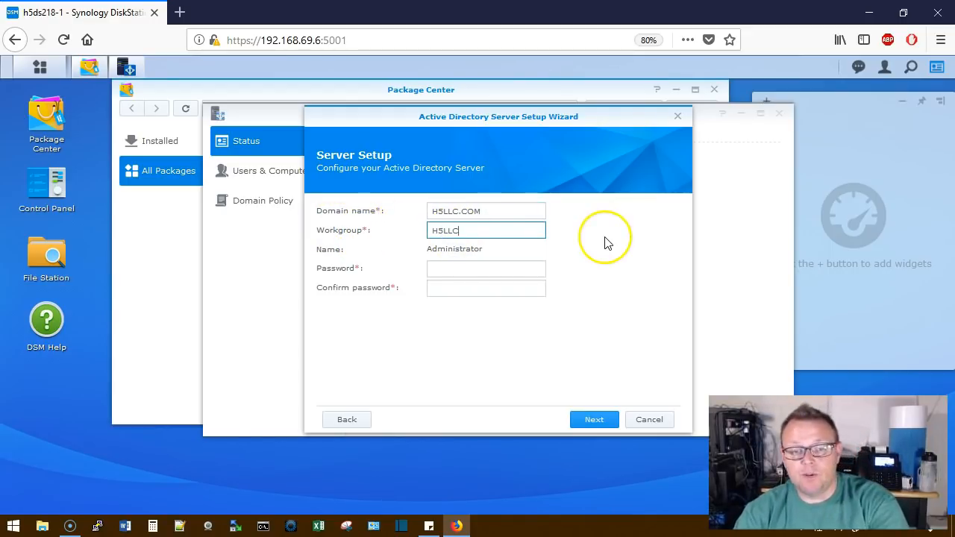
{"action": "mouse_move", "coordinate": [521, 235]}
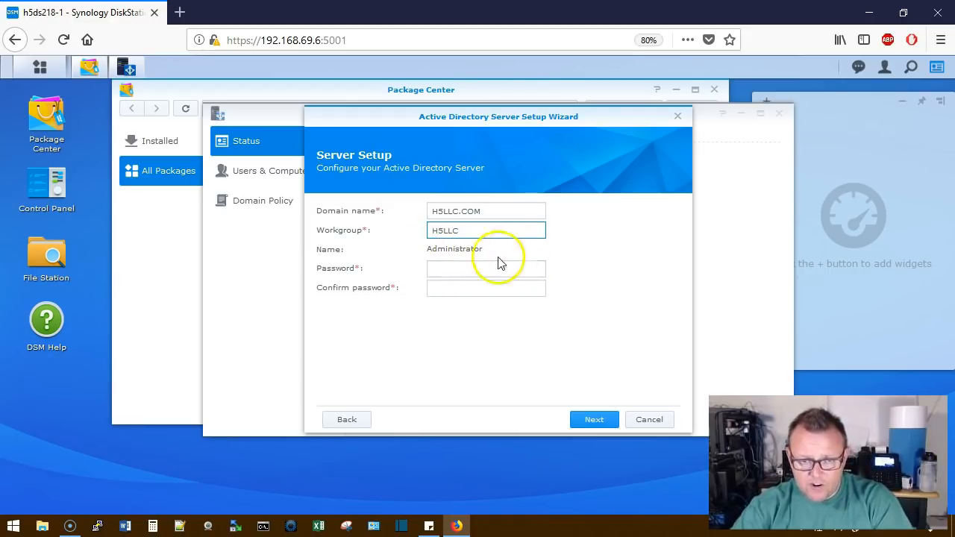
{"action": "type", "text": "••"}
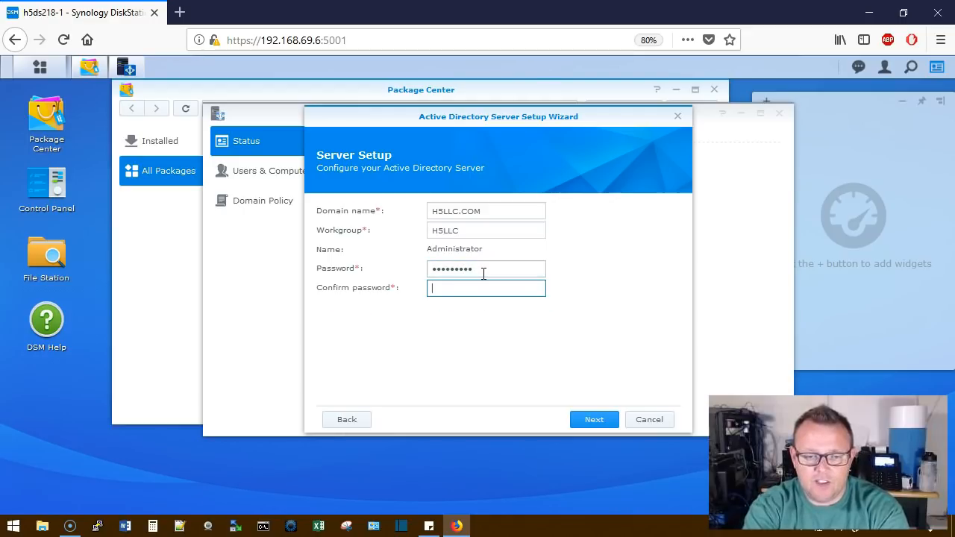
{"action": "type", "text": "••••••••"}
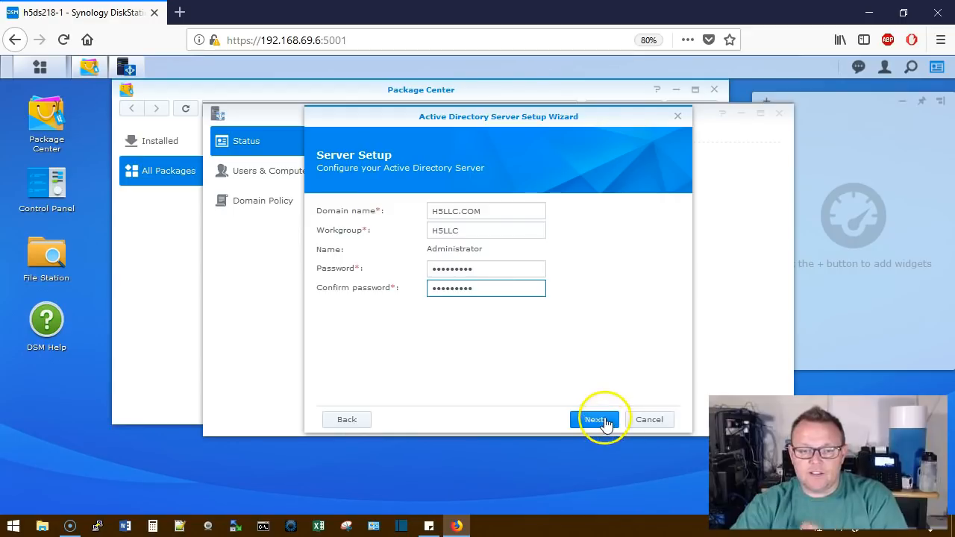
{"action": "left_click", "coordinate": [596, 420]}
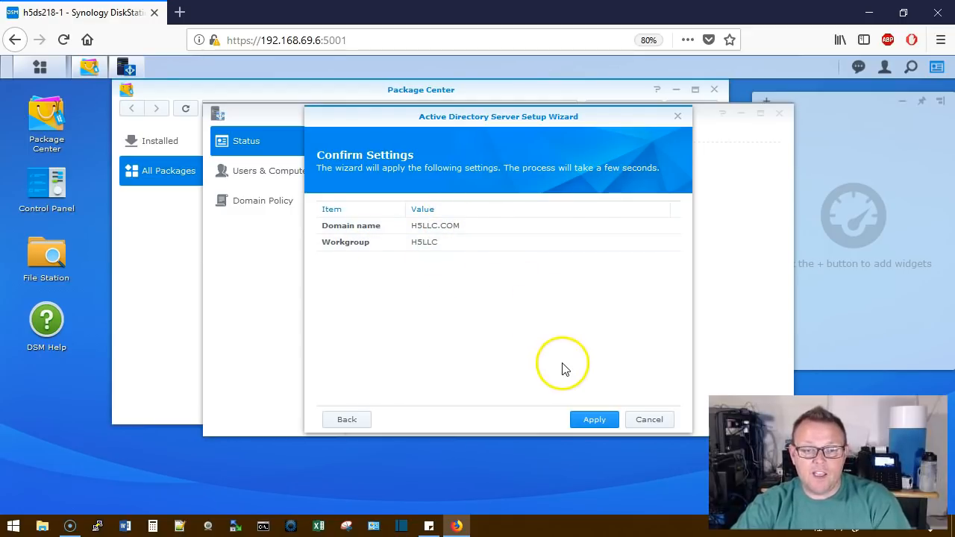
Step: Apply the confirmed settings to start creating the H5LLC.COM domain
{"action": "left_click", "coordinate": [594, 420]}
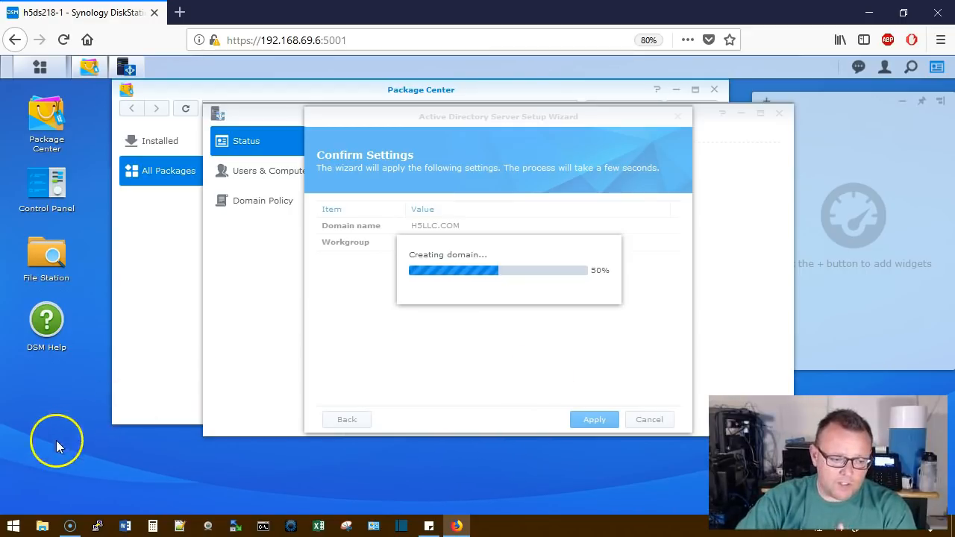
{"action": "mouse_move", "coordinate": [27, 479]}
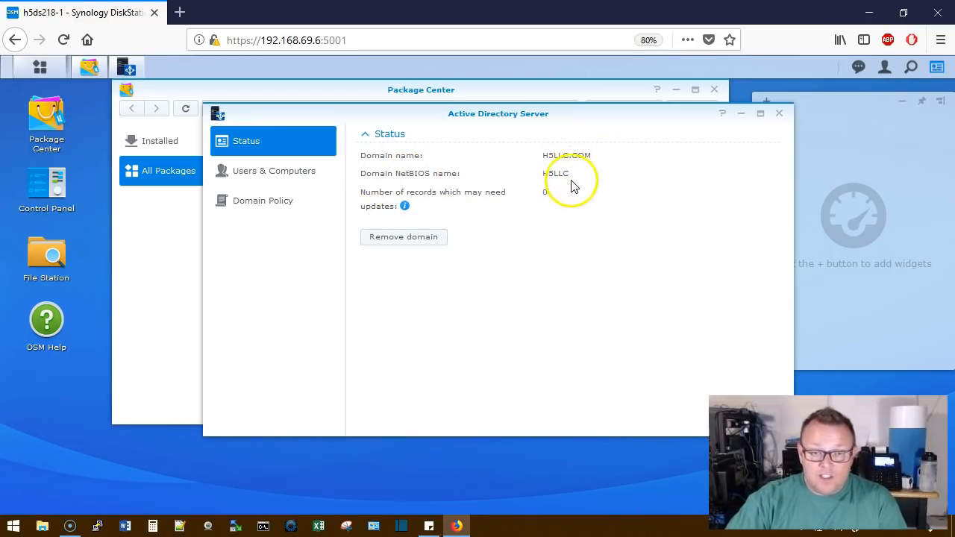
{"action": "mouse_move", "coordinate": [415, 184]}
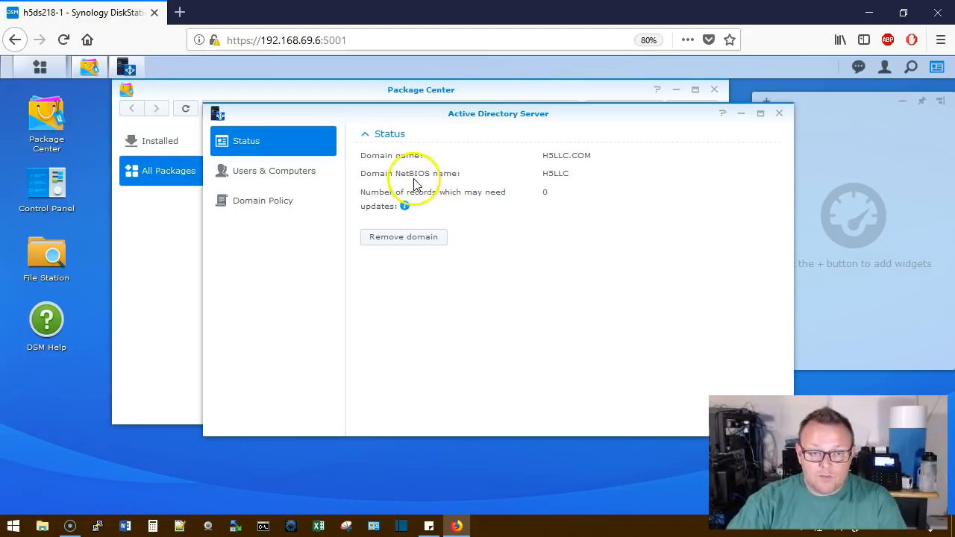
{"action": "mouse_move", "coordinate": [405, 207]}
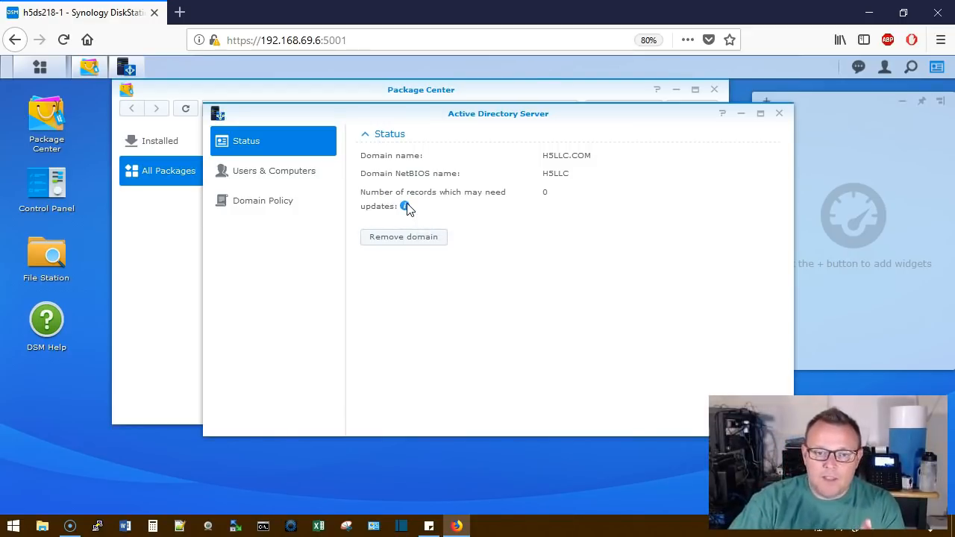
{"action": "mouse_move", "coordinate": [403, 207]}
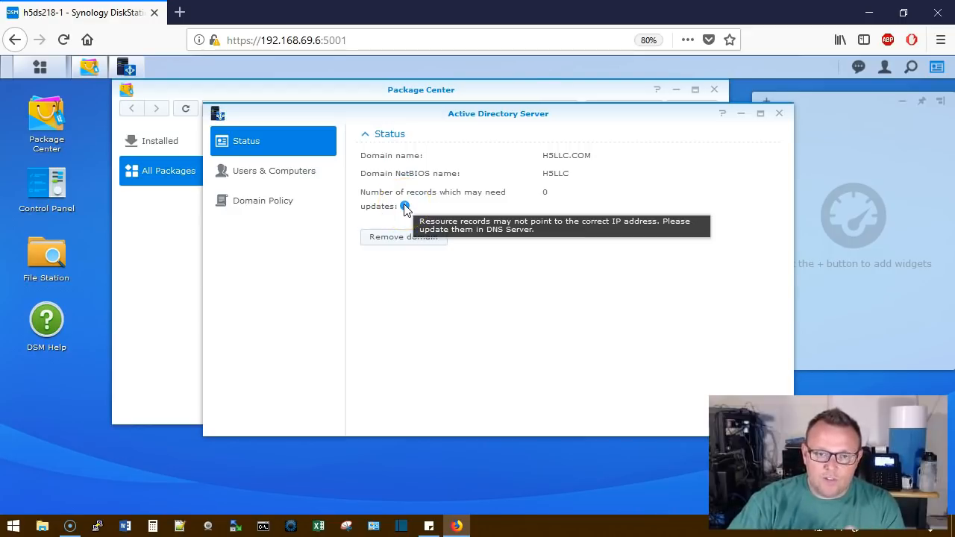
{"action": "mouse_move", "coordinate": [404, 217]}
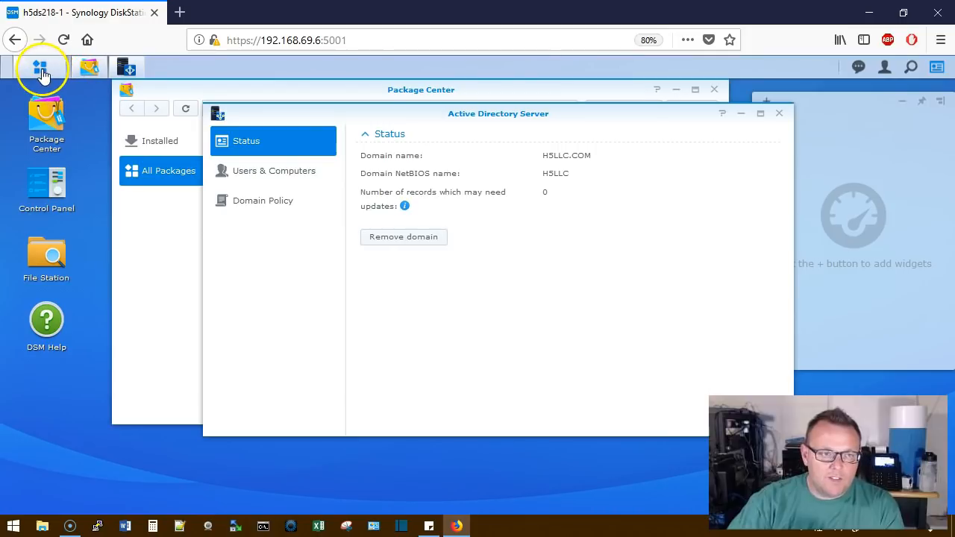
{"action": "left_click", "coordinate": [36, 68]}
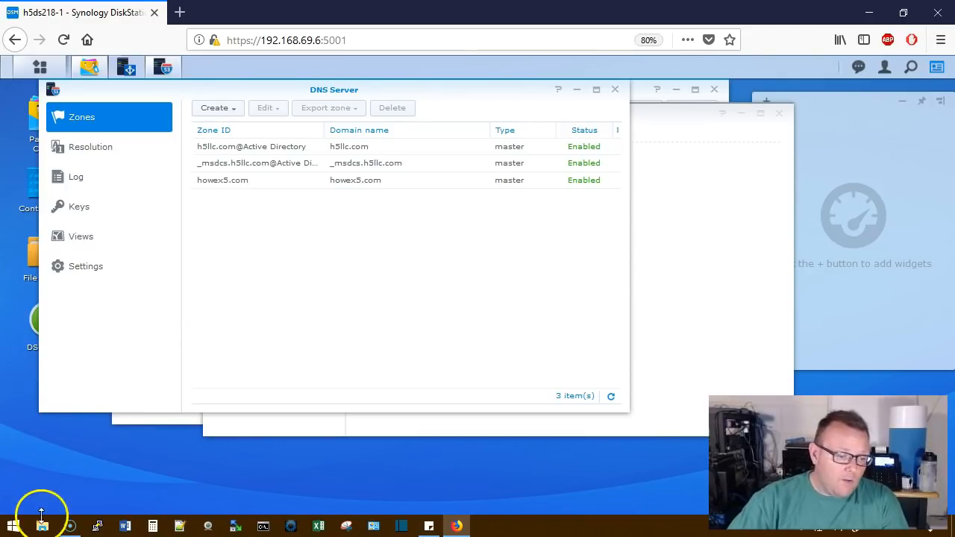
{"action": "mouse_move", "coordinate": [278, 282]}
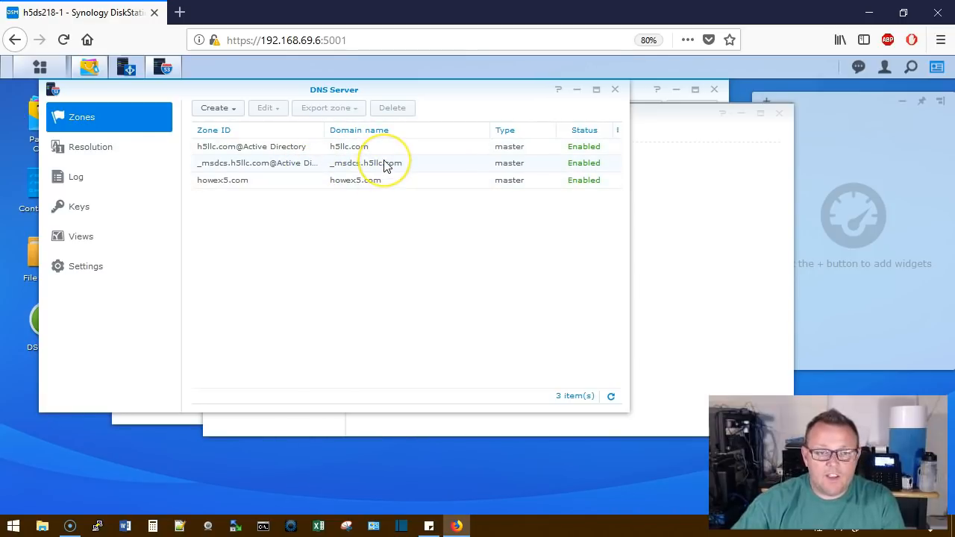
{"action": "mouse_move", "coordinate": [401, 149]}
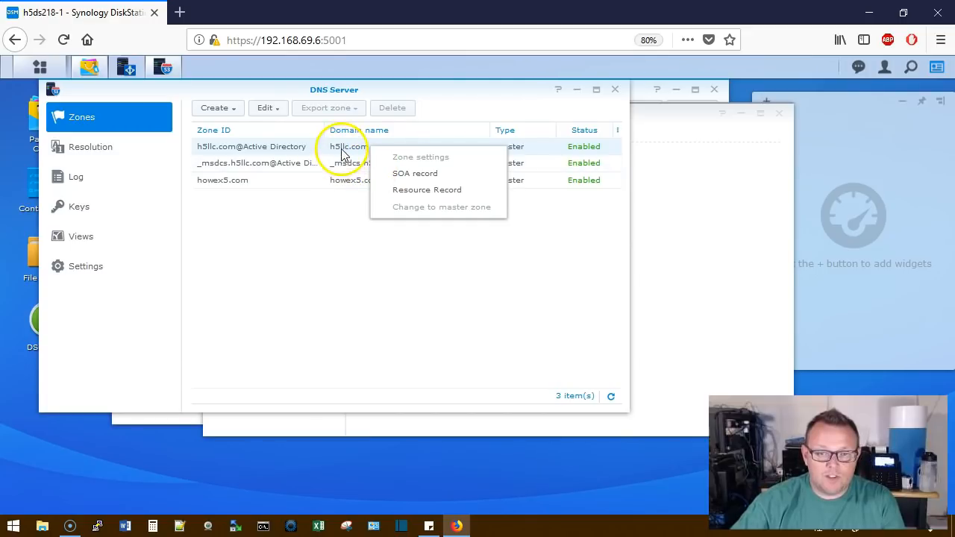
{"action": "left_click", "coordinate": [375, 199]}
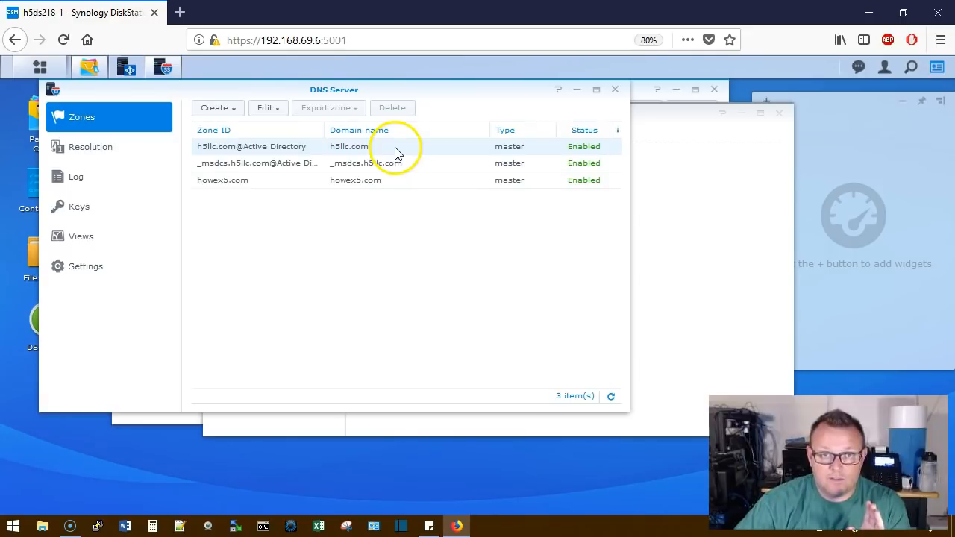
{"action": "mouse_move", "coordinate": [372, 151]}
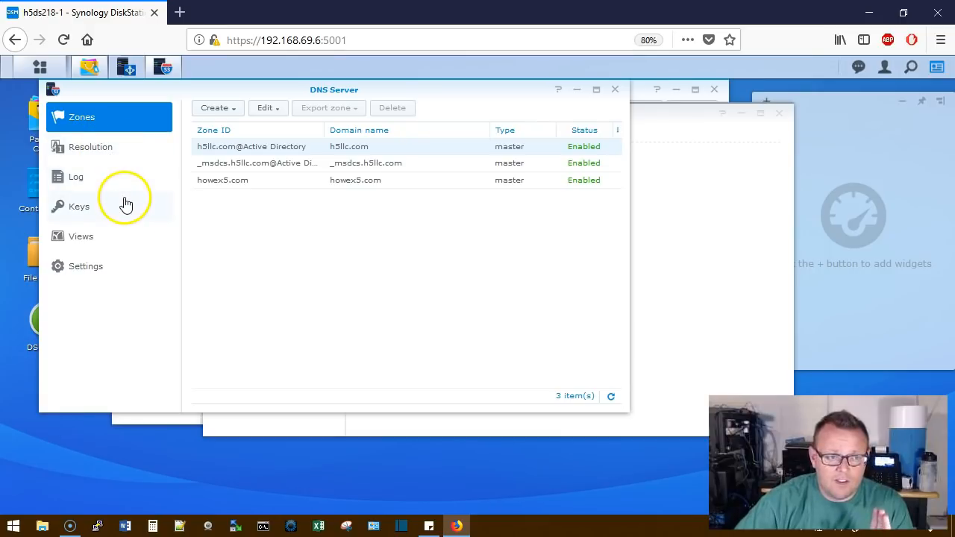
{"action": "mouse_move", "coordinate": [190, 188]}
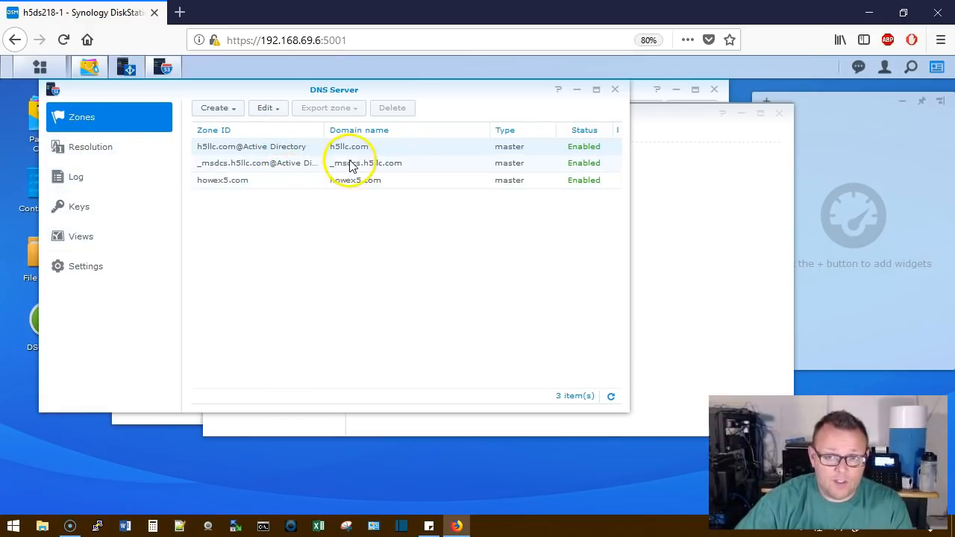
{"action": "left_click", "coordinate": [80, 235]}
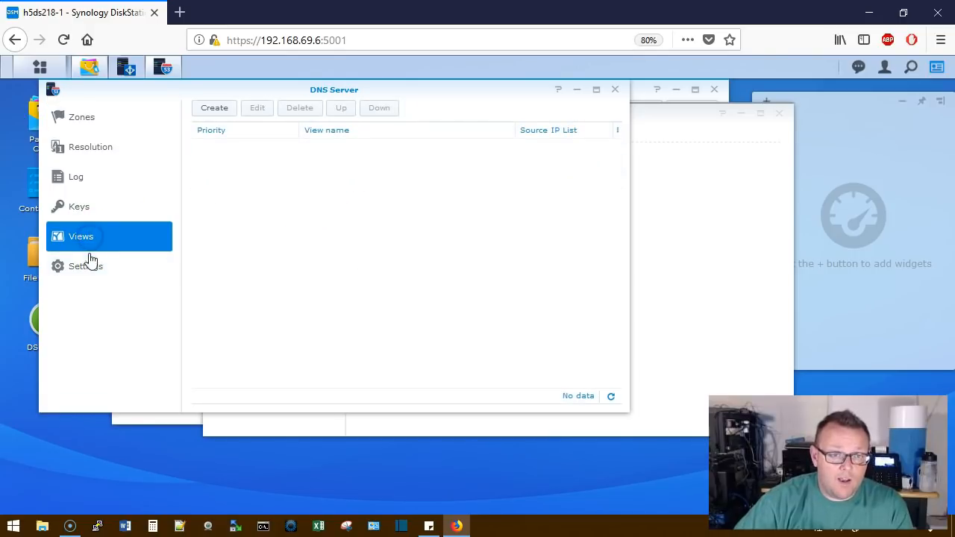
{"action": "left_click", "coordinate": [85, 266]}
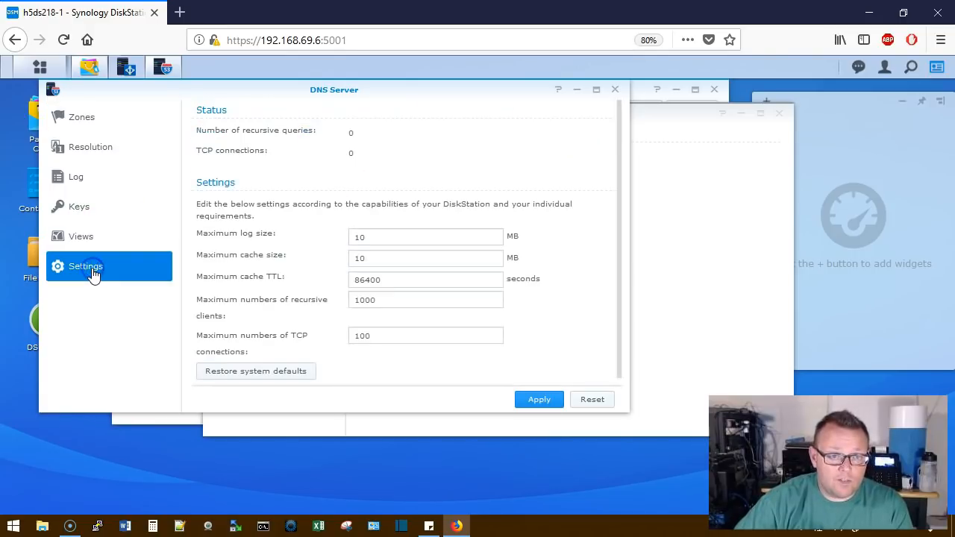
{"action": "left_click", "coordinate": [81, 117]}
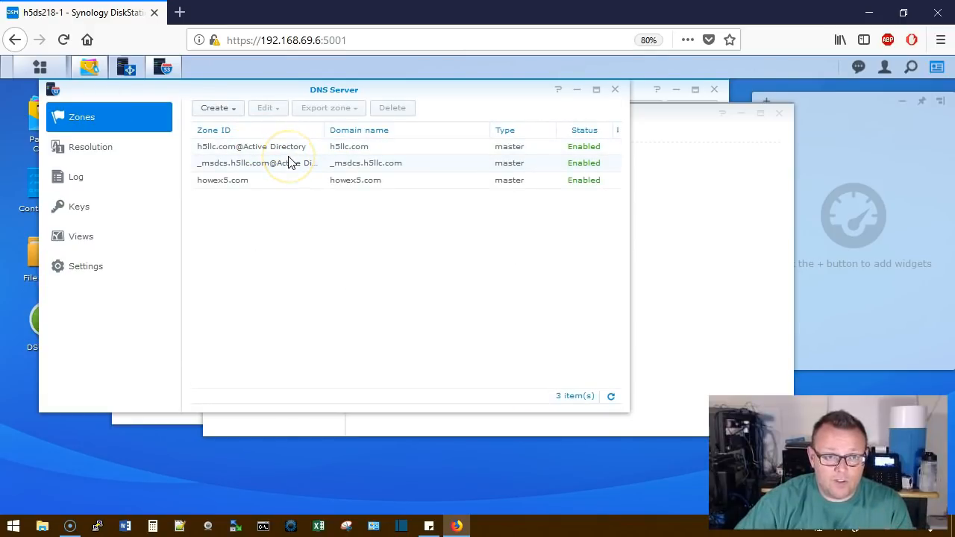
{"action": "double_click", "coordinate": [254, 162]}
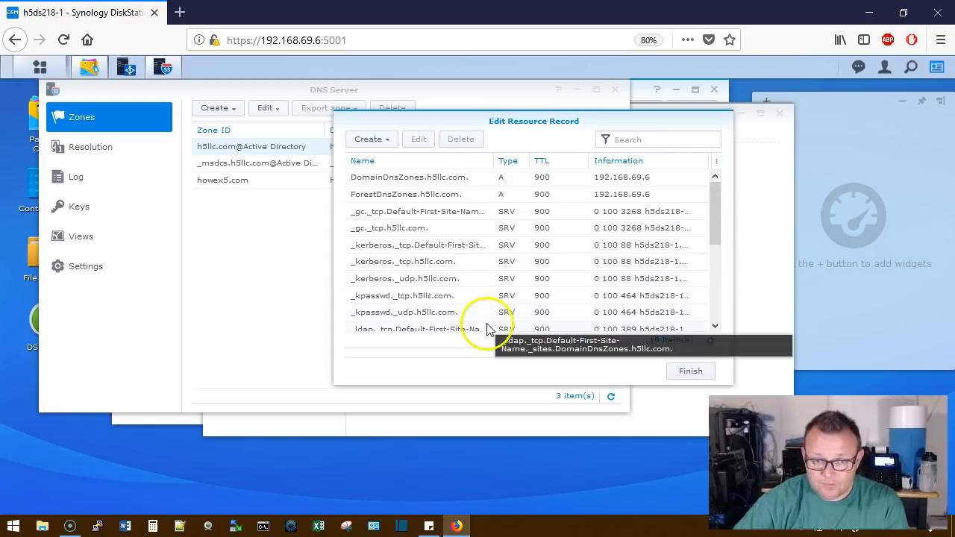
{"action": "scroll", "scroll_direction": "down", "scroll_amount": 3}
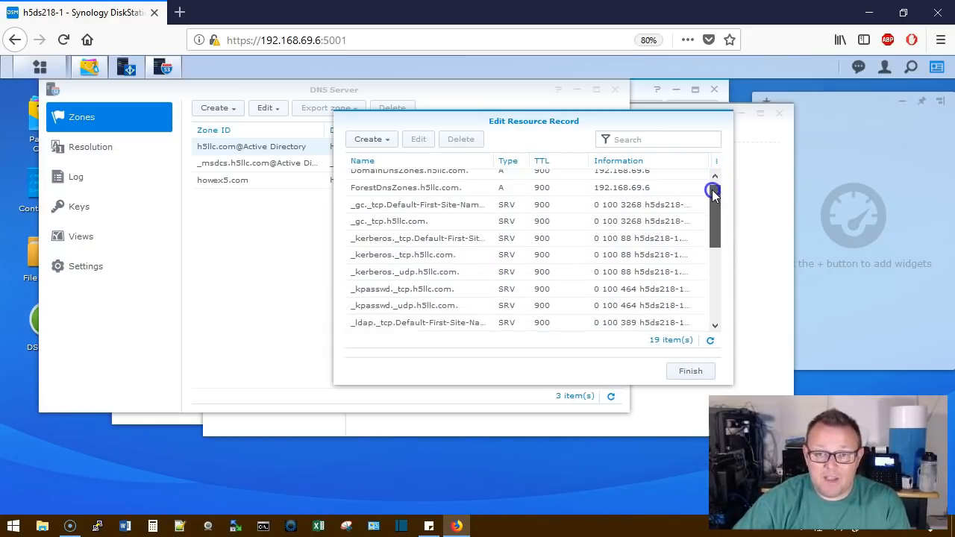
{"action": "left_click", "coordinate": [691, 371]}
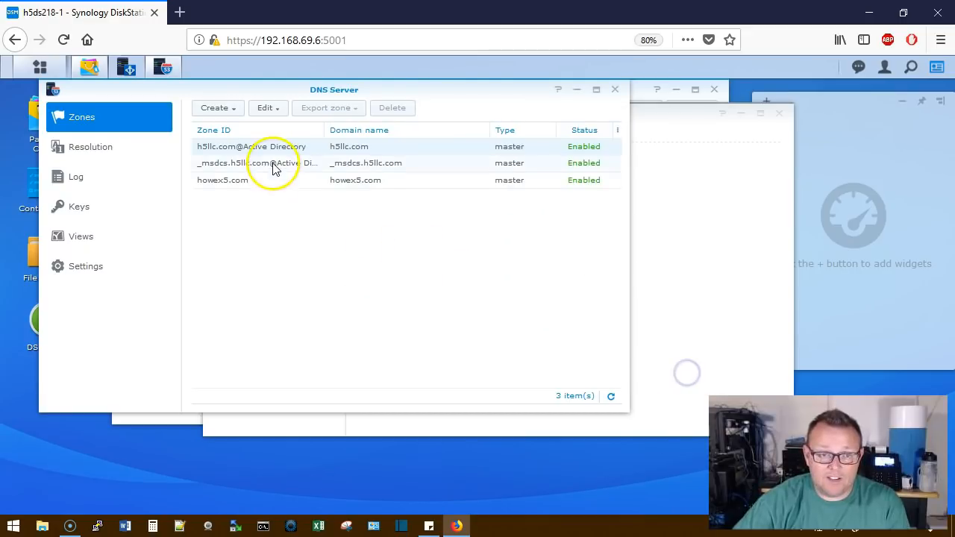
{"action": "double_click", "coordinate": [254, 163]}
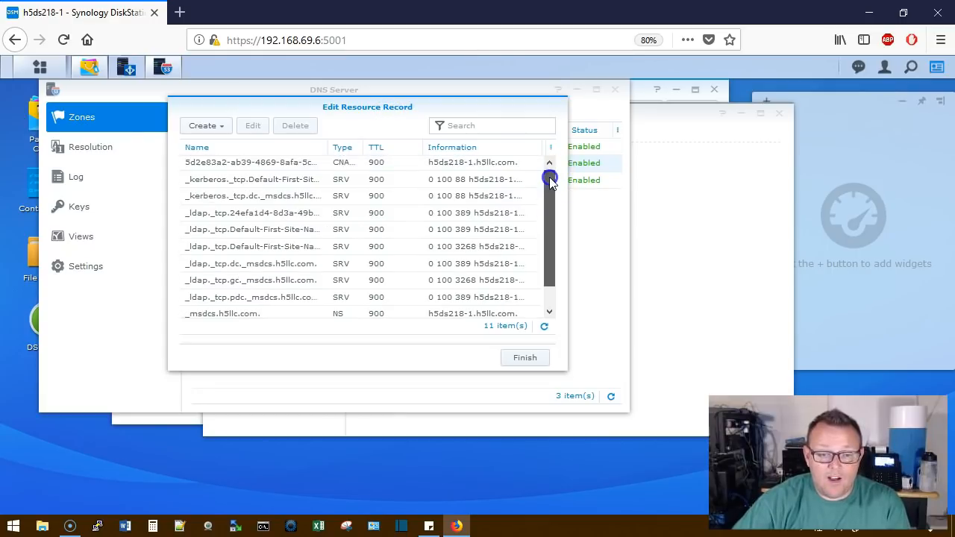
{"action": "left_click", "coordinate": [525, 358]}
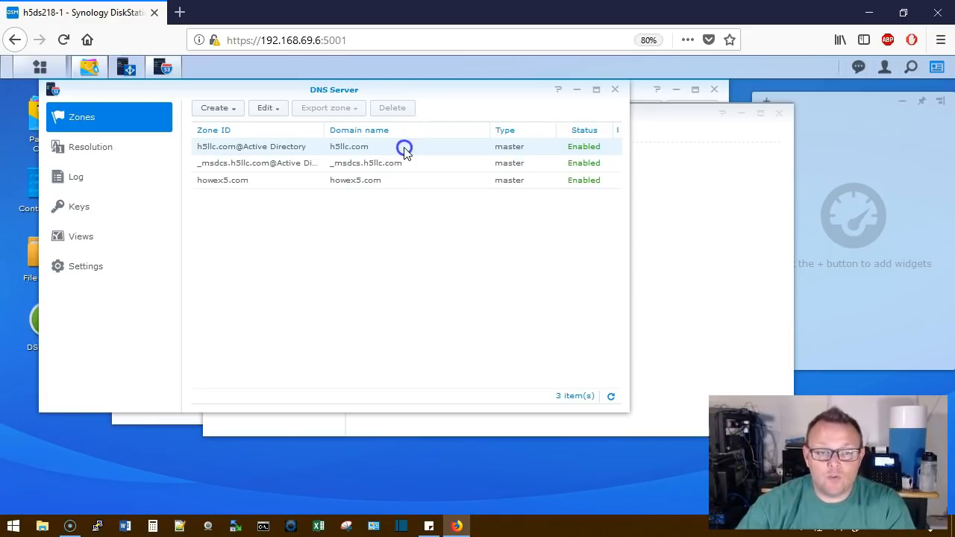
{"action": "left_click", "coordinate": [265, 107]}
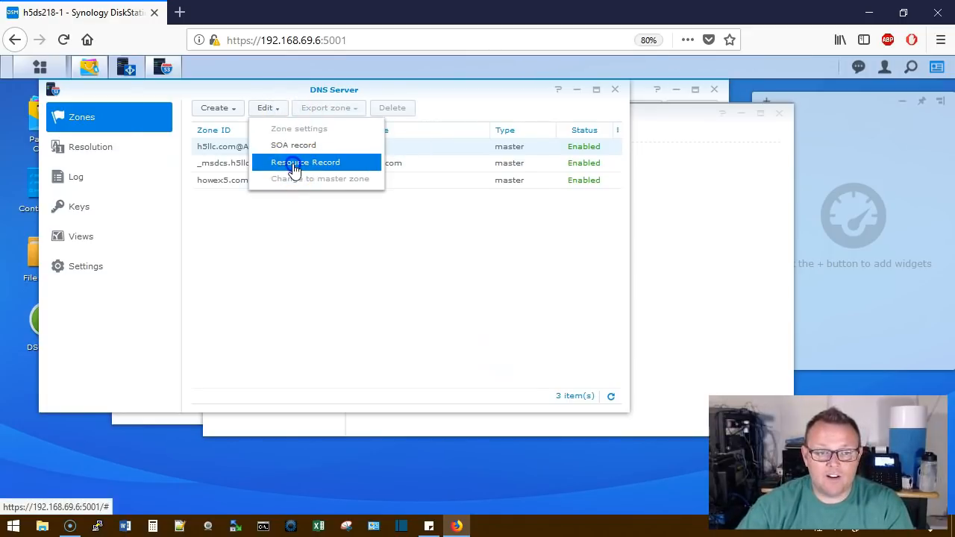
{"action": "left_click", "coordinate": [306, 162]}
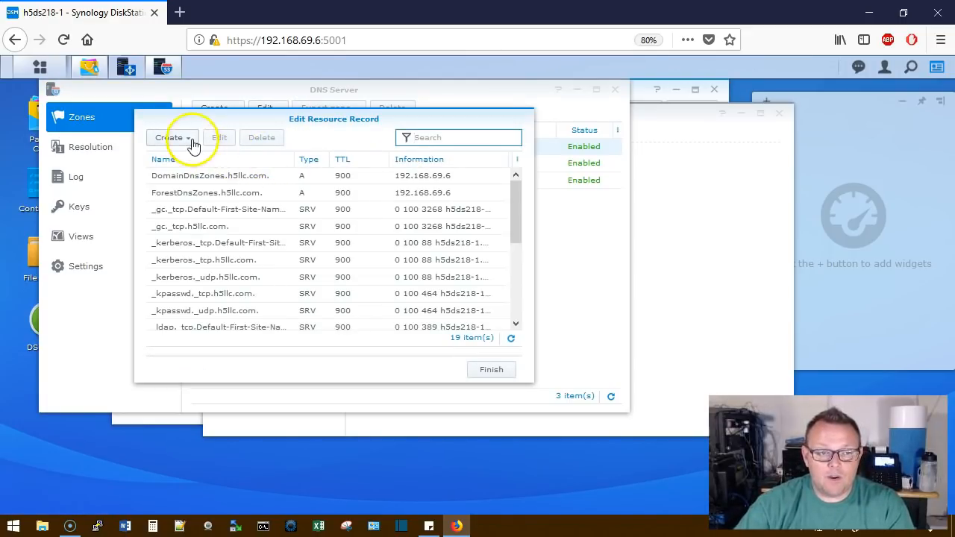
{"action": "left_click", "coordinate": [172, 138]}
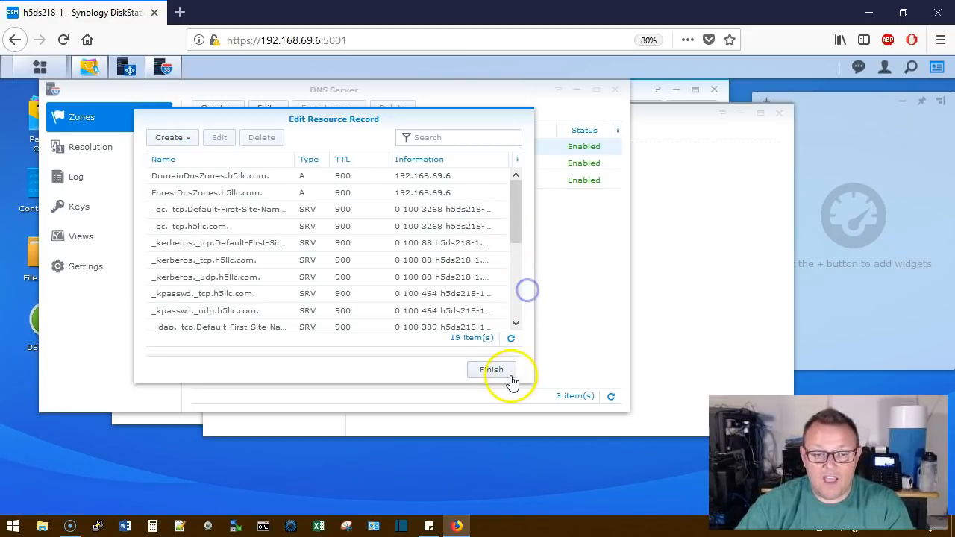
{"action": "left_click", "coordinate": [491, 370]}
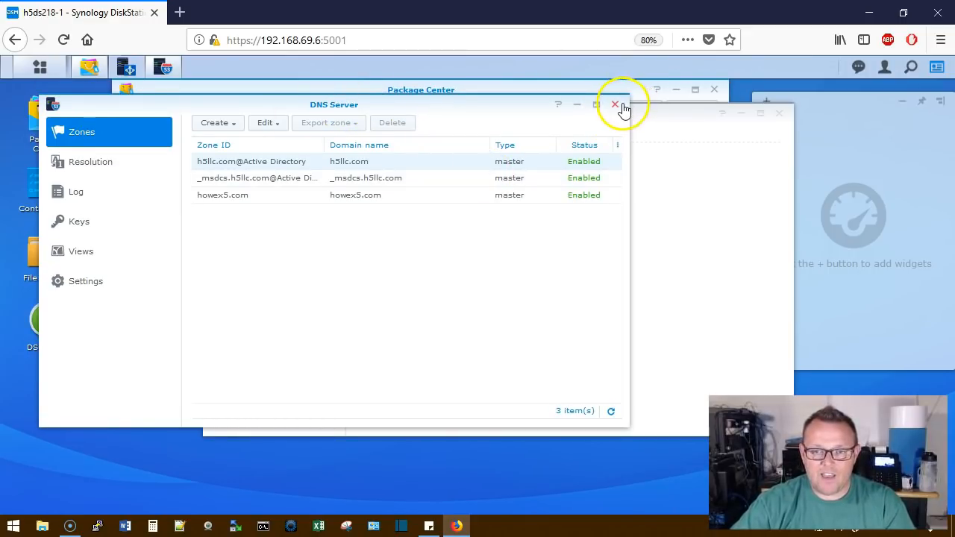
Step: Close DNS Server and browse H5LLC.COM's Computers and Domain Controllers containers
{"action": "left_click", "coordinate": [614, 104]}
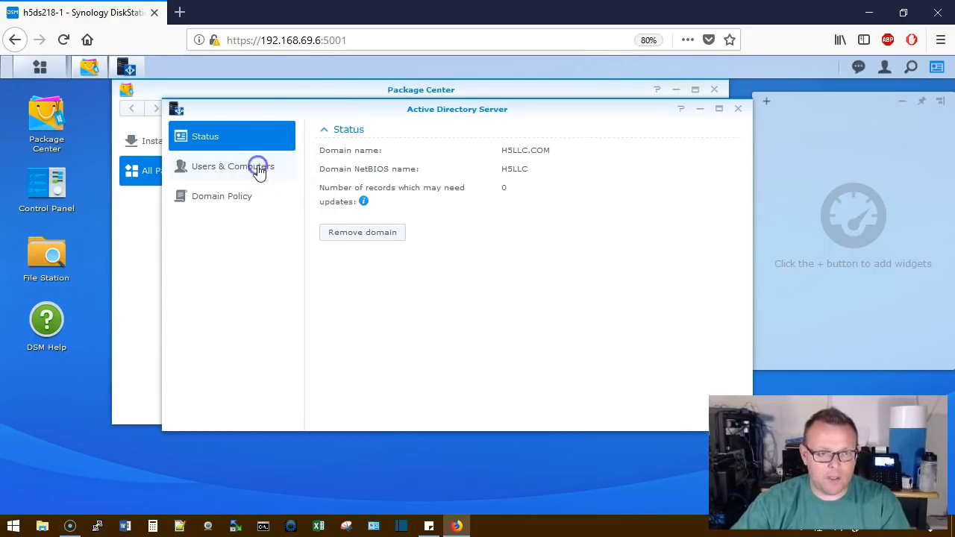
{"action": "left_click", "coordinate": [231, 165]}
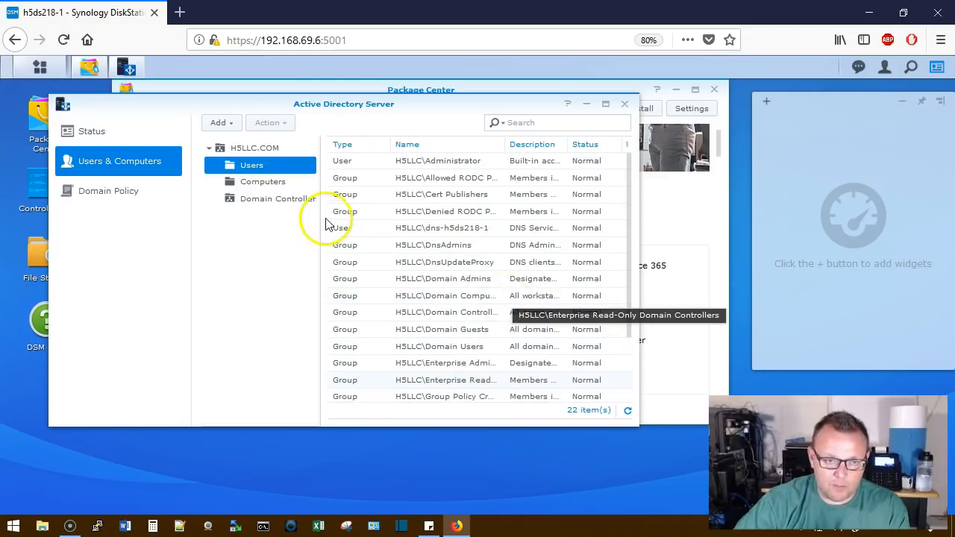
{"action": "left_click", "coordinate": [263, 182]}
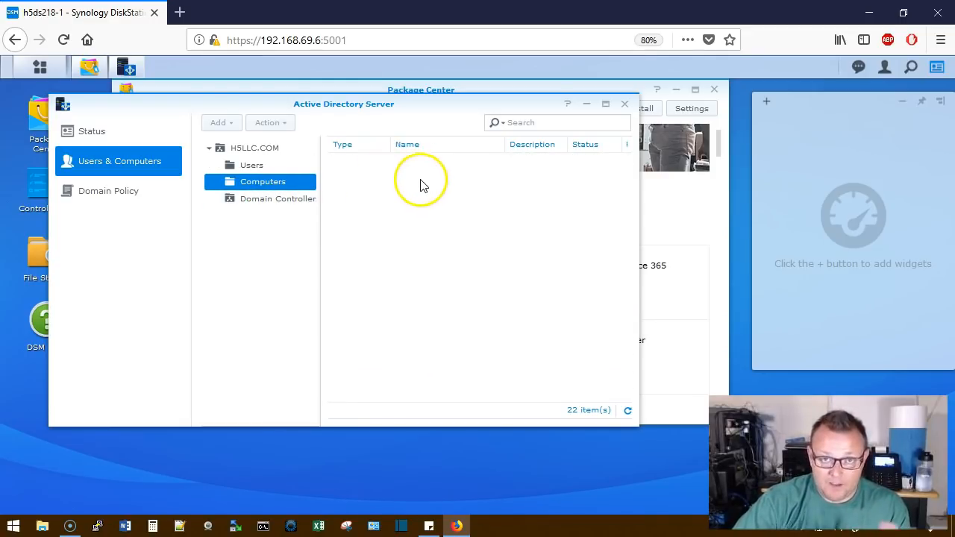
{"action": "left_click", "coordinate": [278, 199]}
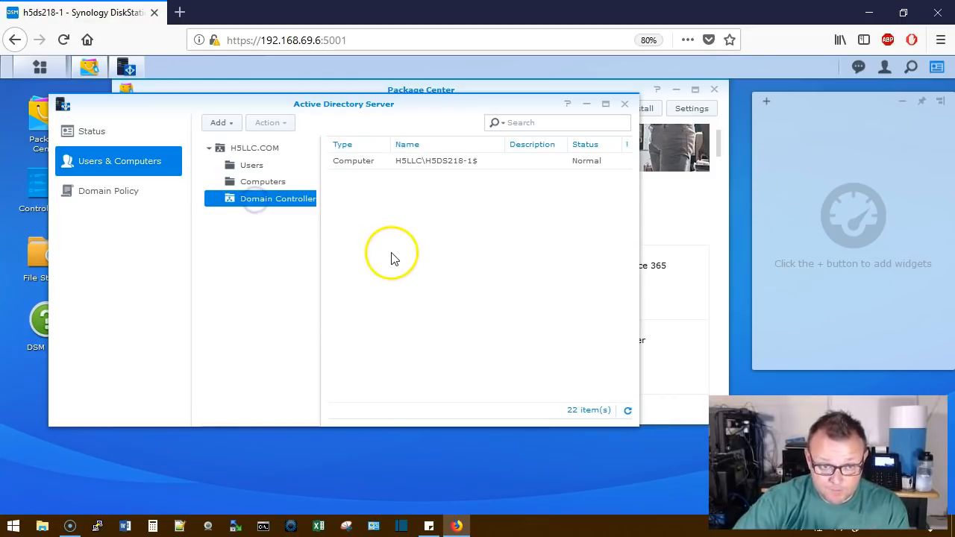
{"action": "mouse_move", "coordinate": [458, 209]}
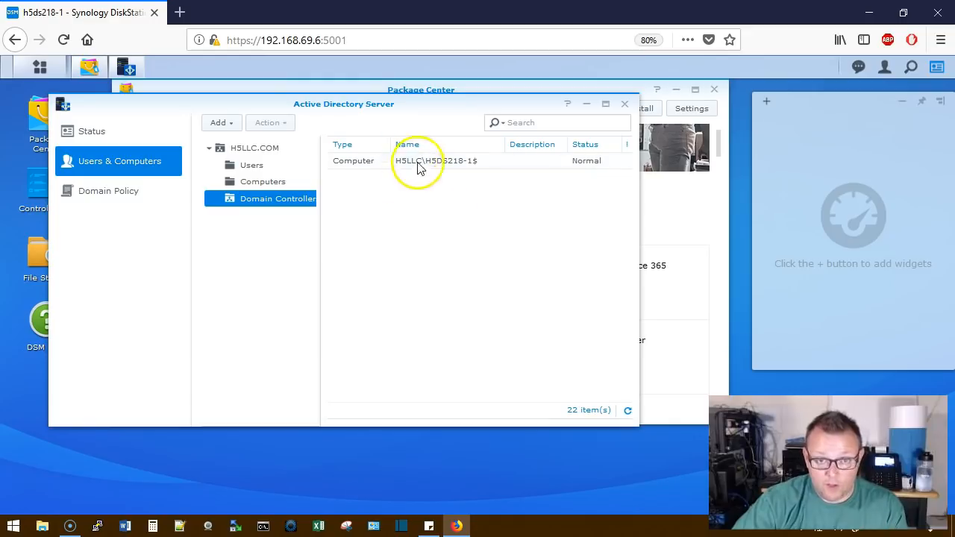
{"action": "mouse_move", "coordinate": [429, 166]}
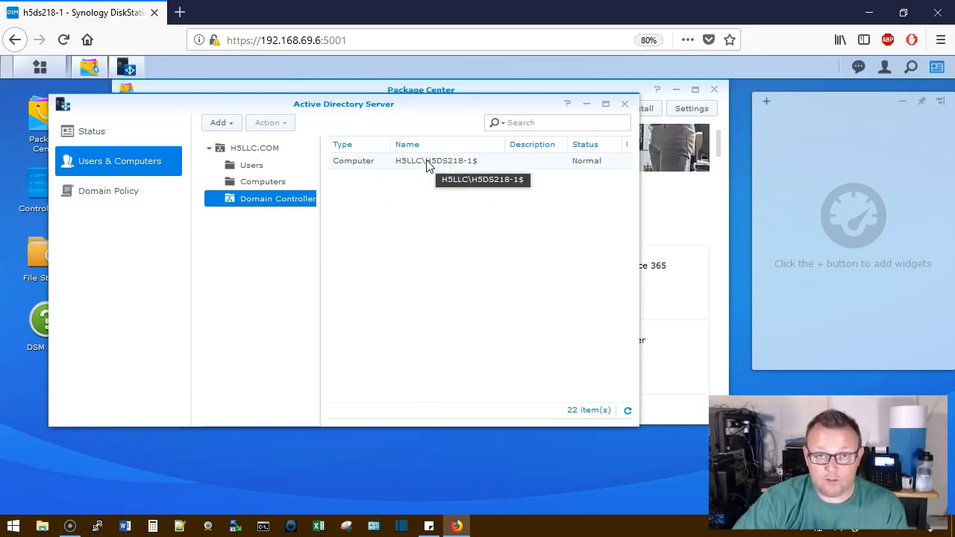
{"action": "left_click", "coordinate": [262, 182]}
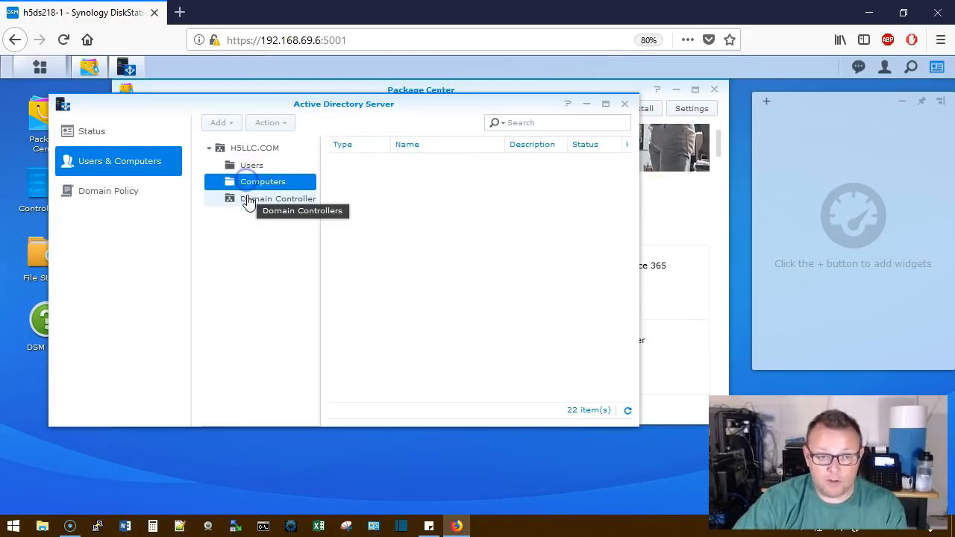
{"action": "left_click", "coordinate": [277, 198]}
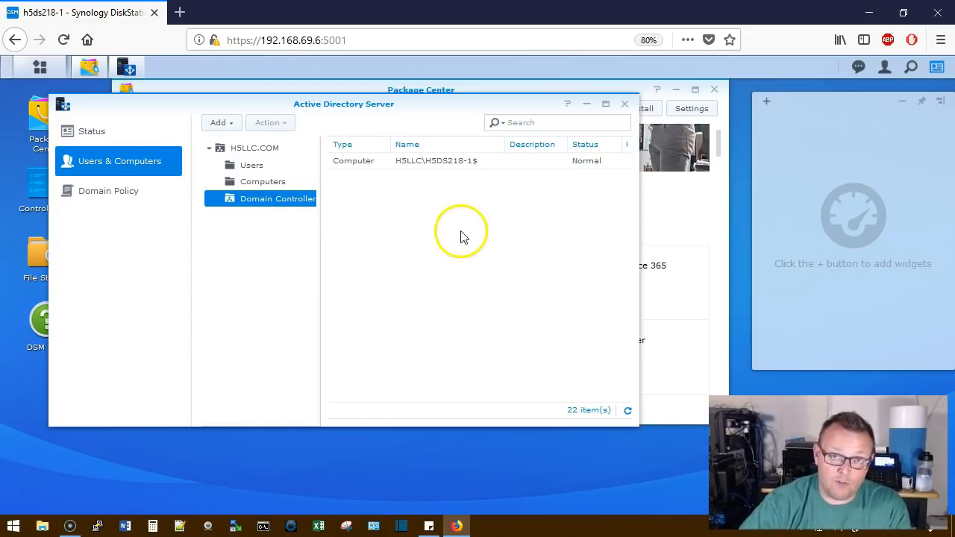
{"action": "left_click", "coordinate": [220, 123]}
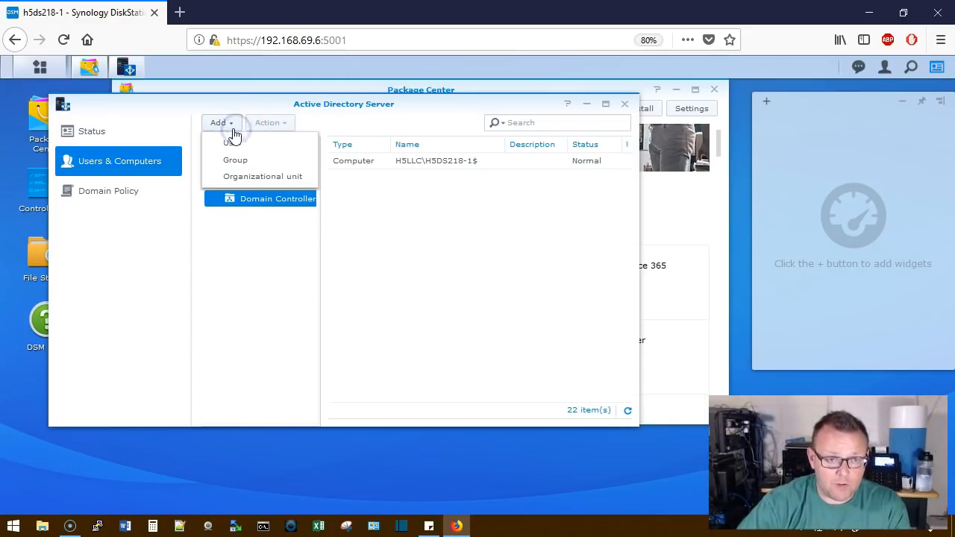
{"action": "mouse_move", "coordinate": [246, 157]}
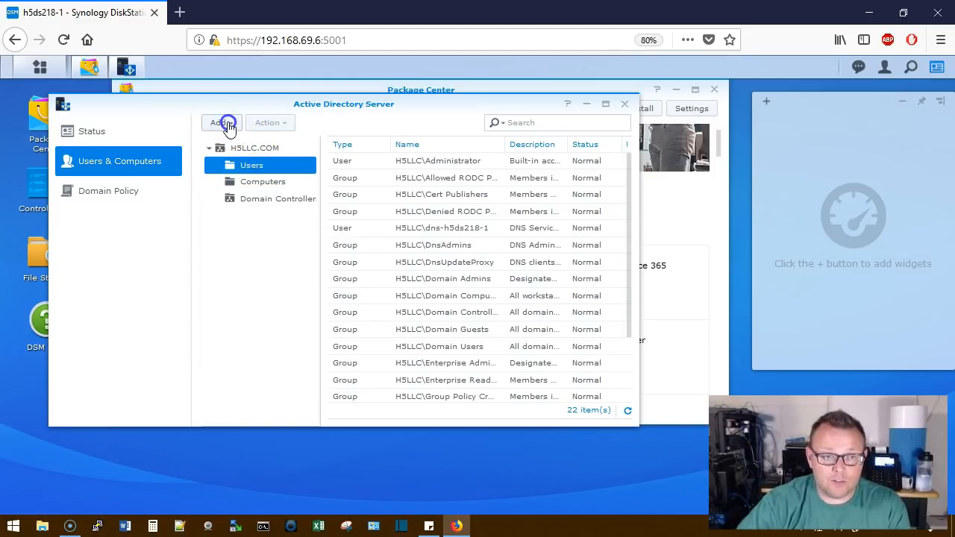
{"action": "left_click", "coordinate": [222, 122]}
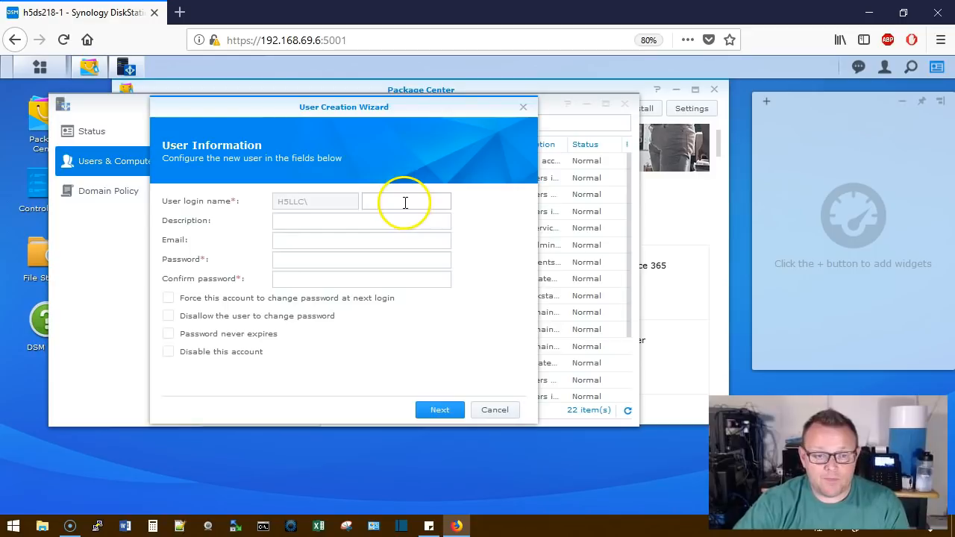
{"action": "type", "text": "whow"}
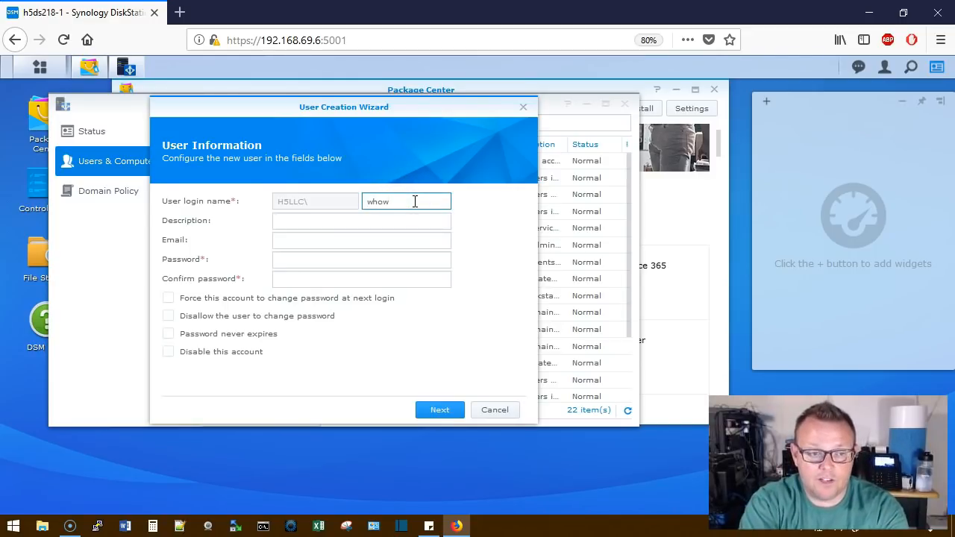
{"action": "type", "text": "Willie Ho"}
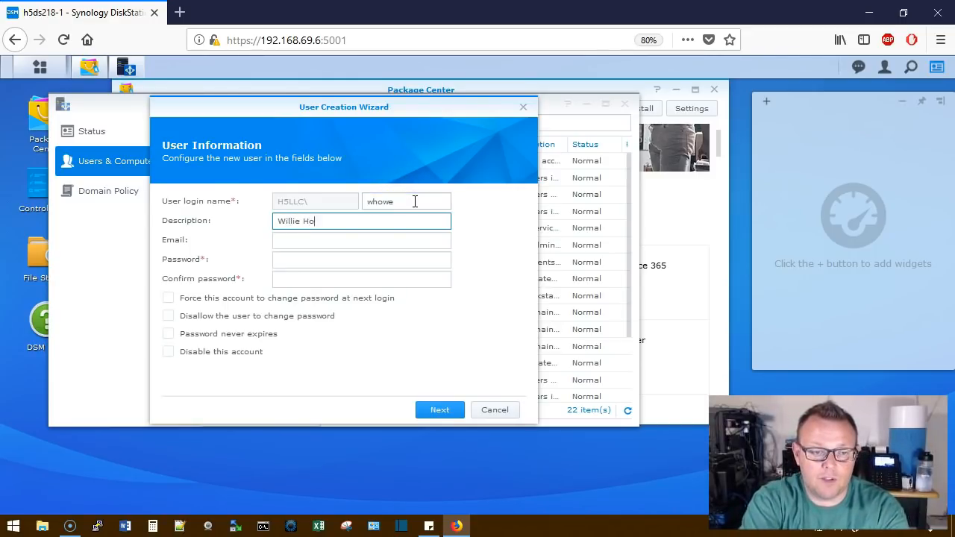
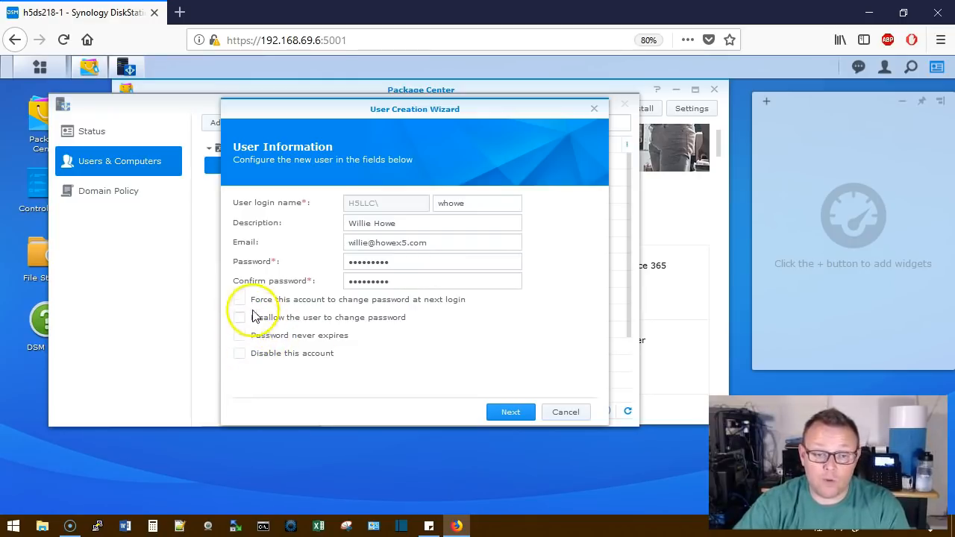
{"action": "mouse_move", "coordinate": [292, 382]}
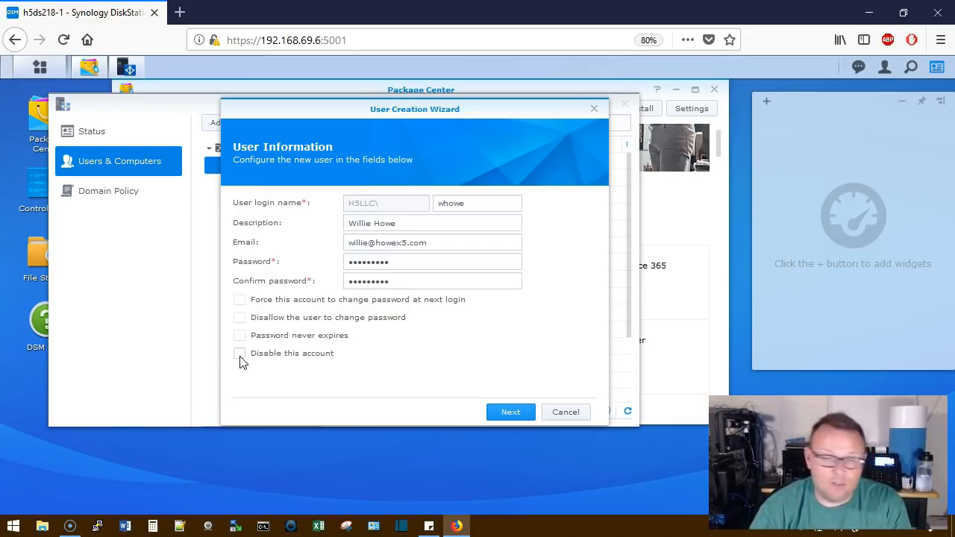
{"action": "mouse_move", "coordinate": [314, 272]}
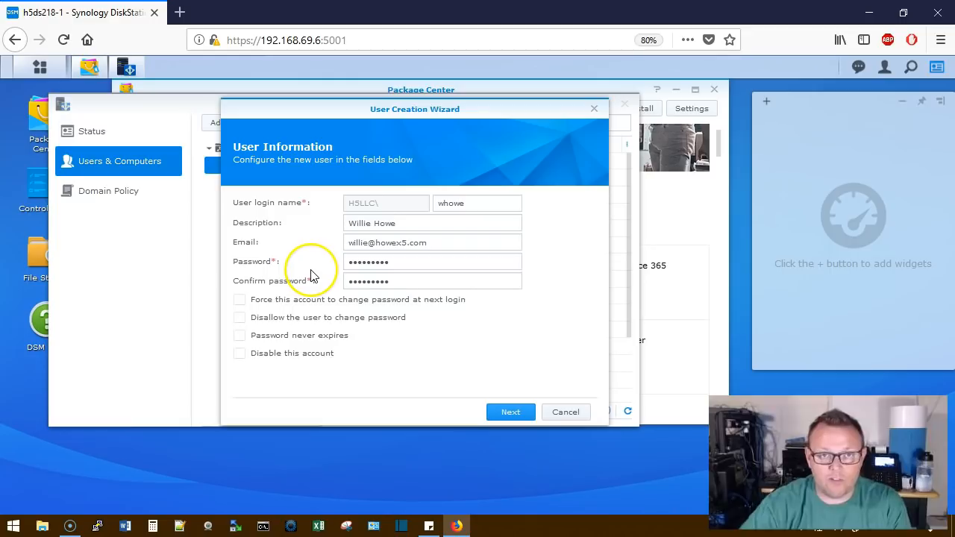
{"action": "mouse_move", "coordinate": [411, 373]}
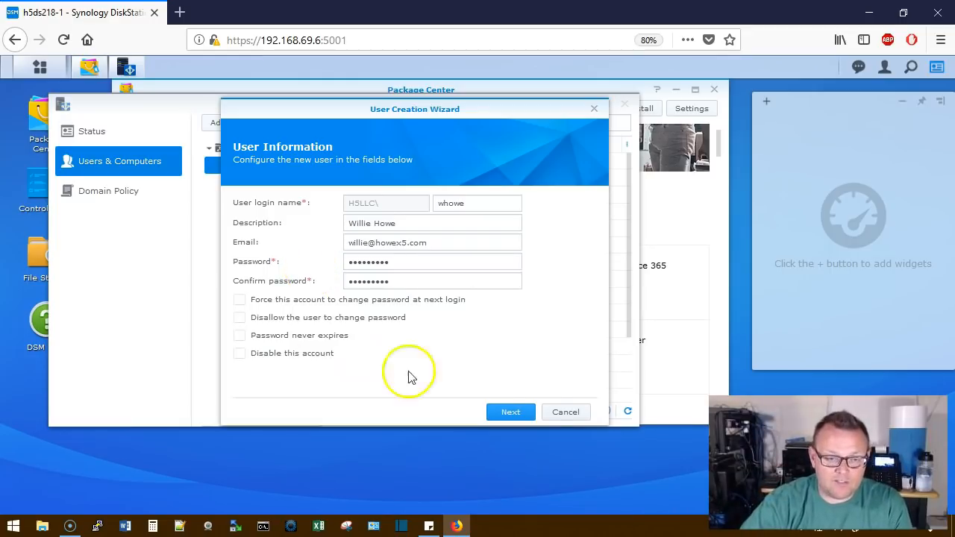
{"action": "mouse_move", "coordinate": [562, 412]}
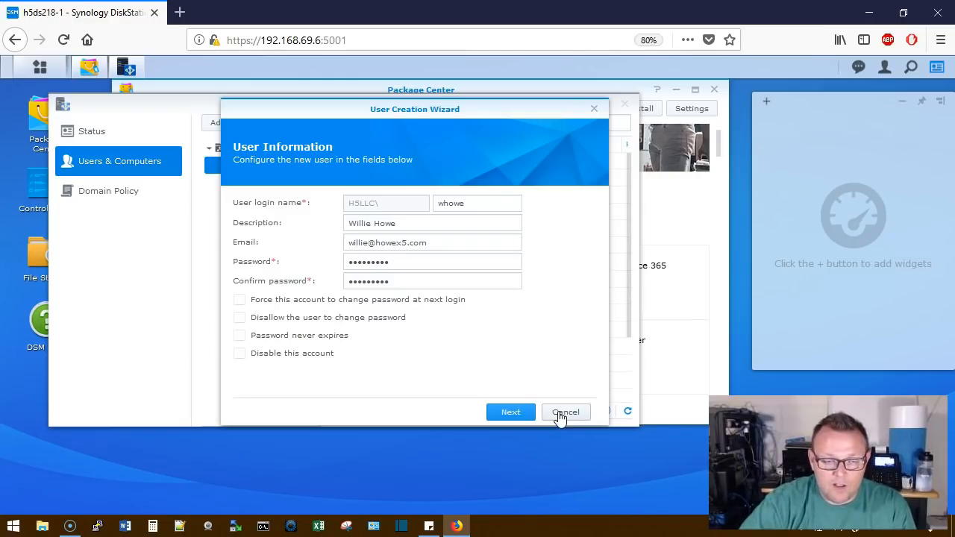
{"action": "mouse_move", "coordinate": [364, 409]}
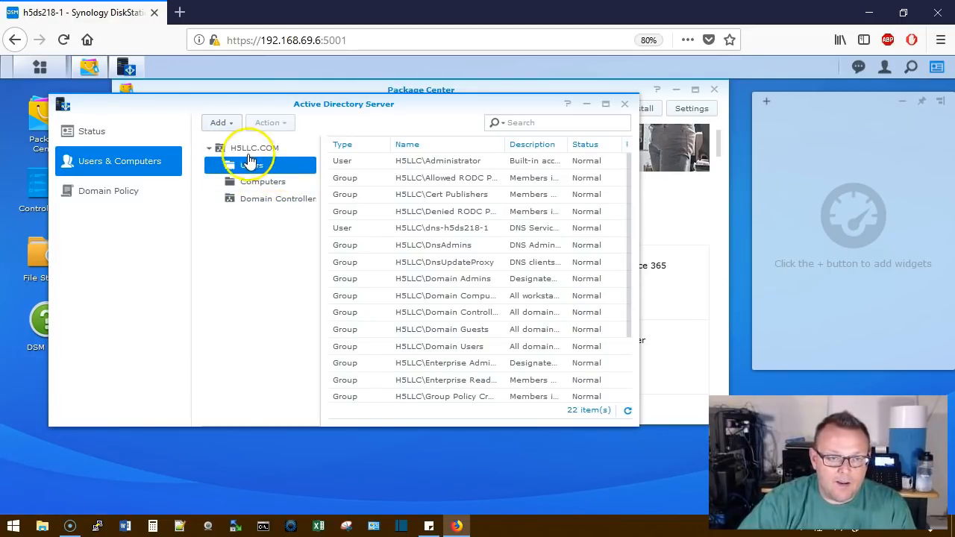
Step: Create the organizational unit 'Disabled Accounts' and view its contents
{"action": "left_click", "coordinate": [220, 123]}
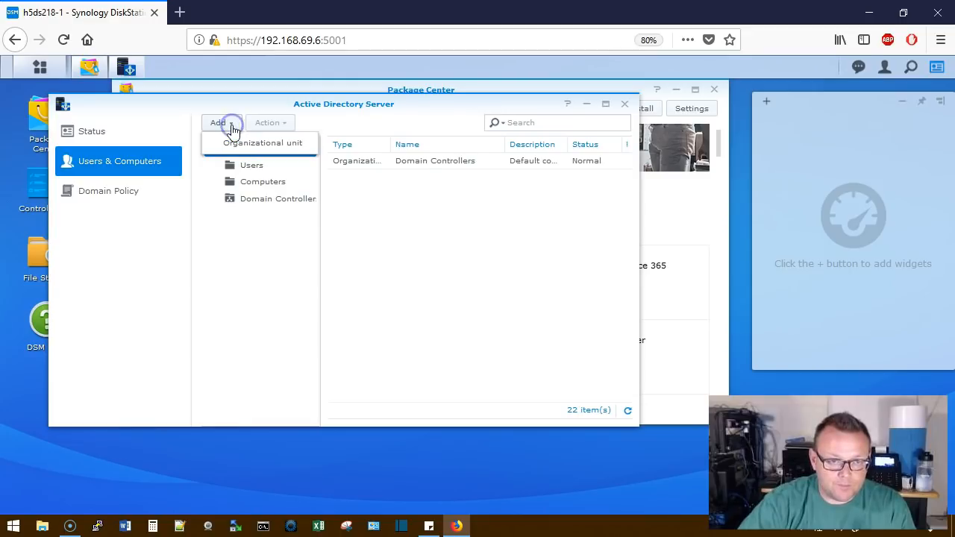
{"action": "left_click", "coordinate": [262, 142]}
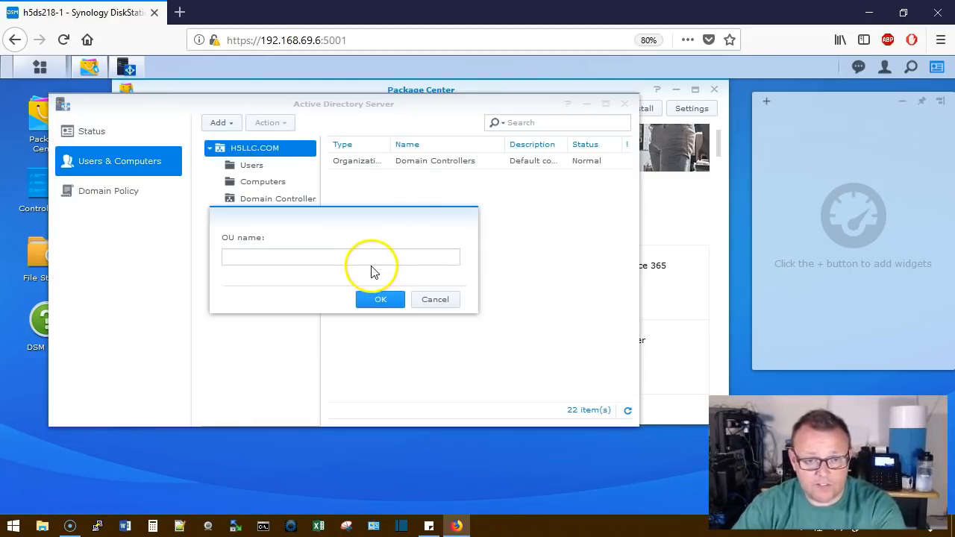
{"action": "type", "text": "Dia"}
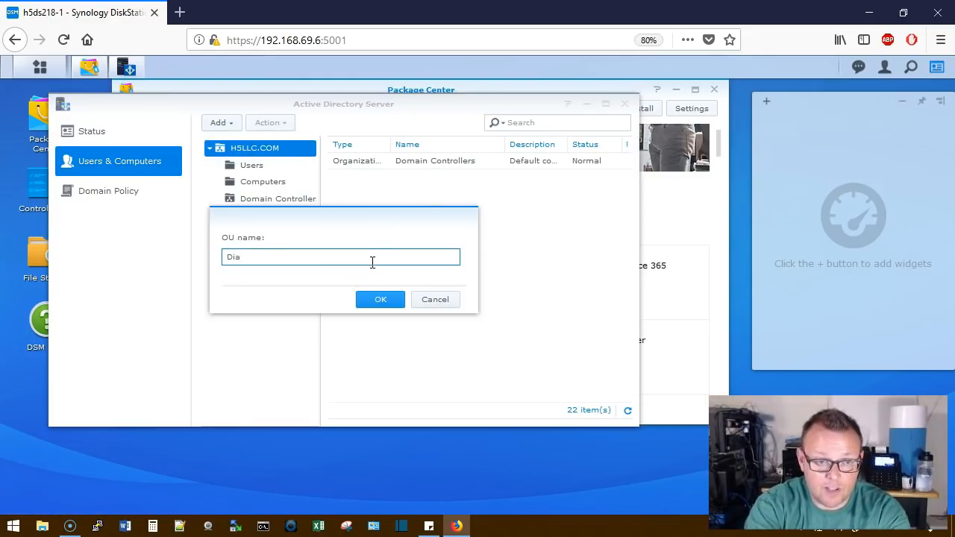
{"action": "type", "text": "Disabled A"}
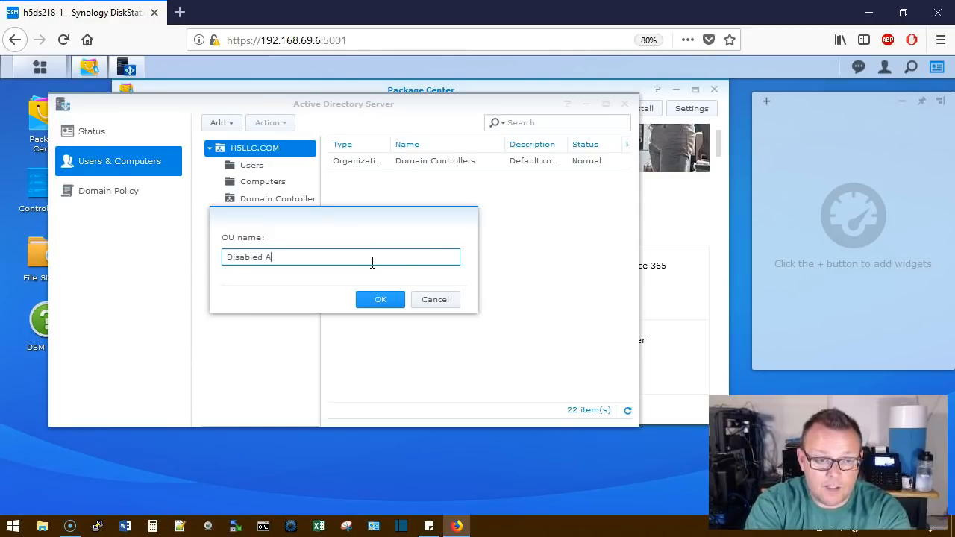
{"action": "left_click", "coordinate": [380, 299]}
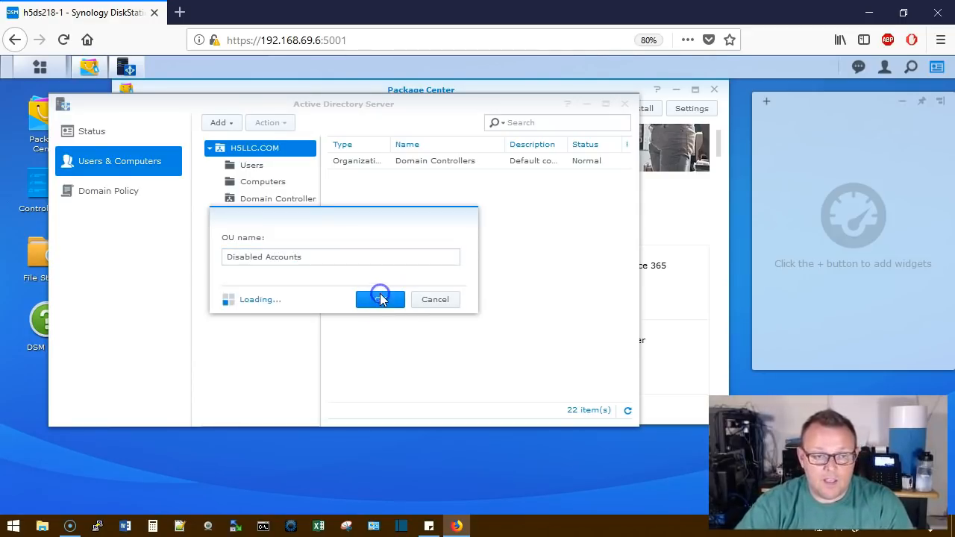
{"action": "left_click", "coordinate": [380, 299]}
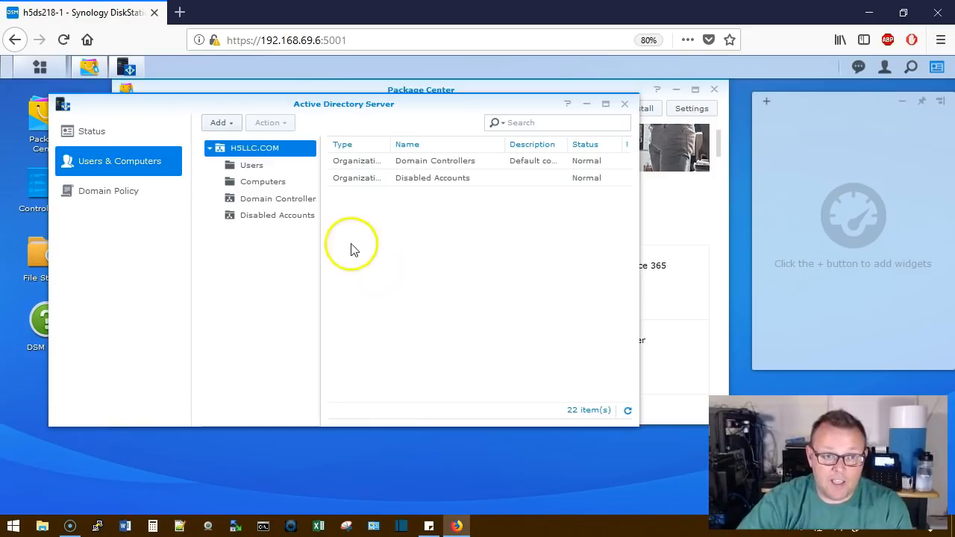
{"action": "left_click", "coordinate": [277, 215]}
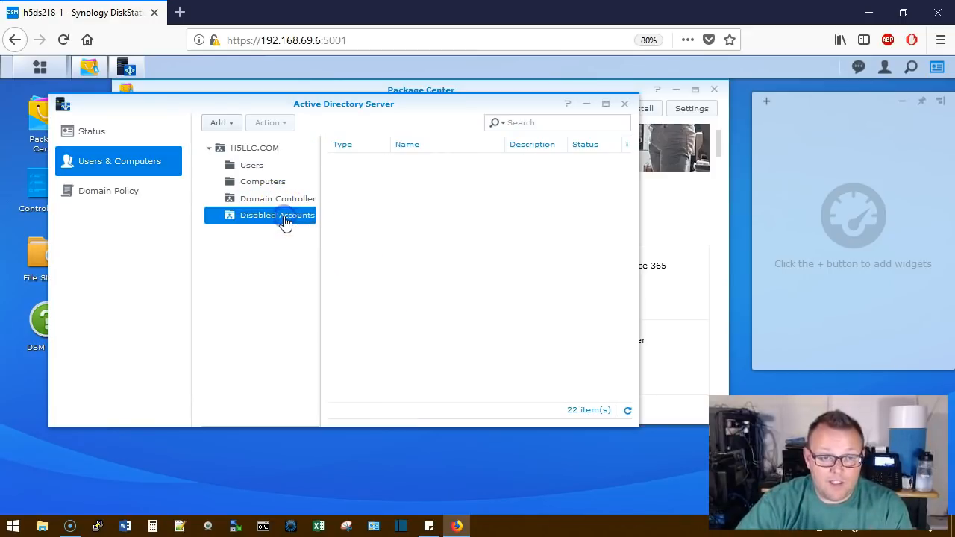
{"action": "left_click", "coordinate": [252, 165]}
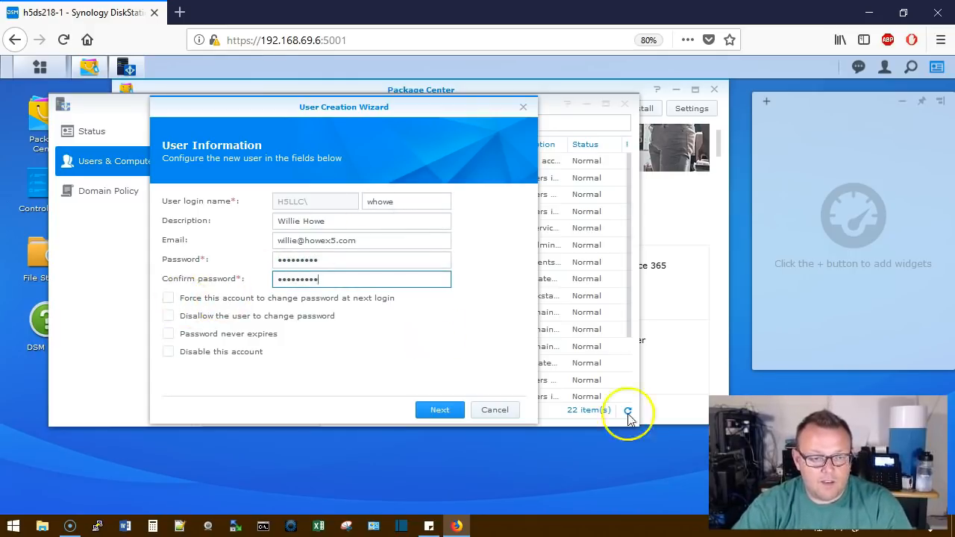
Step: Add whowe to Domain Admins in the wizard and apply to create the account
{"action": "left_click", "coordinate": [440, 410]}
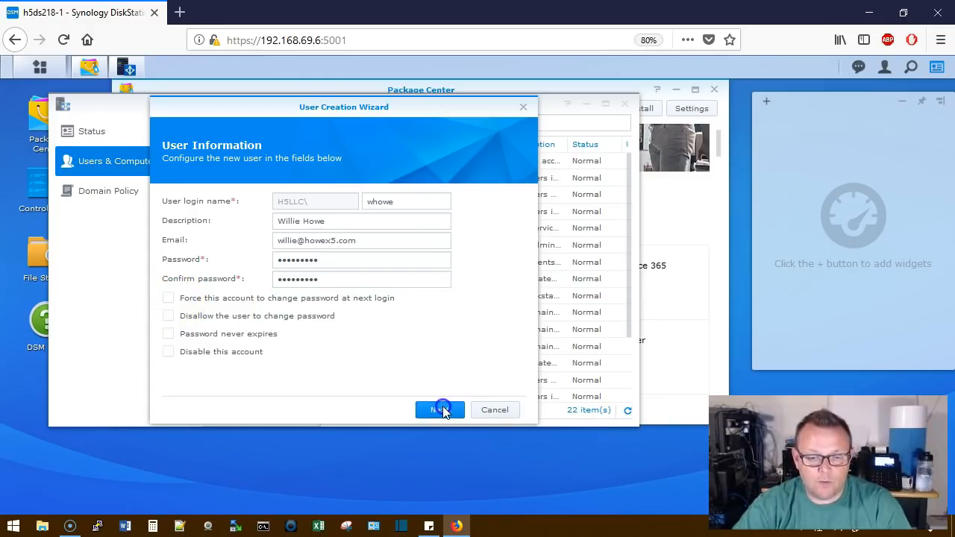
{"action": "left_click", "coordinate": [440, 409]}
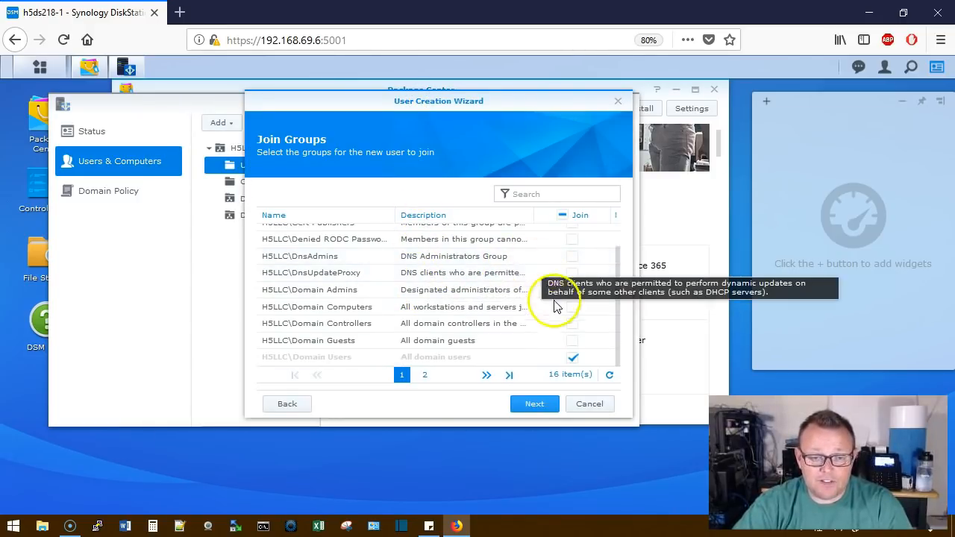
{"action": "mouse_move", "coordinate": [487, 374]}
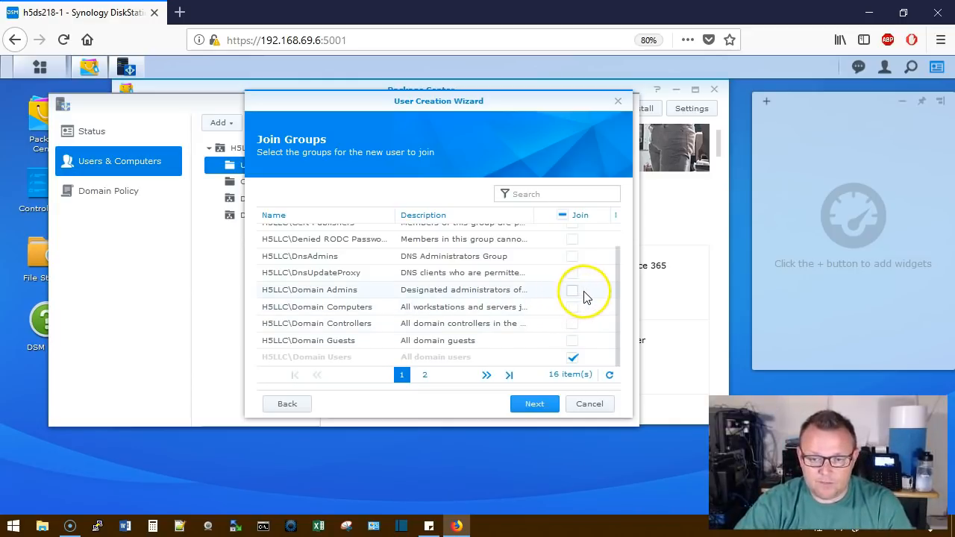
{"action": "left_click", "coordinate": [573, 290]}
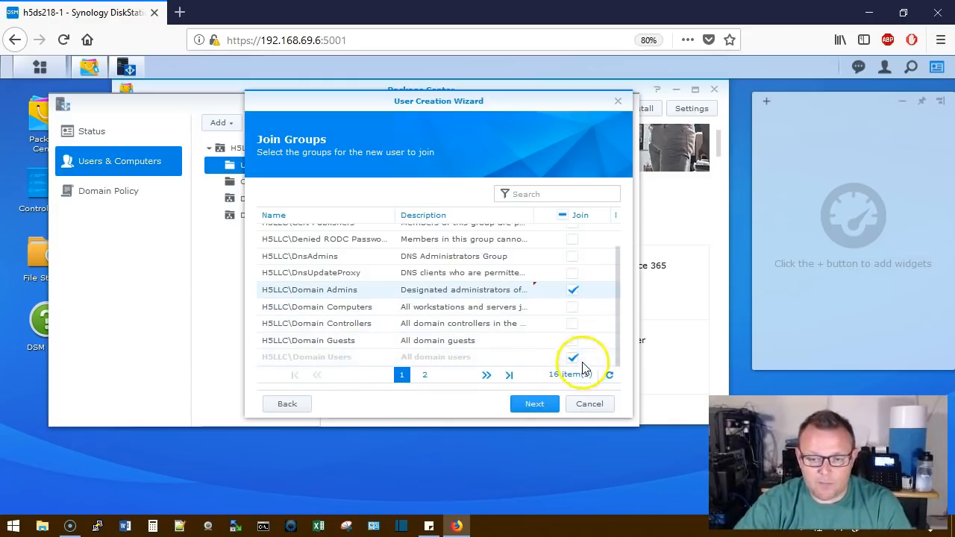
{"action": "left_click", "coordinate": [534, 404]}
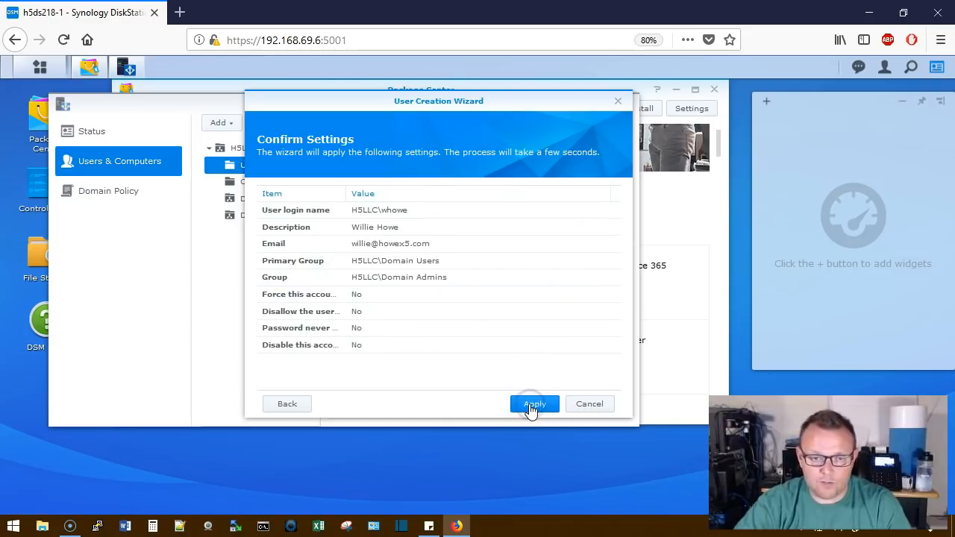
{"action": "mouse_move", "coordinate": [327, 353]}
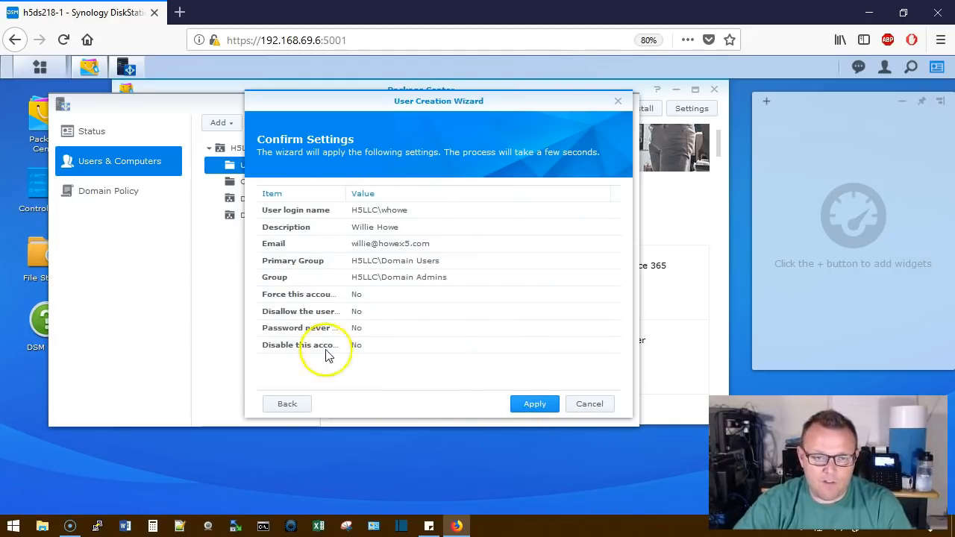
{"action": "left_click", "coordinate": [535, 403]}
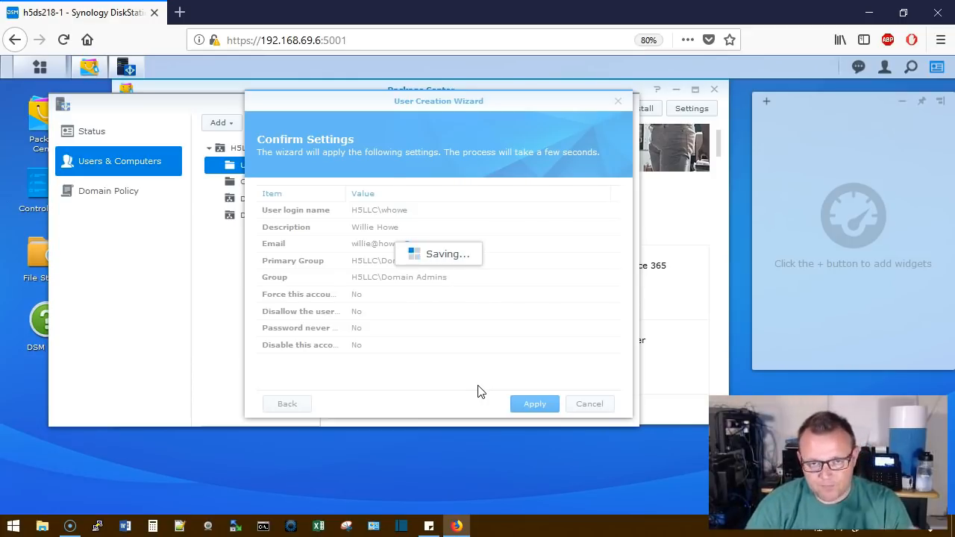
{"action": "left_click", "coordinate": [534, 403]}
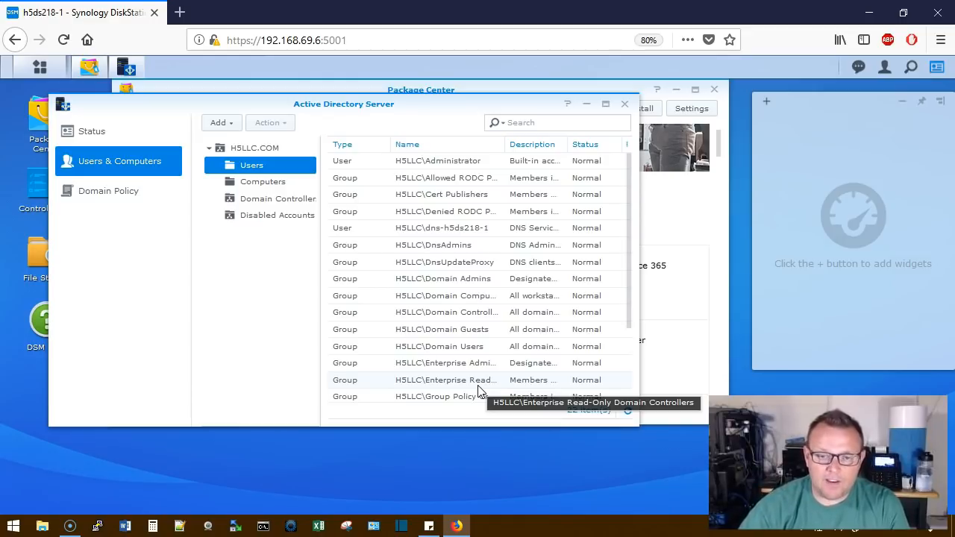
{"action": "mouse_move", "coordinate": [623, 103]}
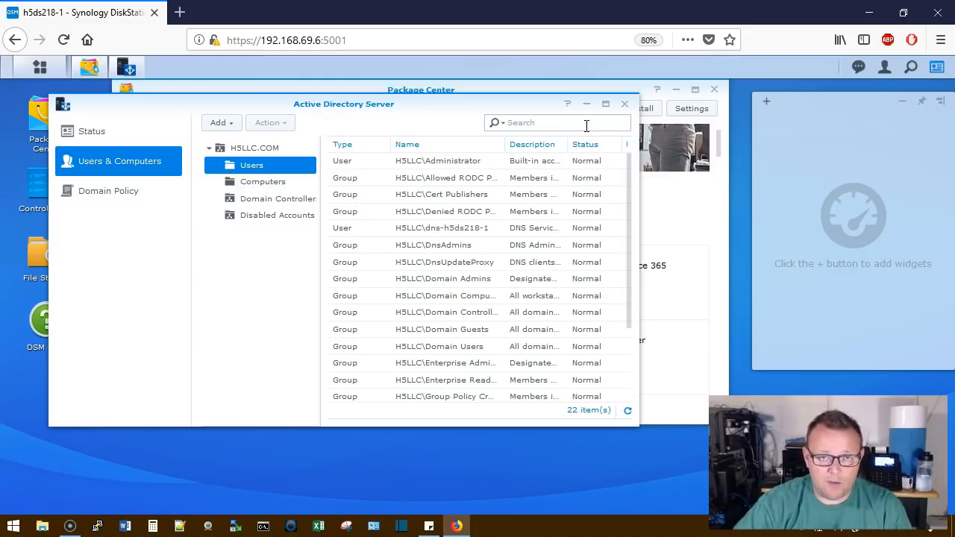
{"action": "mouse_move", "coordinate": [620, 157]}
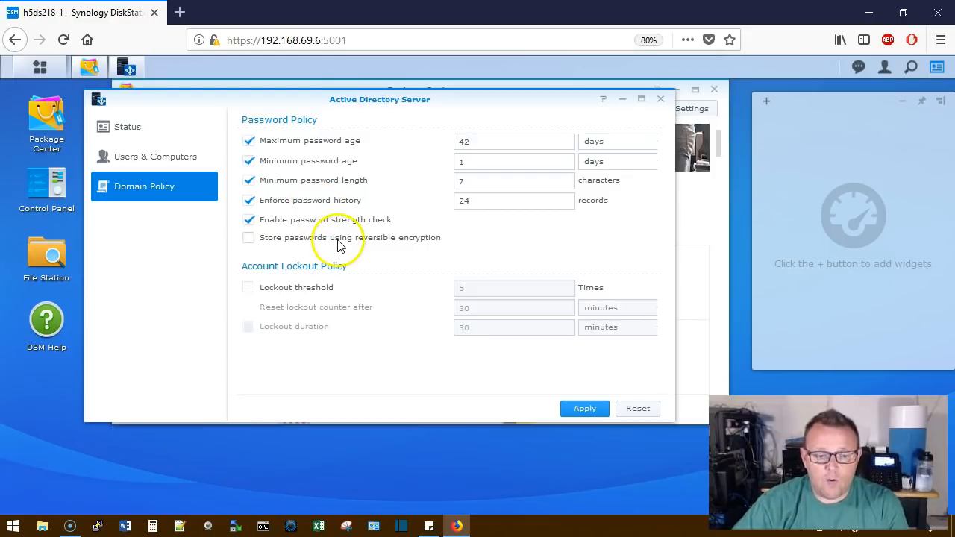
{"action": "mouse_move", "coordinate": [207, 147]}
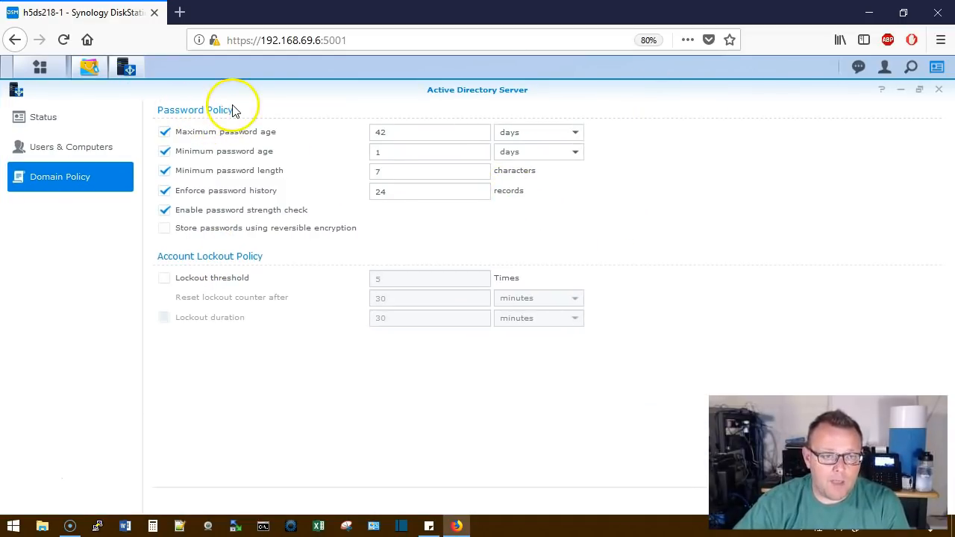
{"action": "mouse_move", "coordinate": [190, 145]}
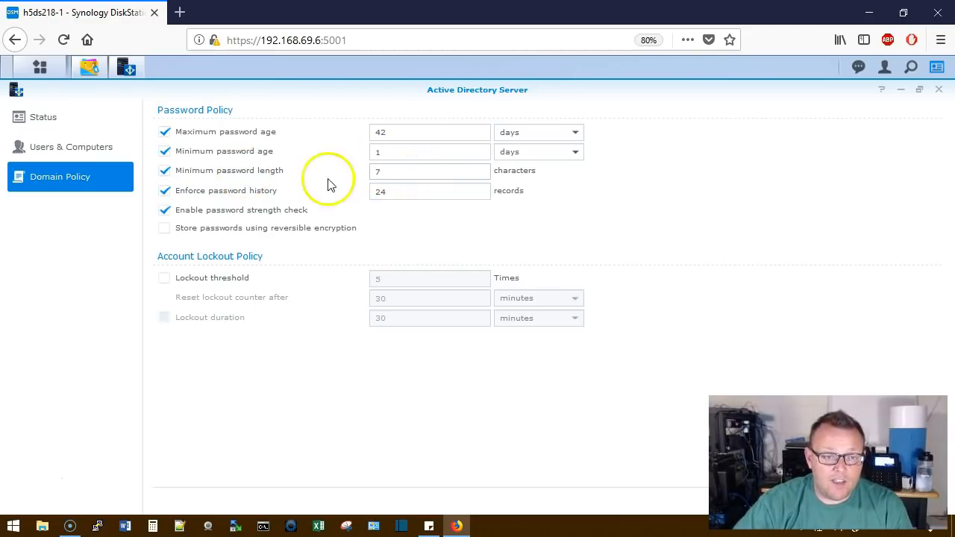
{"action": "mouse_move", "coordinate": [250, 196]}
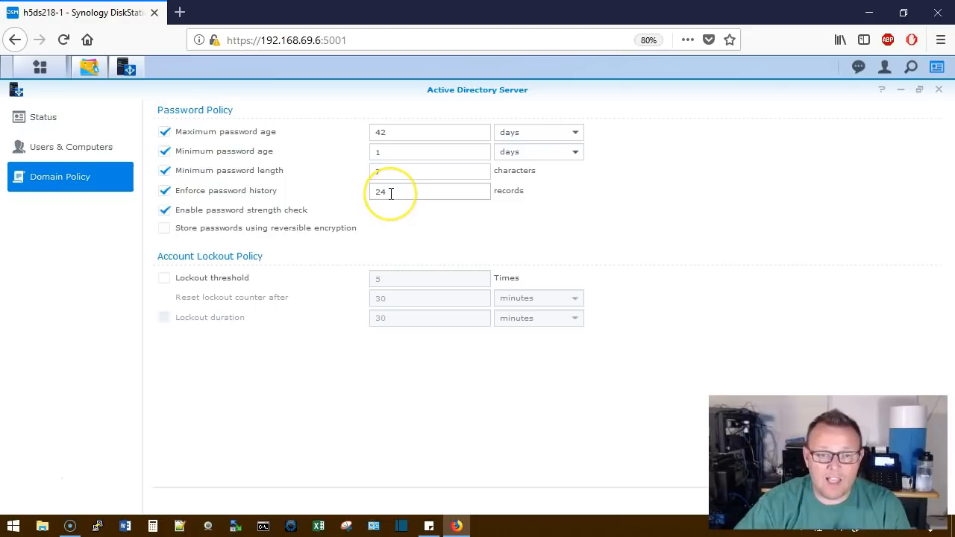
{"action": "mouse_move", "coordinate": [280, 208]}
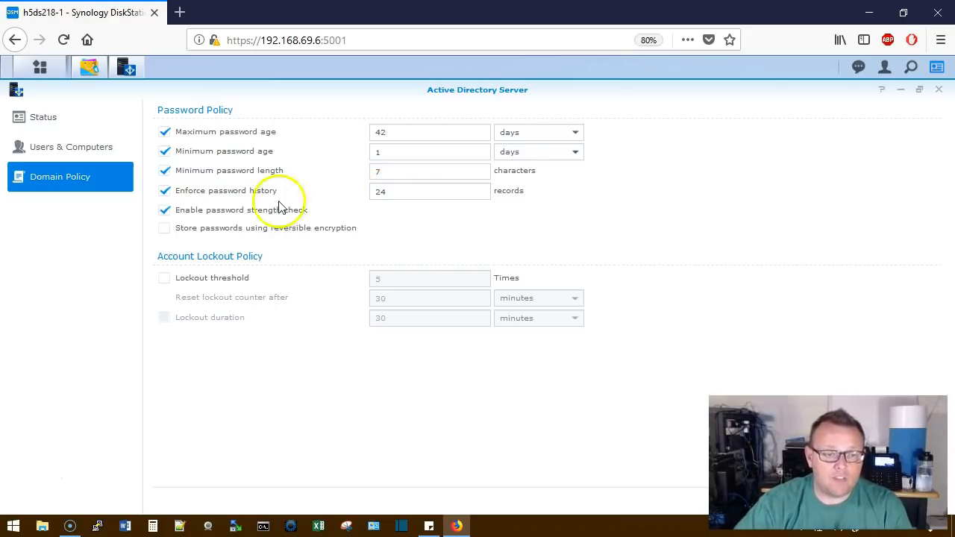
{"action": "mouse_move", "coordinate": [229, 217]}
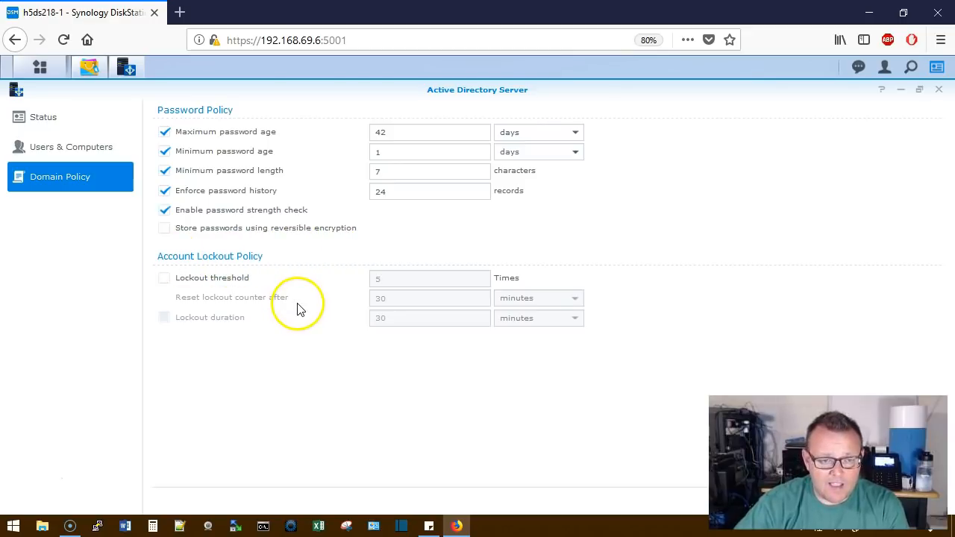
{"action": "mouse_move", "coordinate": [211, 282]}
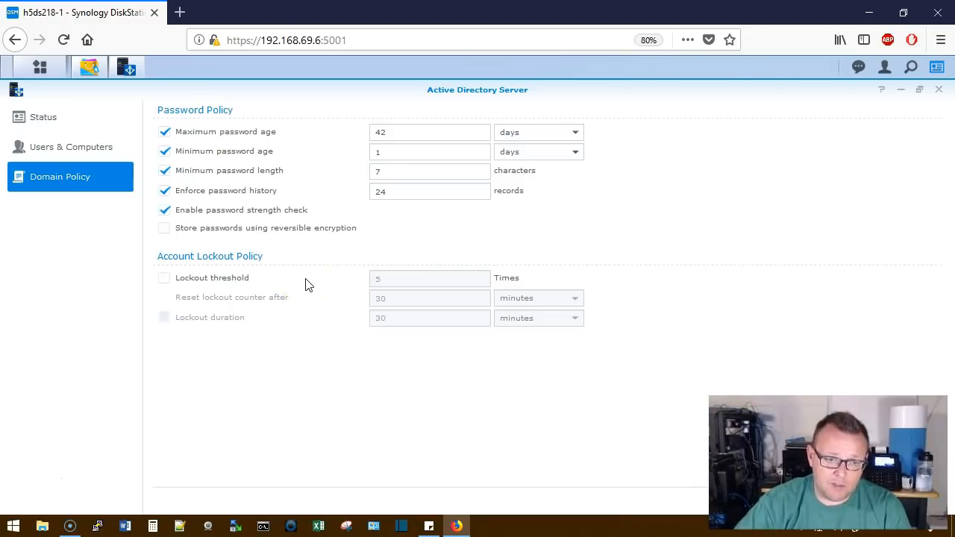
Step: Enable only the lockout threshold of 5 attempts with 30-minute reset, no lockout duration
{"action": "left_click", "coordinate": [164, 278]}
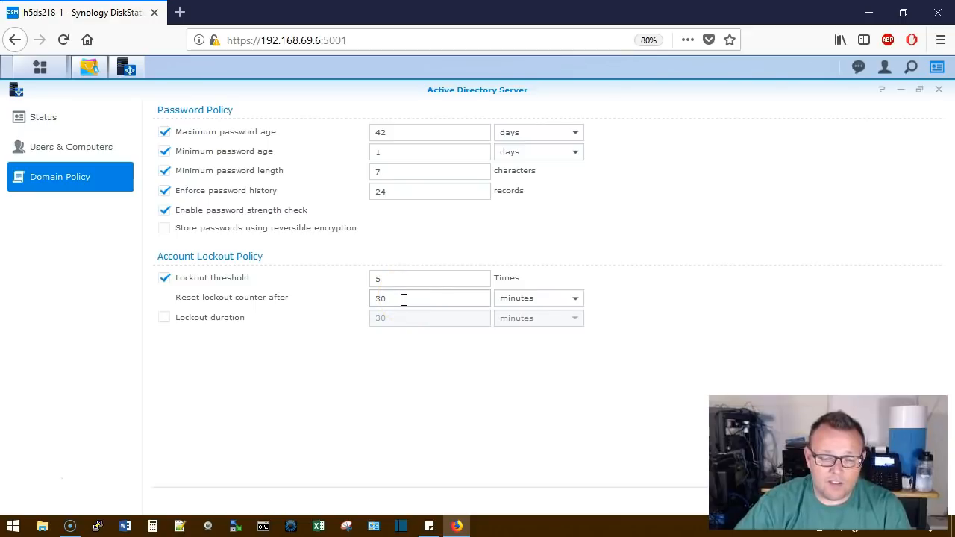
{"action": "left_click", "coordinate": [164, 317]}
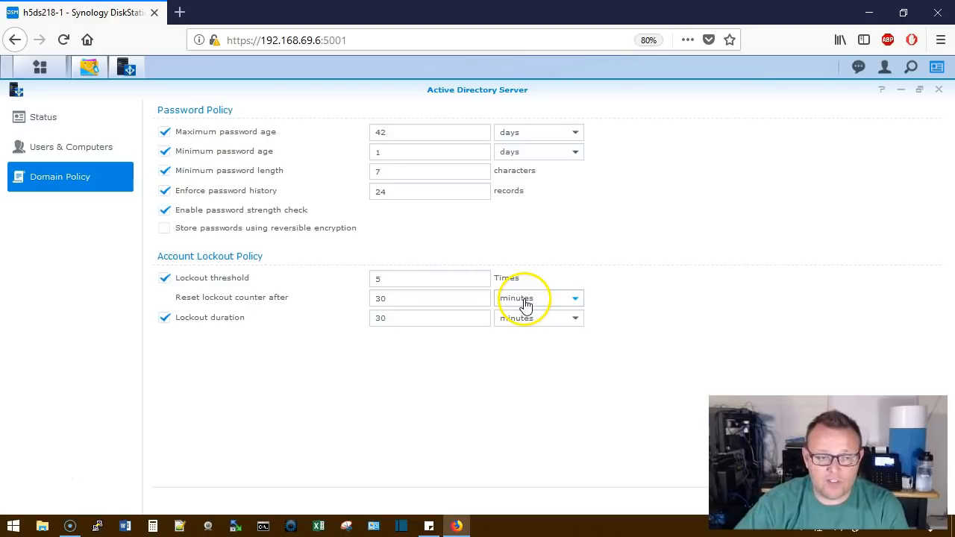
{"action": "mouse_move", "coordinate": [356, 325]}
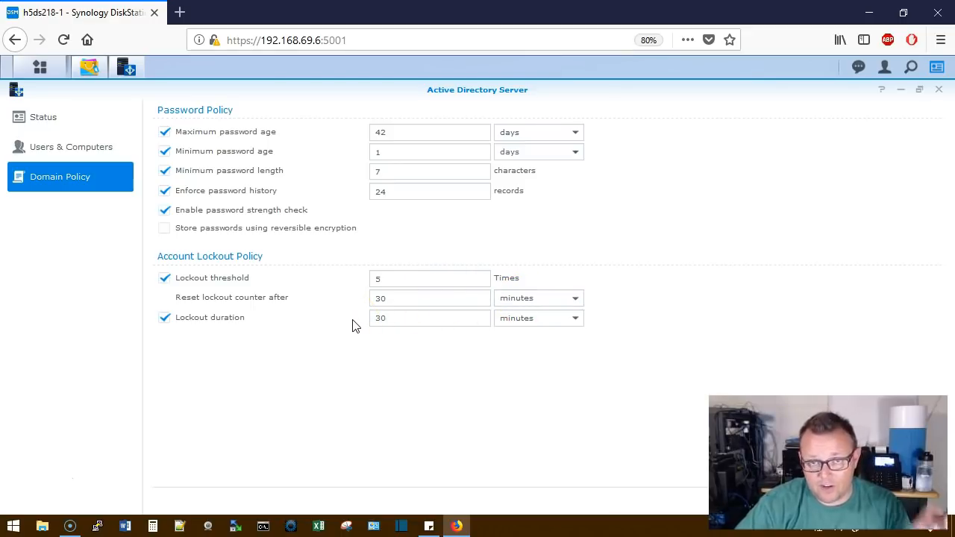
{"action": "left_click", "coordinate": [165, 278]}
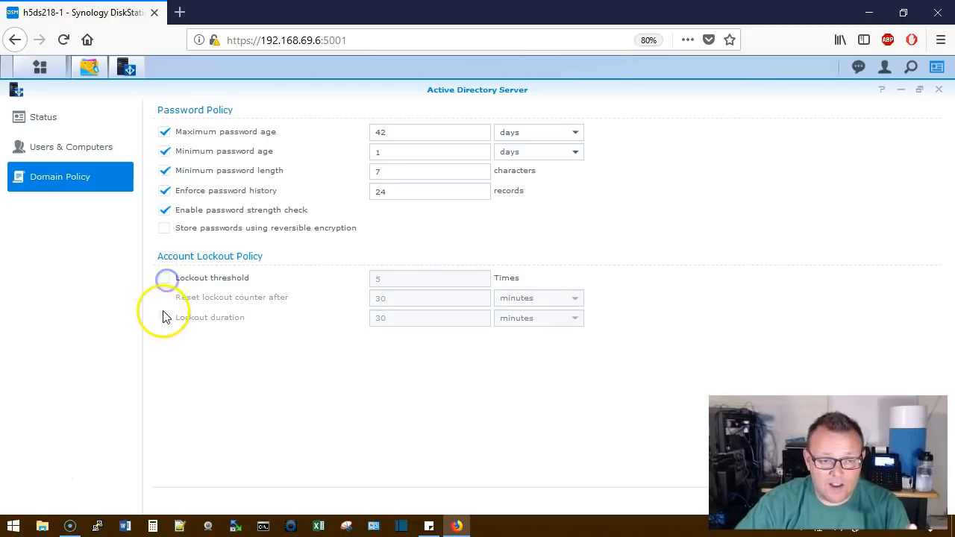
{"action": "left_click", "coordinate": [165, 278]}
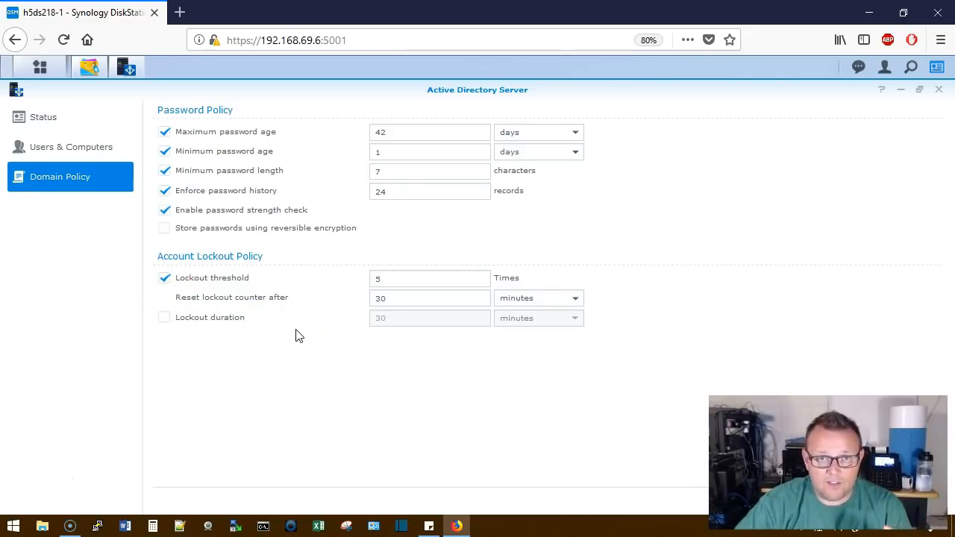
{"action": "mouse_move", "coordinate": [91, 153]}
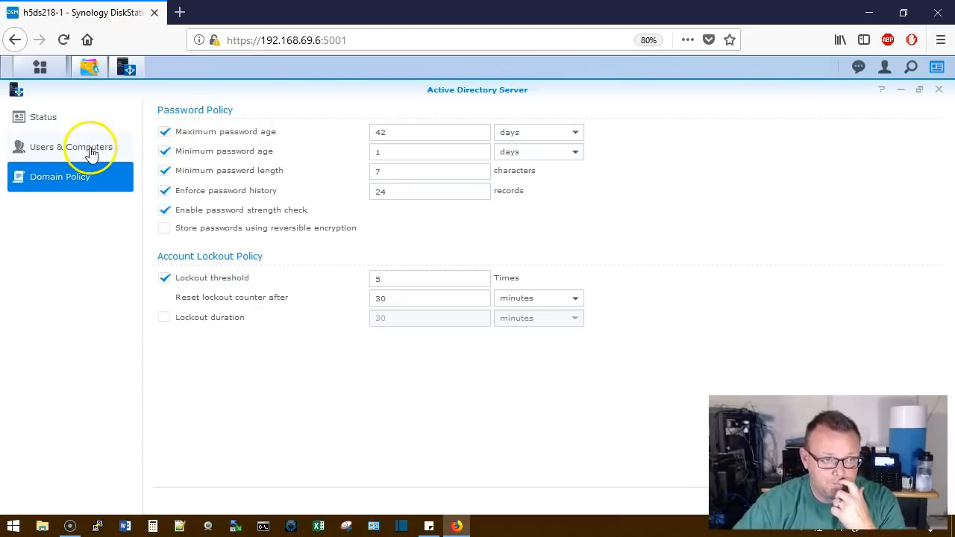
Step: Add global security group H5, described 'H5 Employees', to the H5LLC.COM Users container
{"action": "left_click", "coordinate": [71, 146]}
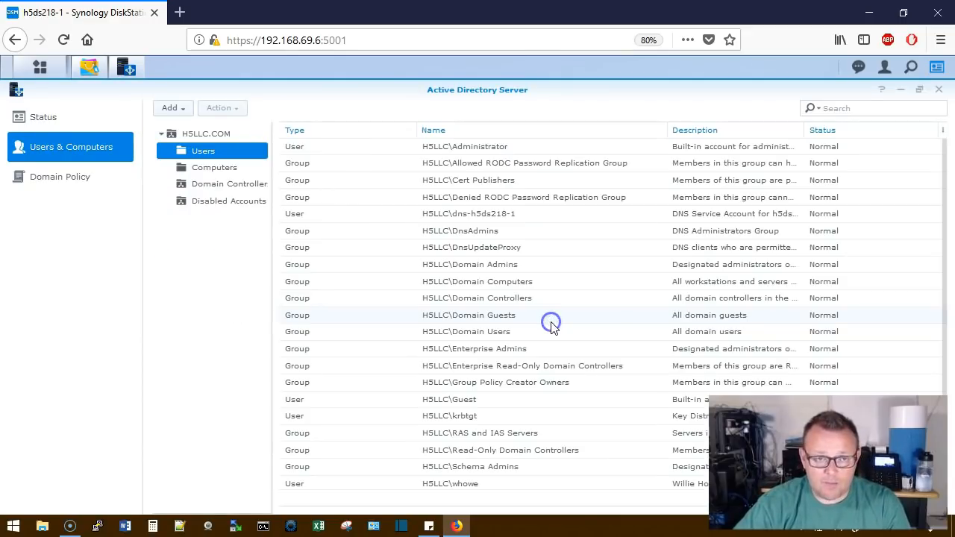
{"action": "right_click", "coordinate": [203, 150]}
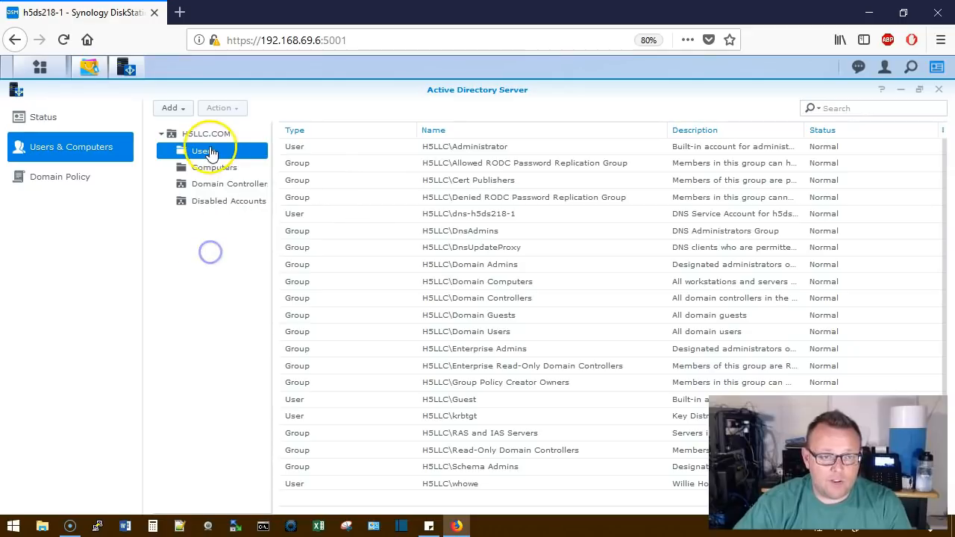
{"action": "right_click", "coordinate": [211, 150]}
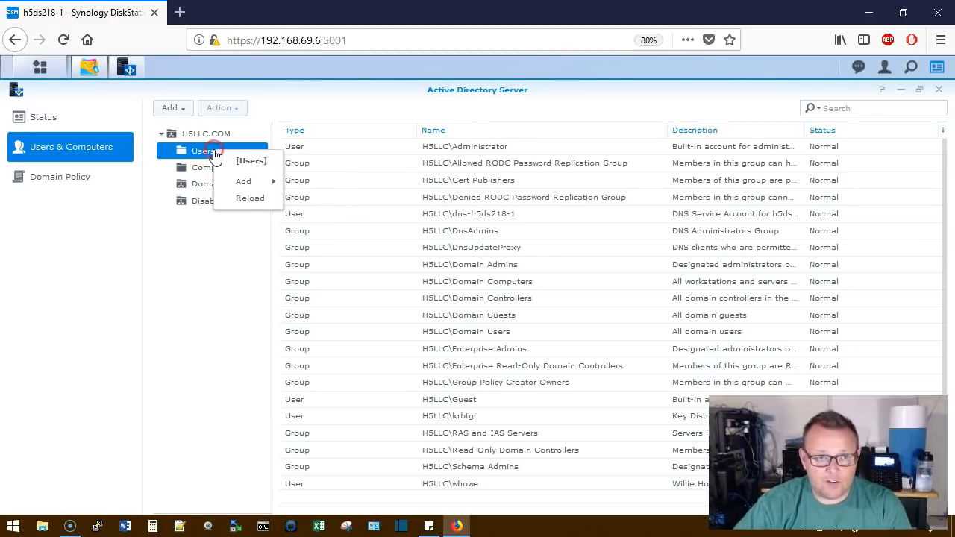
{"action": "left_click", "coordinate": [243, 181]}
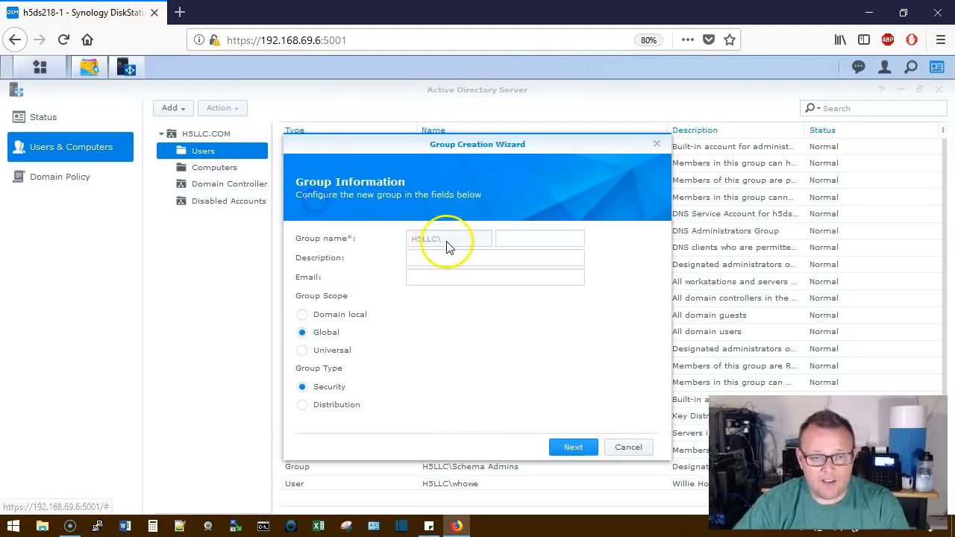
{"action": "left_click", "coordinate": [540, 238]}
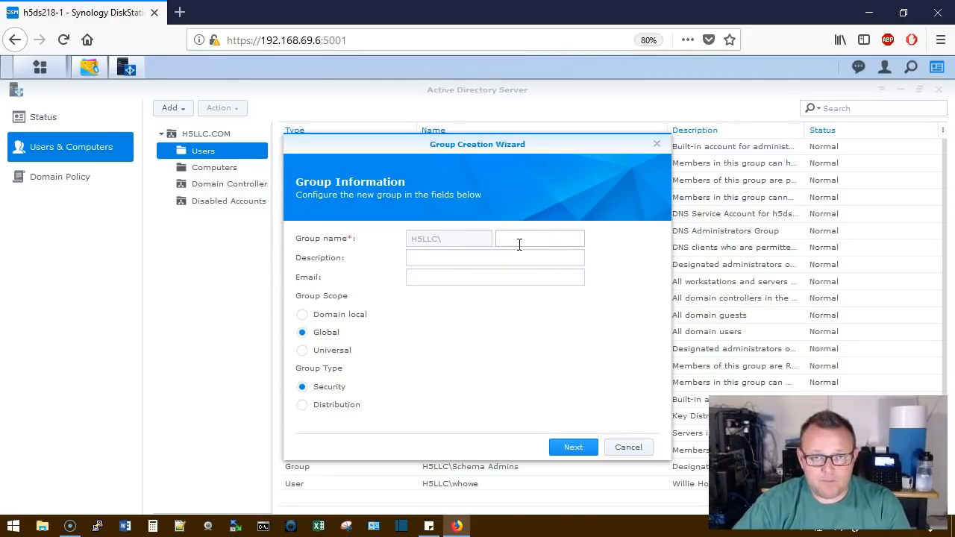
{"action": "left_click", "coordinate": [540, 238]}
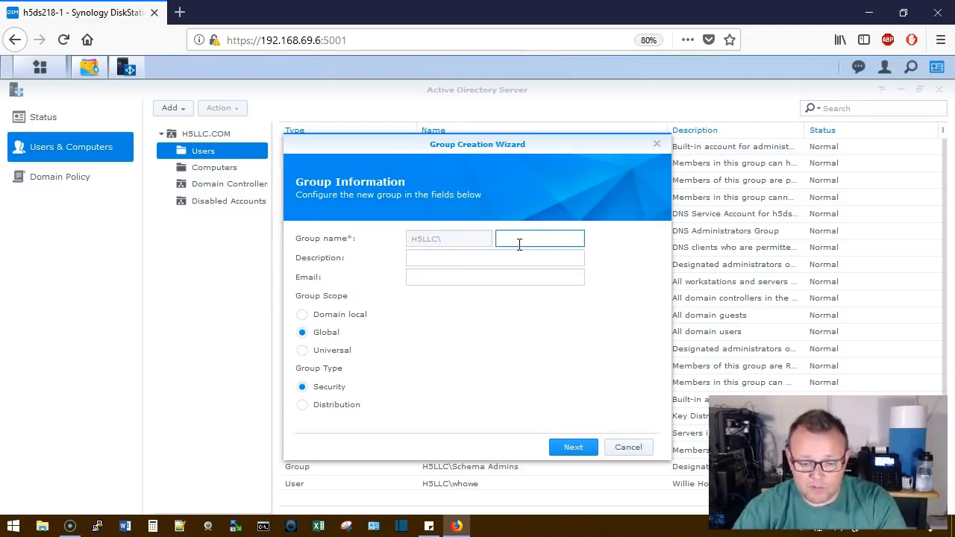
{"action": "type", "text": "H5"}
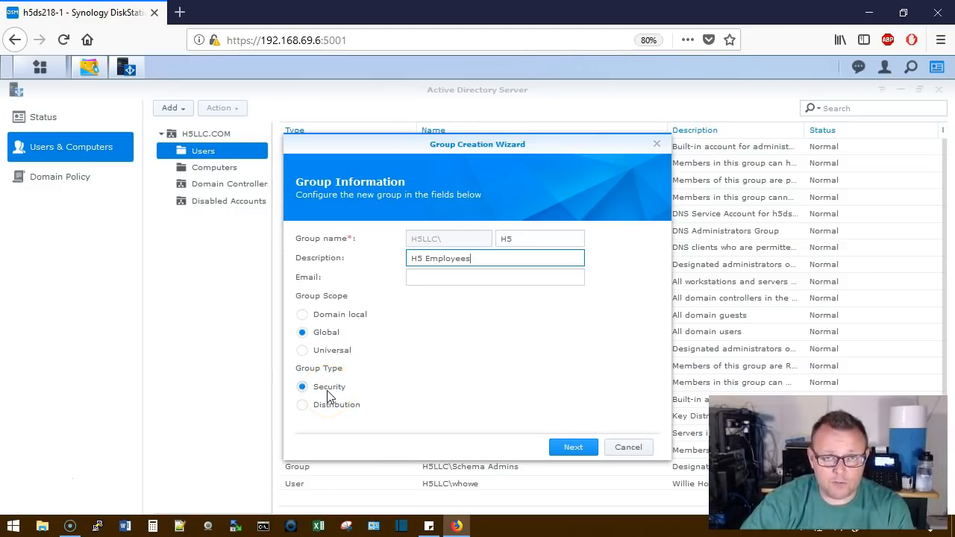
{"action": "mouse_move", "coordinate": [352, 413]}
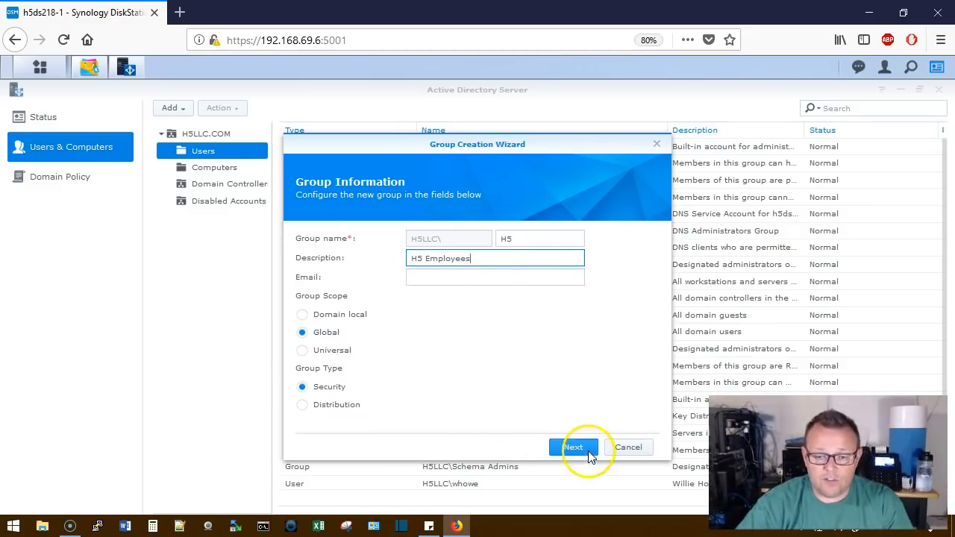
{"action": "left_click", "coordinate": [574, 447]}
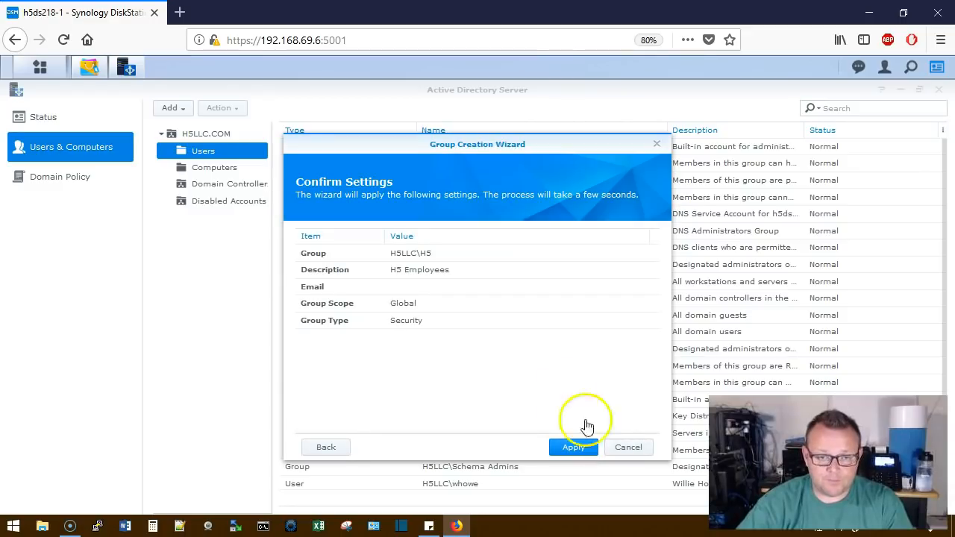
{"action": "left_click", "coordinate": [573, 447]}
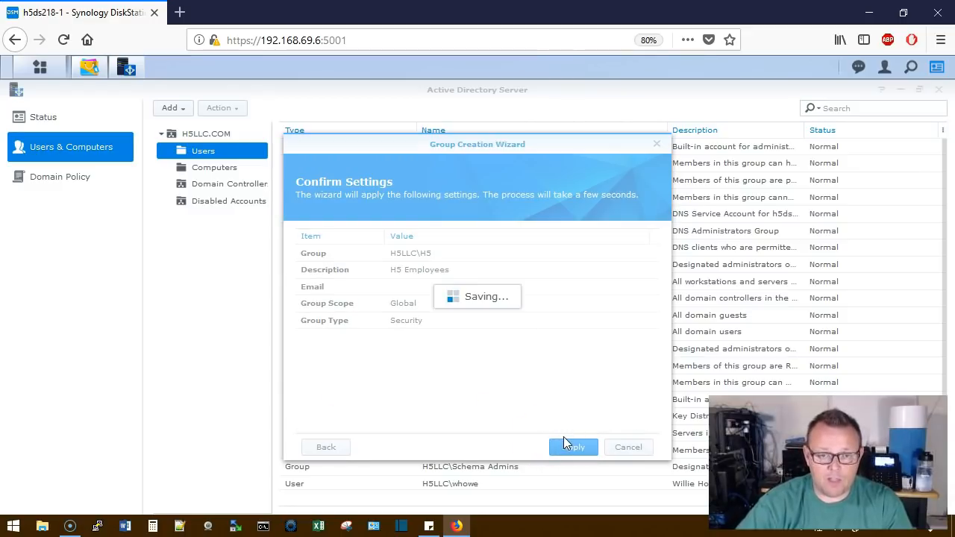
Step: Refresh the Users container so H5LLC\H5 is listed, then restore the desktop view
{"action": "left_click", "coordinate": [574, 447]}
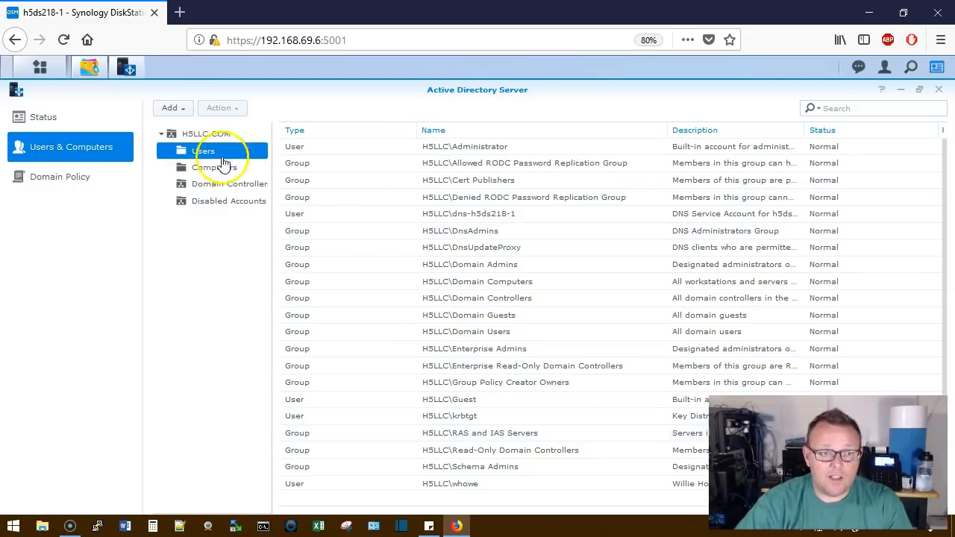
{"action": "left_click", "coordinate": [173, 108]}
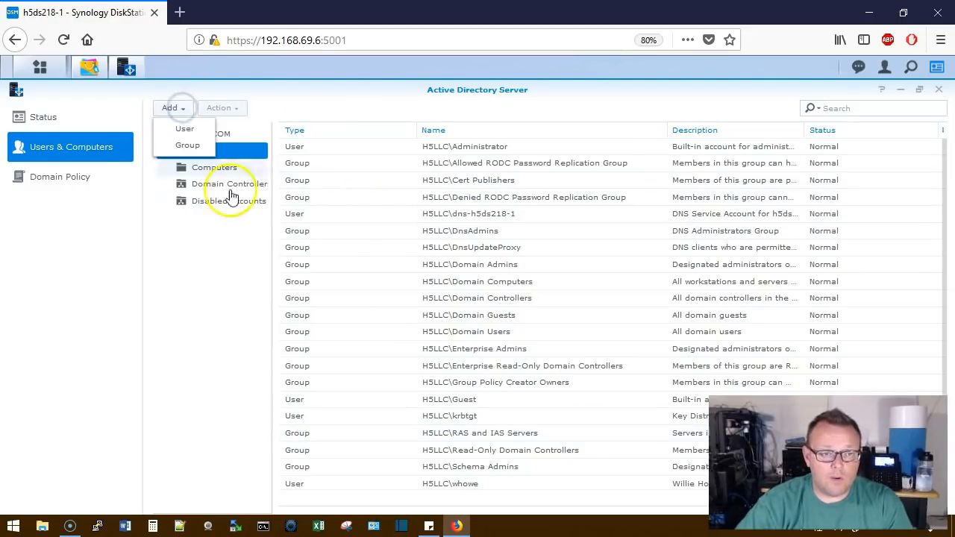
{"action": "left_click", "coordinate": [202, 150]}
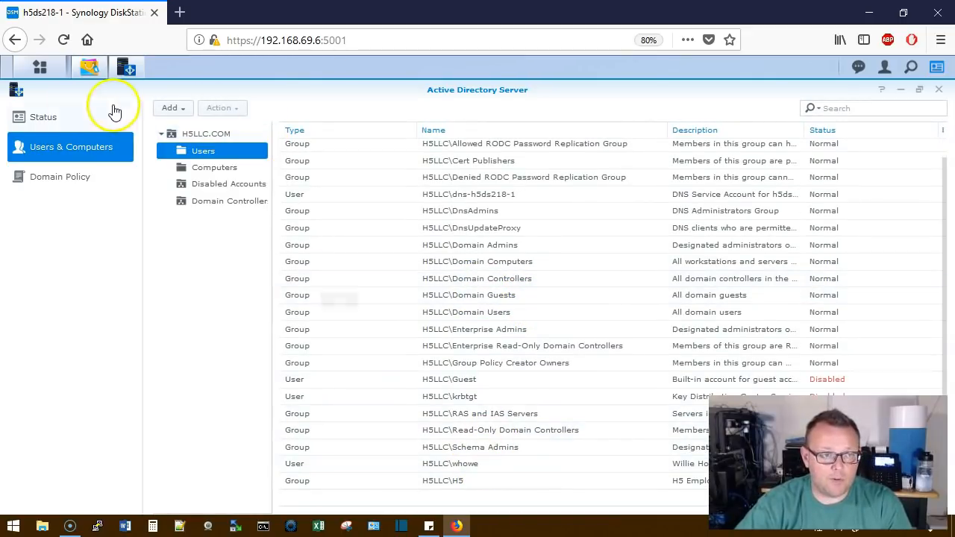
{"action": "left_click", "coordinate": [42, 116]}
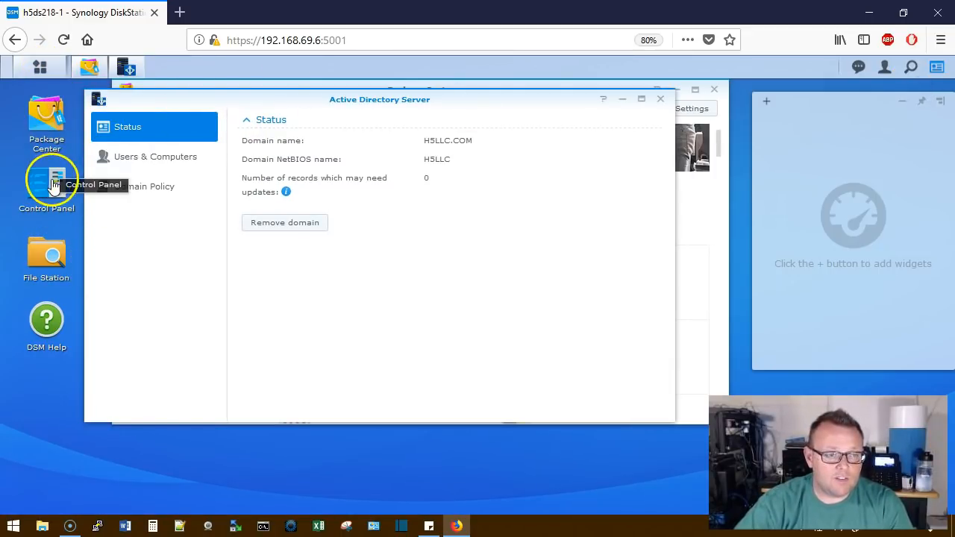
Step: Create shared folder 'h5' on Volume 1, described 'H5 Shared Folder', using default advanced settings
{"action": "left_click", "coordinate": [46, 179]}
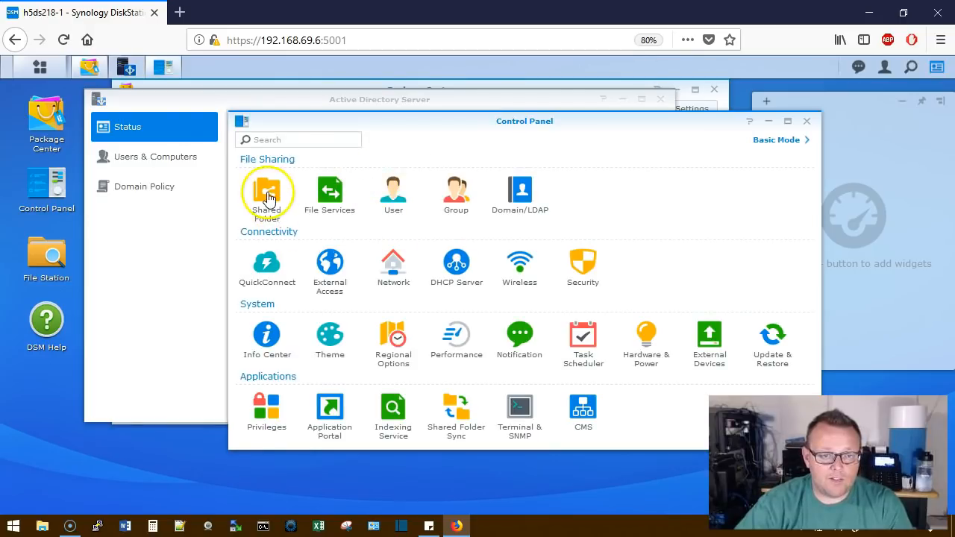
{"action": "left_click", "coordinate": [267, 191]}
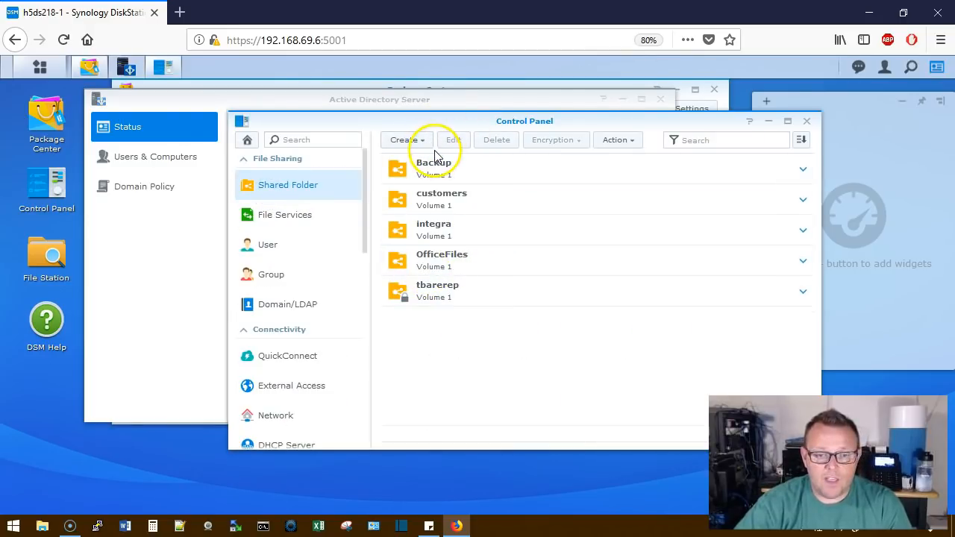
{"action": "left_click", "coordinate": [407, 140]}
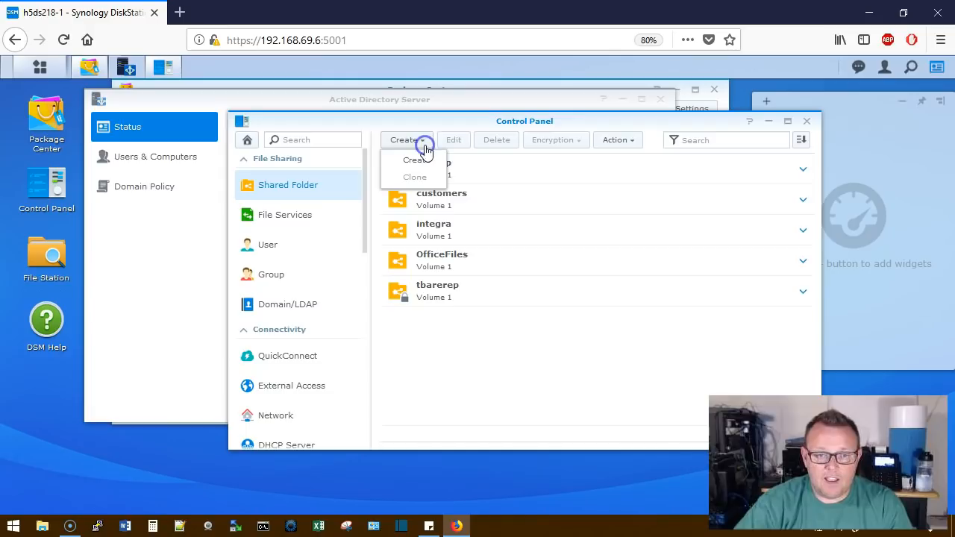
{"action": "left_click", "coordinate": [416, 160]}
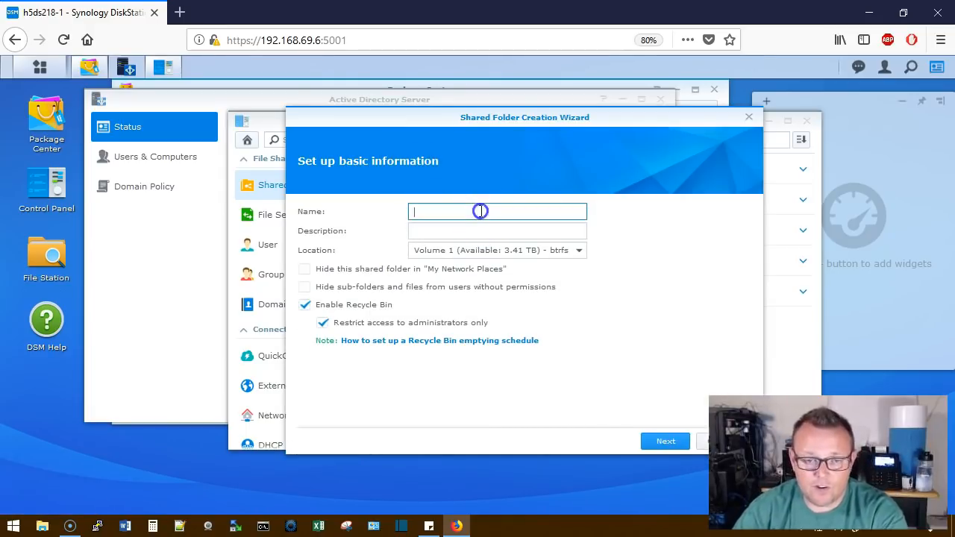
{"action": "type", "text": "h5"}
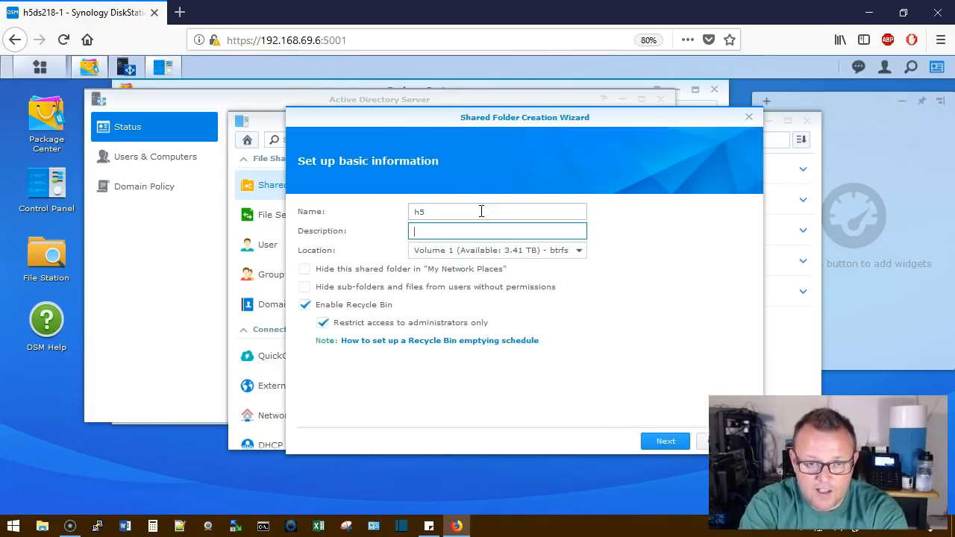
{"action": "type", "text": "H5 Shared Folder"}
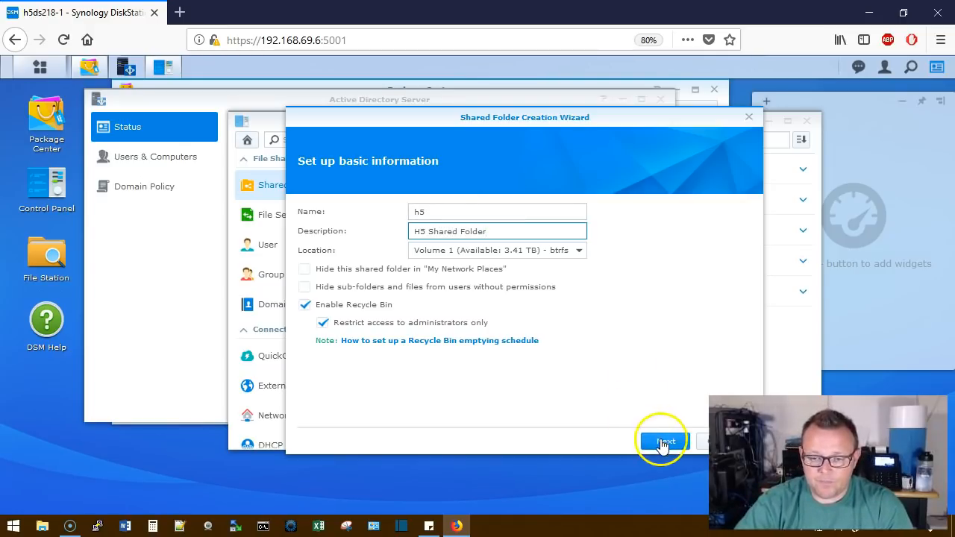
{"action": "left_click", "coordinate": [663, 441]}
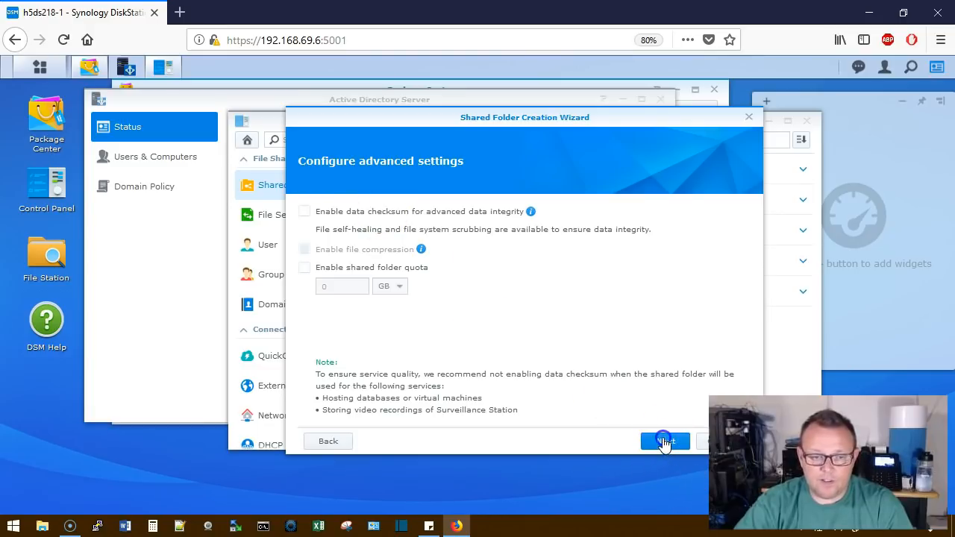
{"action": "left_click", "coordinate": [664, 441]}
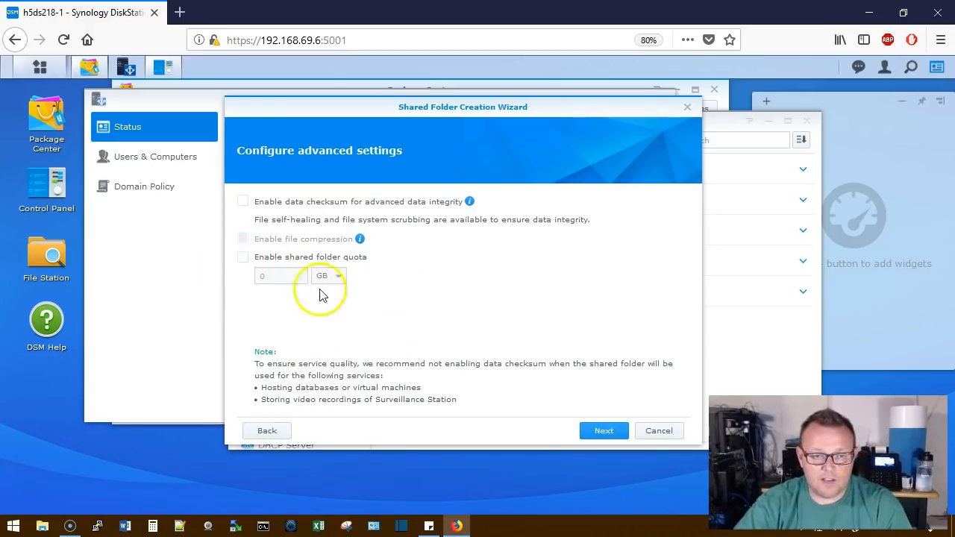
{"action": "left_click", "coordinate": [604, 430]}
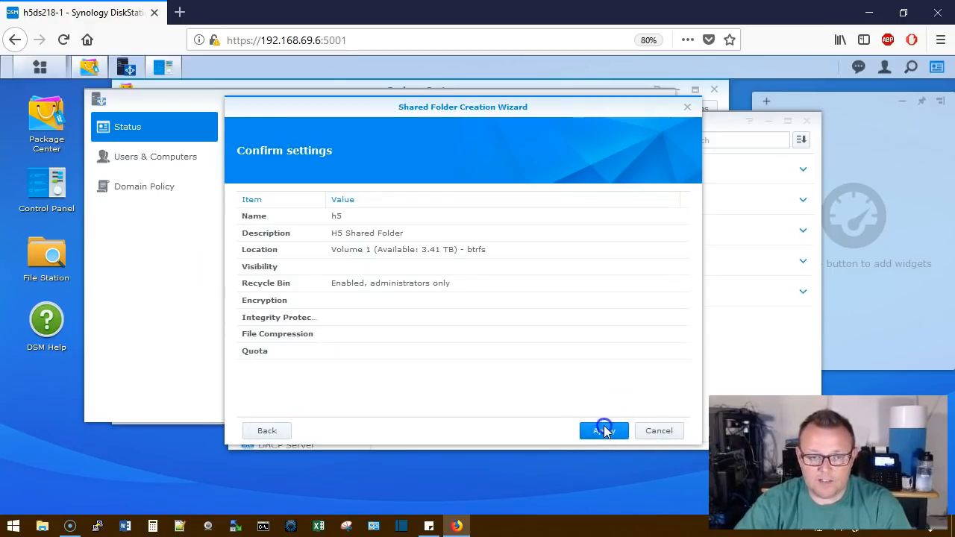
{"action": "left_click", "coordinate": [604, 430]}
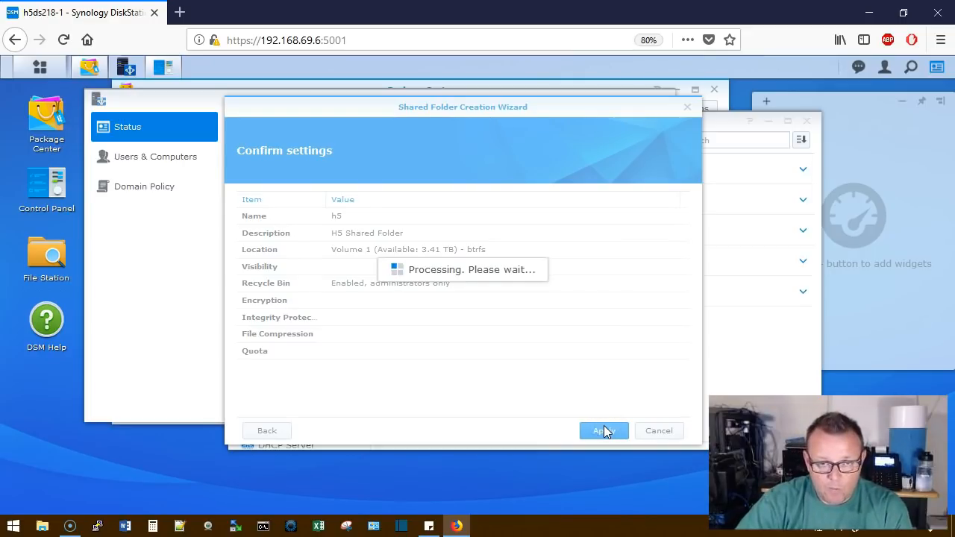
{"action": "left_click", "coordinate": [604, 431]}
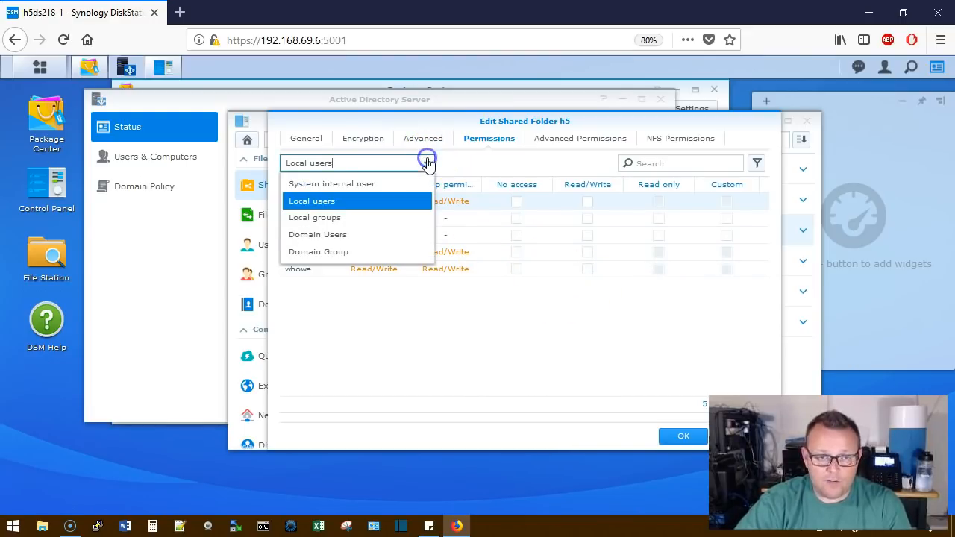
{"action": "mouse_move", "coordinate": [339, 239]}
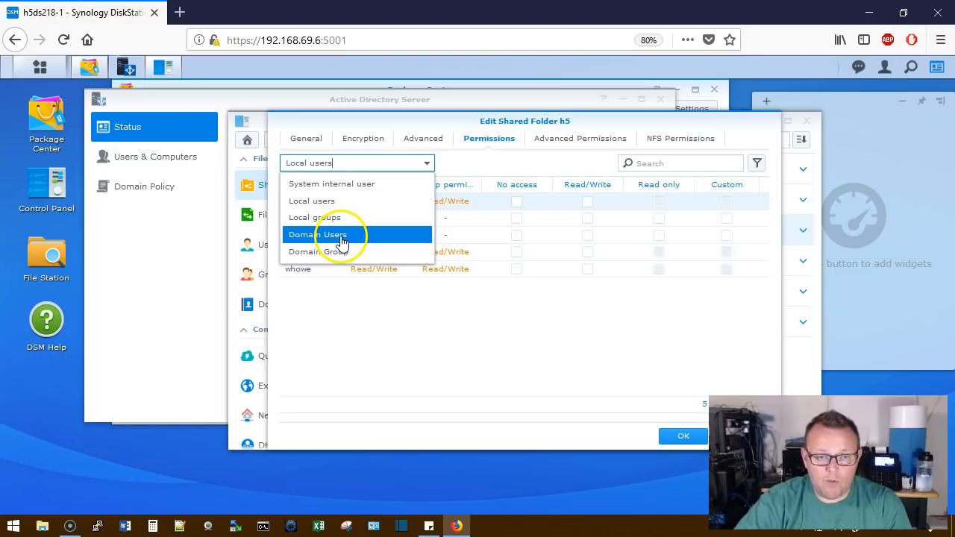
Step: List H5LLC domain groups in the h5 share permissions, then return to the domain users
{"action": "left_click", "coordinate": [317, 234]}
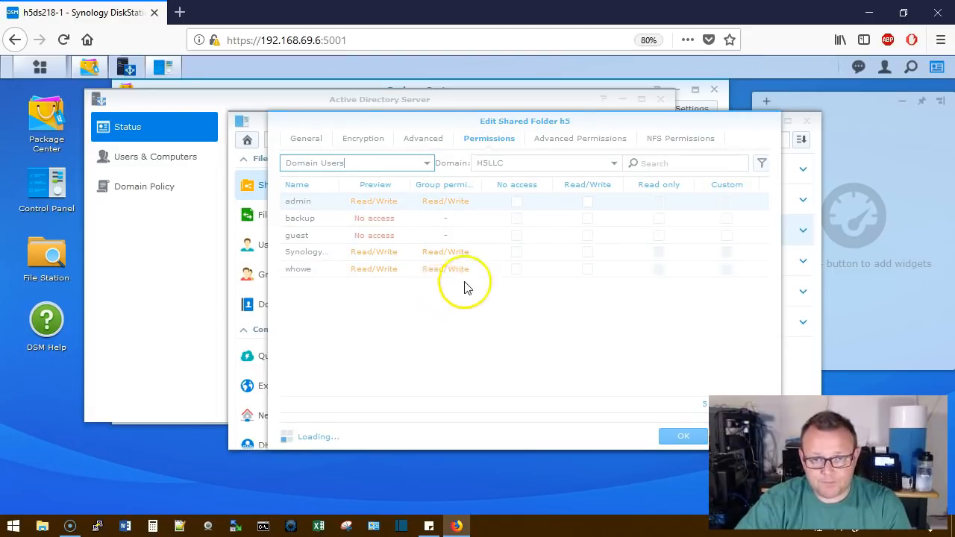
{"action": "left_click", "coordinate": [426, 162]}
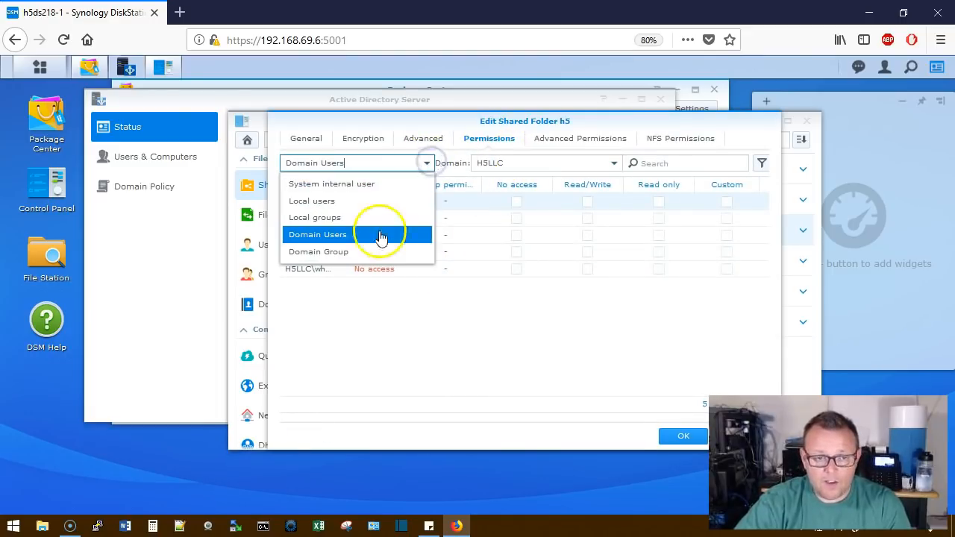
{"action": "left_click", "coordinate": [318, 252]}
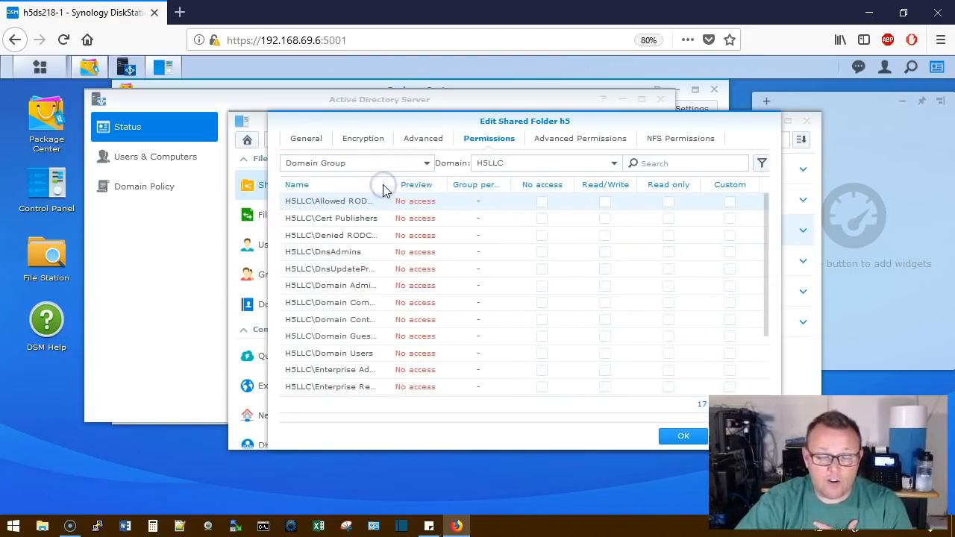
{"action": "left_click", "coordinate": [154, 156]}
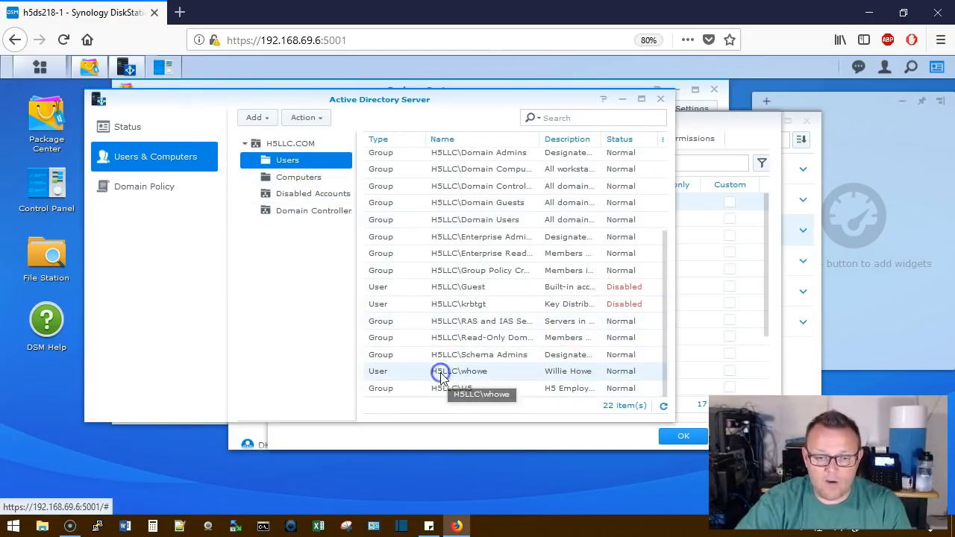
{"action": "double_click", "coordinate": [467, 371]}
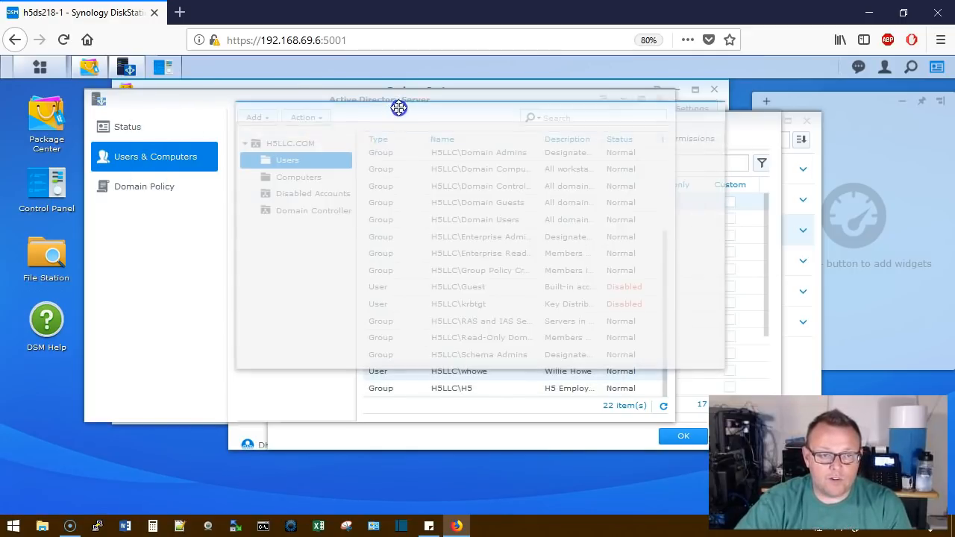
Step: Join whowe to H5LLC\H5 on the Member of tab and save the account
{"action": "double_click", "coordinate": [459, 371]}
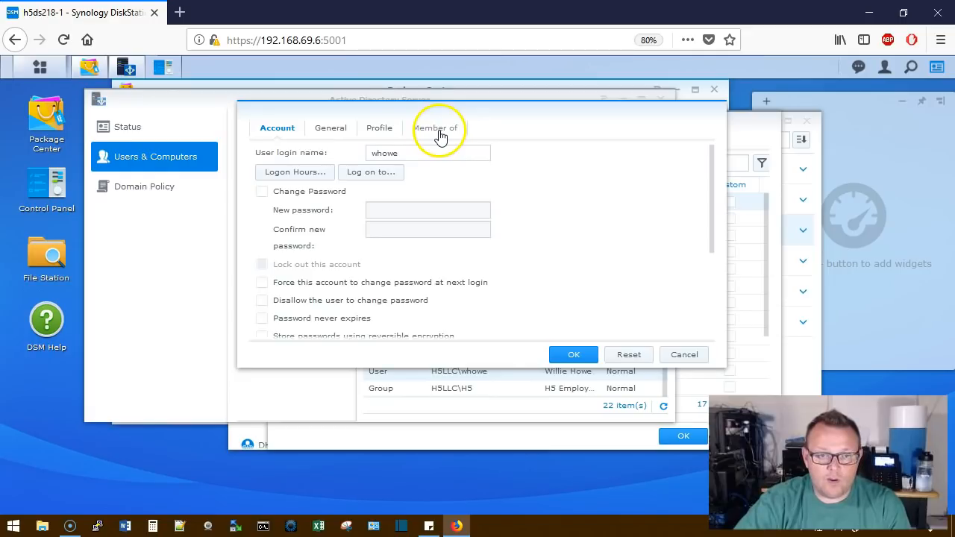
{"action": "left_click", "coordinate": [440, 128]}
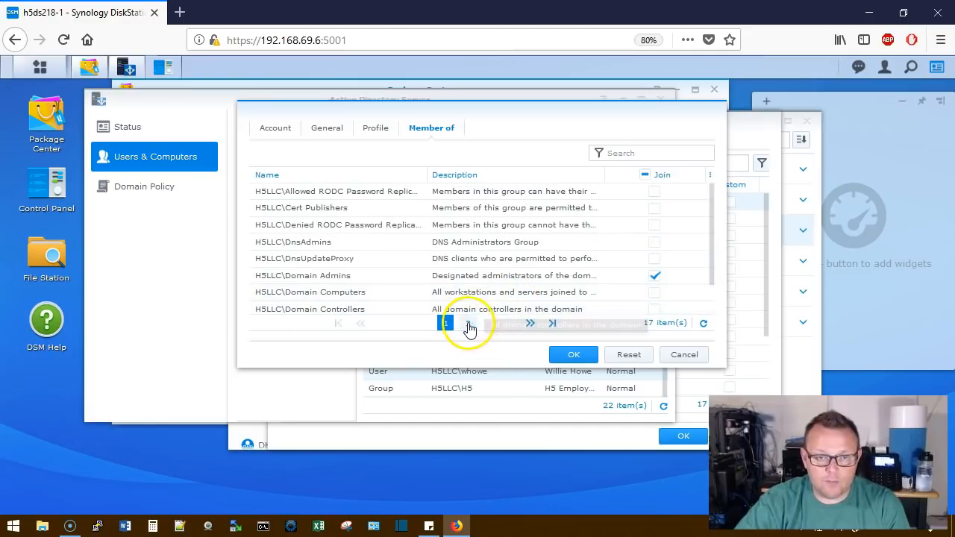
{"action": "left_click", "coordinate": [466, 323]}
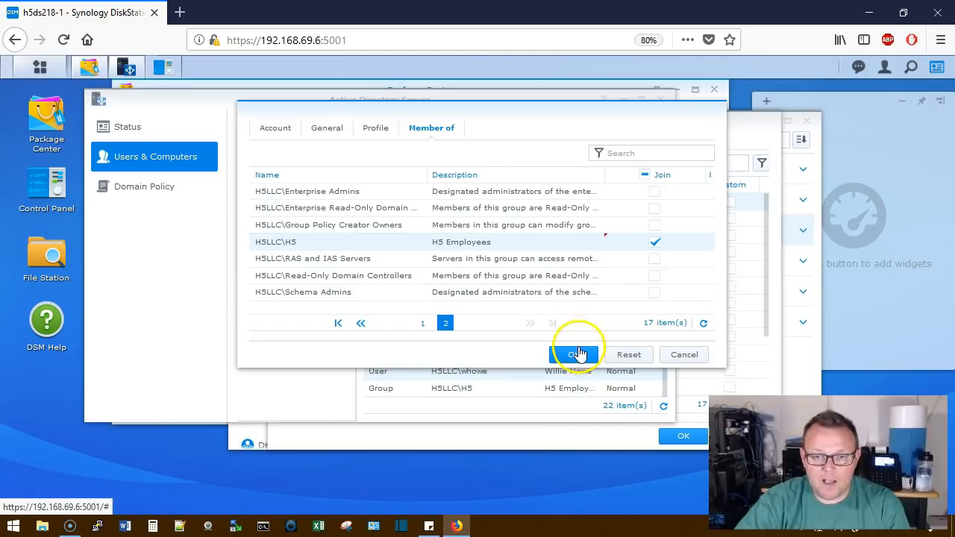
{"action": "mouse_move", "coordinate": [375, 133]}
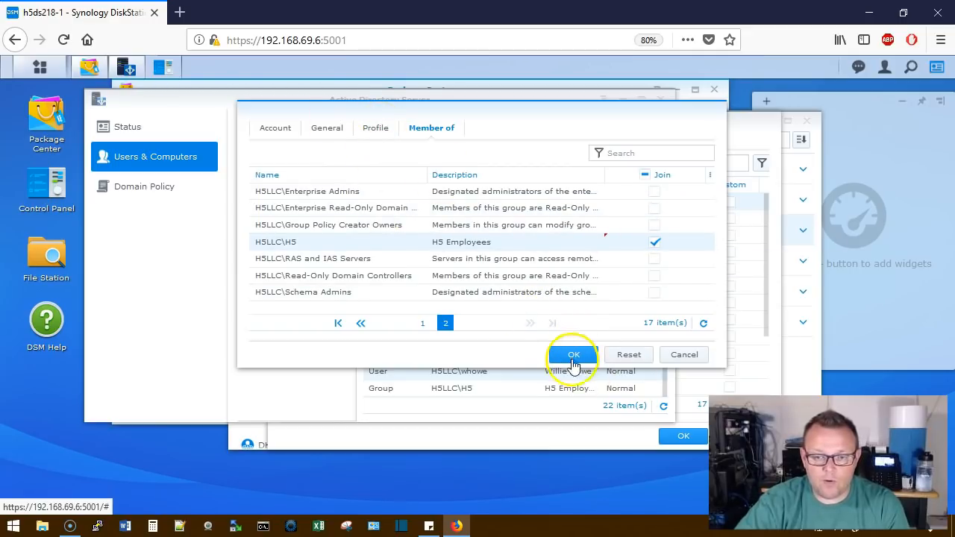
{"action": "left_click", "coordinate": [573, 355]}
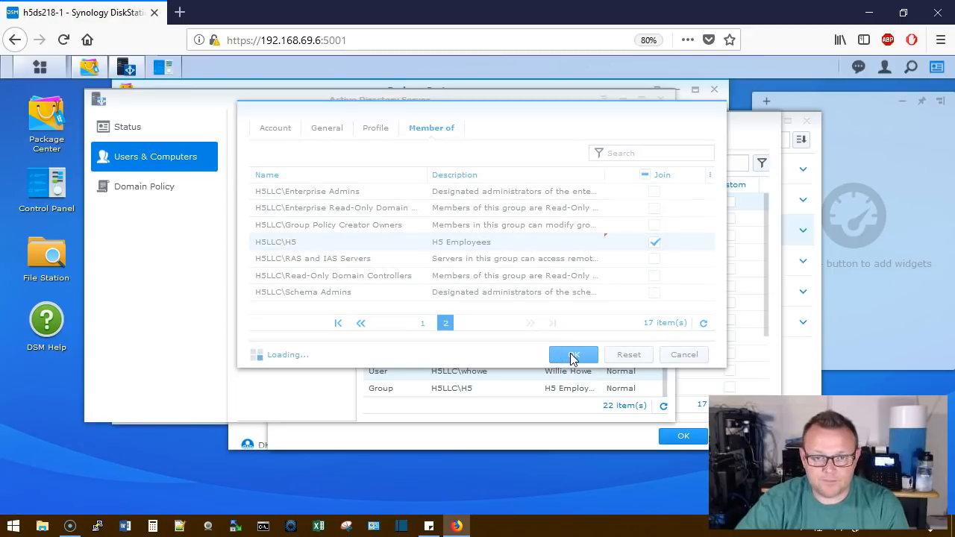
{"action": "left_click", "coordinate": [573, 354]}
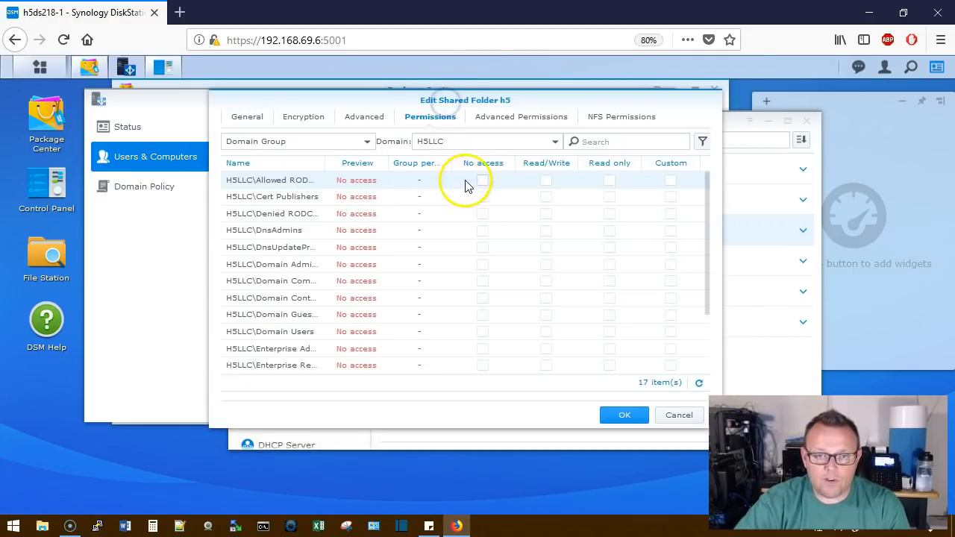
{"action": "mouse_move", "coordinate": [698, 384]}
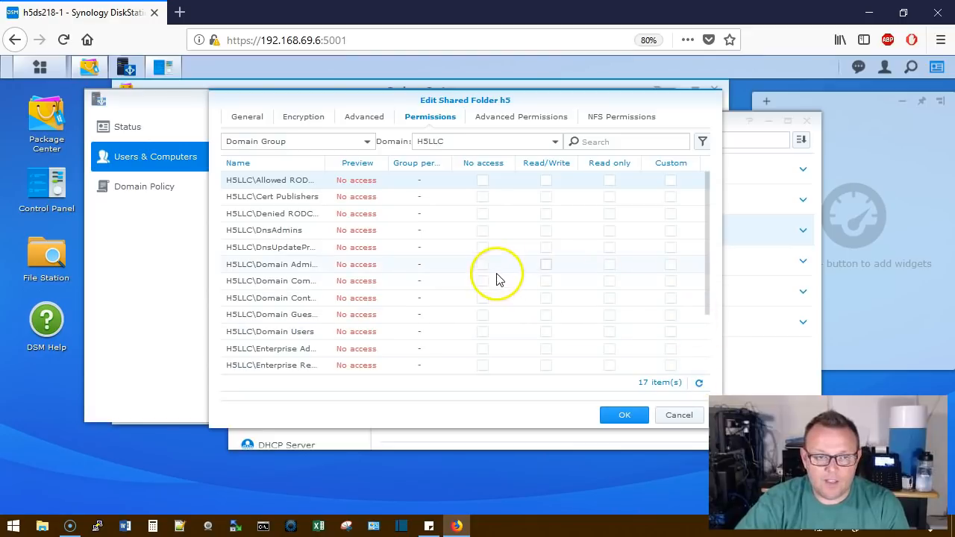
Step: Tick Read/Write for H5LLC\H5 in the h5 share's permissions
{"action": "scroll", "scroll_direction": "down", "scroll_amount": 3}
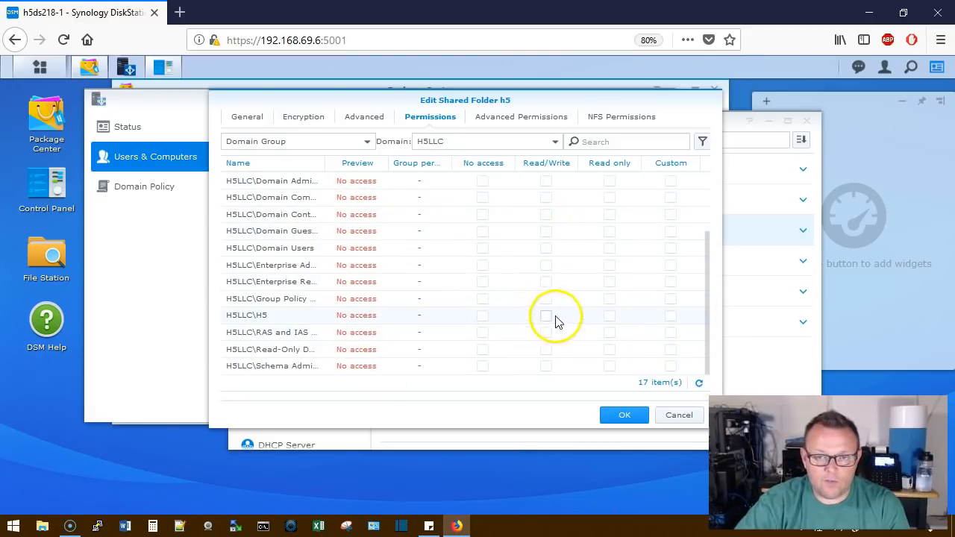
{"action": "mouse_move", "coordinate": [543, 323]}
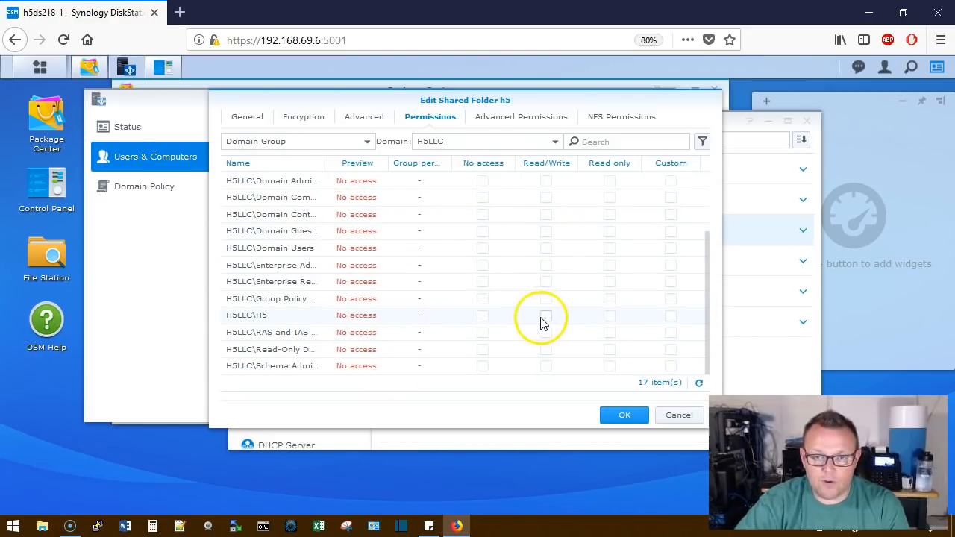
{"action": "left_click", "coordinate": [547, 315]}
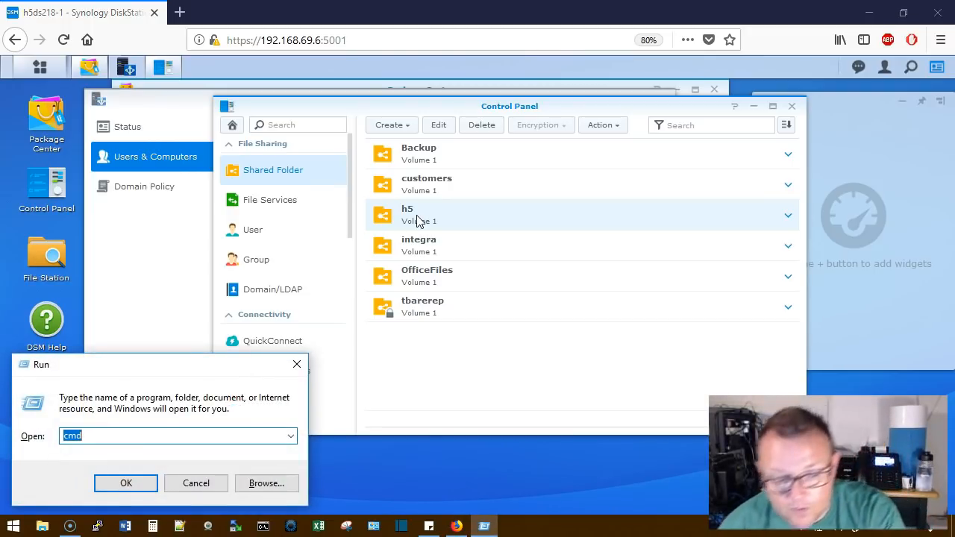
Step: Connect to \\192.168.69.6 with H5LLC domain credentials and dismiss the access-denied prompt
{"action": "type", "text": "\\\\192.168.69.6"}
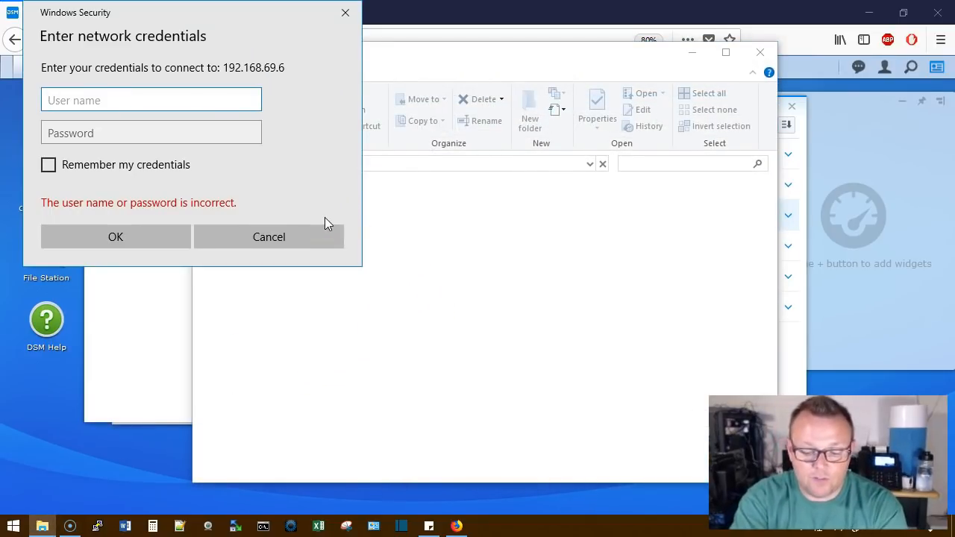
{"action": "type", "text": "H5LLC\\whowe"}
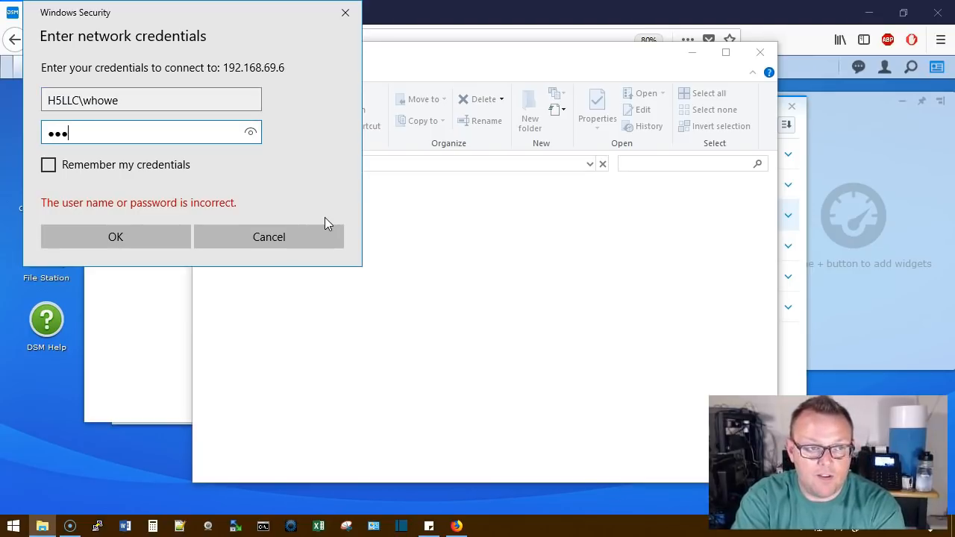
{"action": "left_click", "coordinate": [115, 237]}
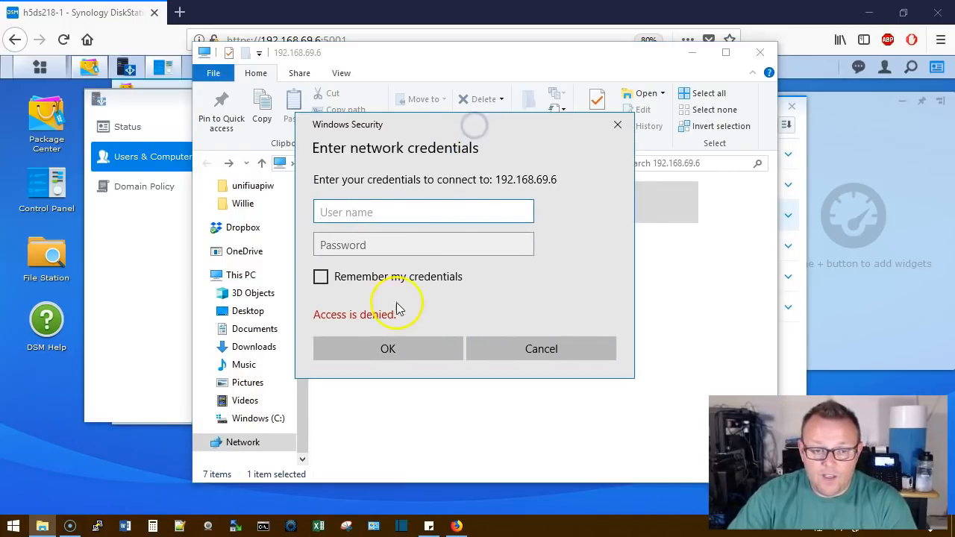
{"action": "left_click", "coordinate": [389, 348]}
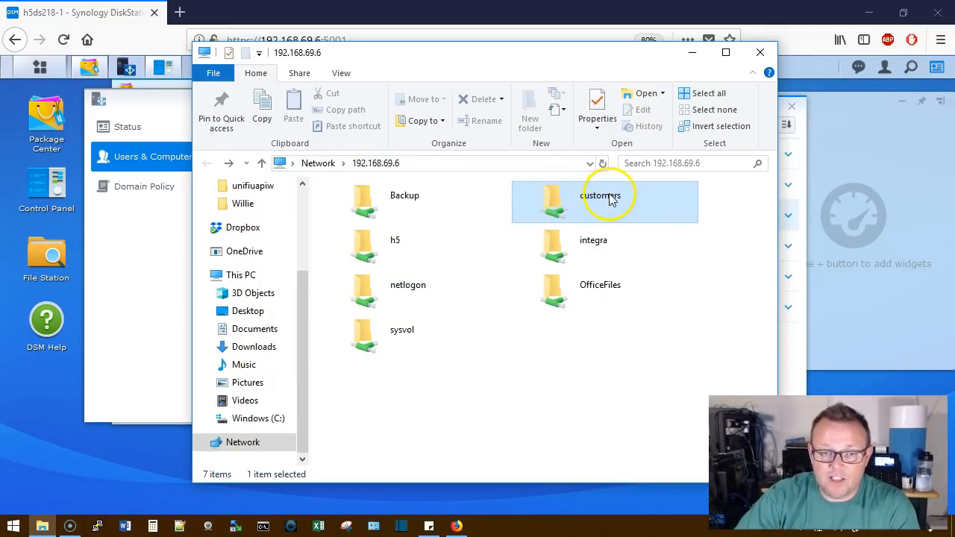
Step: Try opening the OfficeFiles share and dismiss the resulting access-denied prompt
{"action": "left_click", "coordinate": [394, 202]}
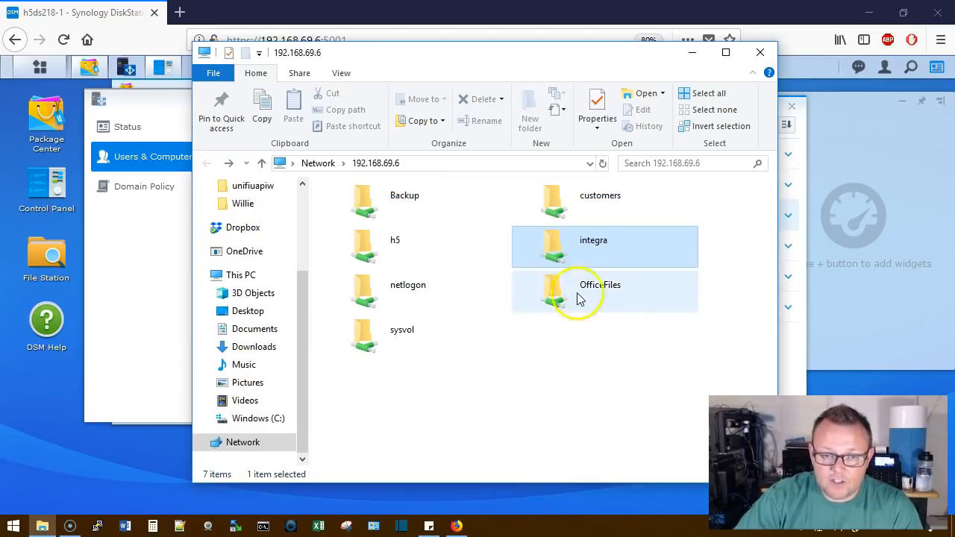
{"action": "double_click", "coordinate": [600, 284]}
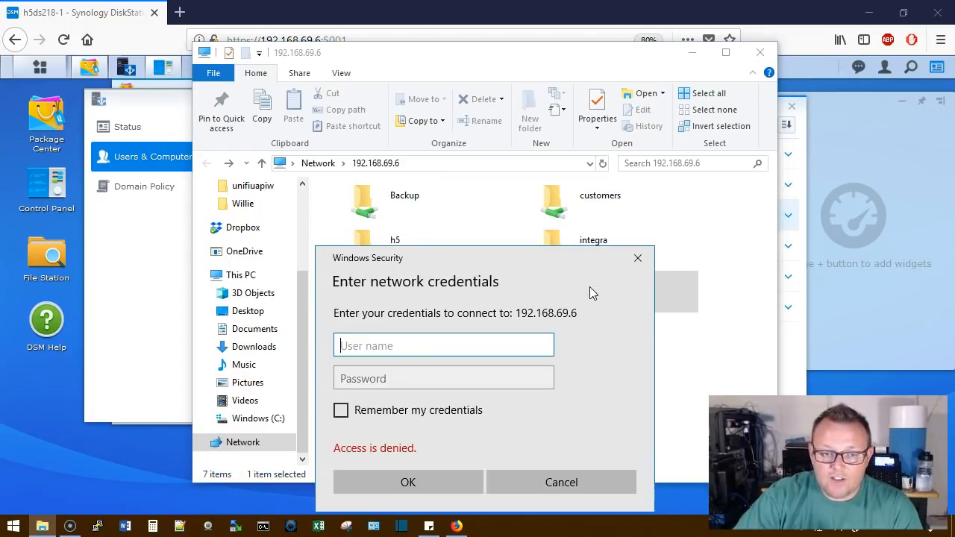
{"action": "left_click", "coordinate": [562, 482]}
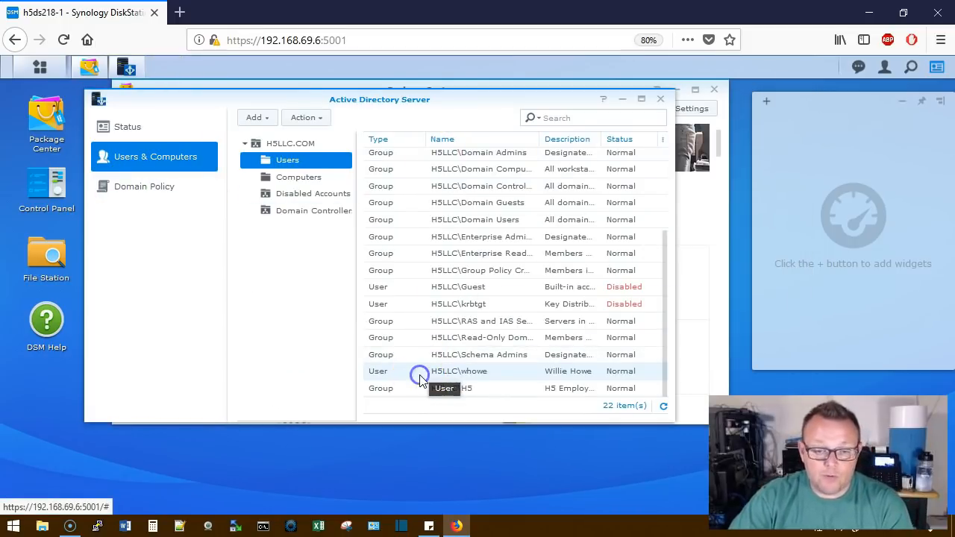
Step: Open whowe's properties and deny logon during hour 0 on all days
{"action": "double_click", "coordinate": [459, 371]}
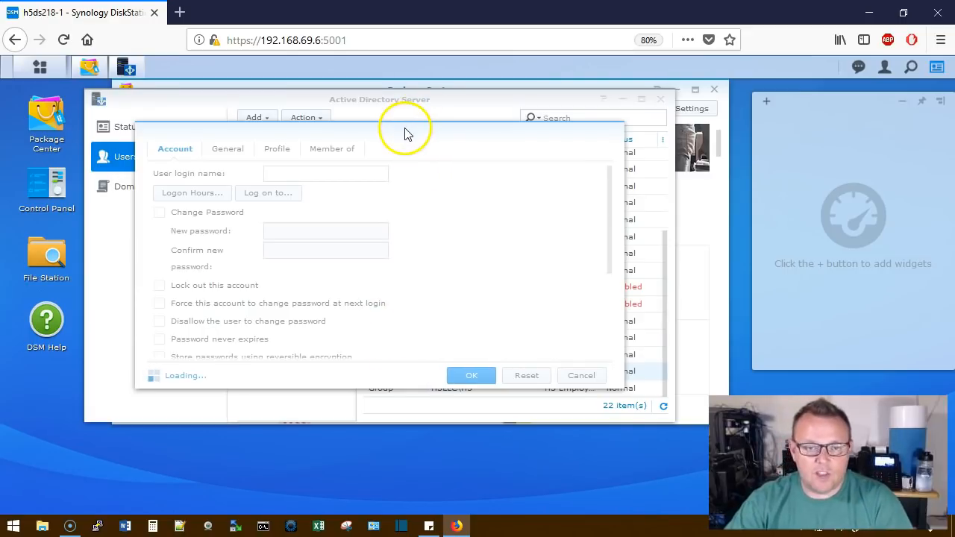
{"action": "left_click", "coordinate": [582, 376]}
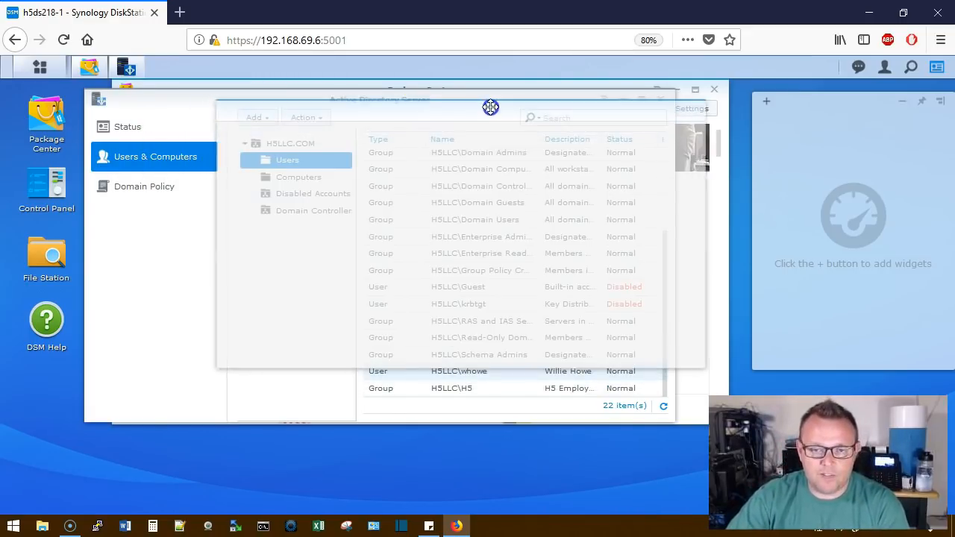
{"action": "double_click", "coordinate": [459, 371]}
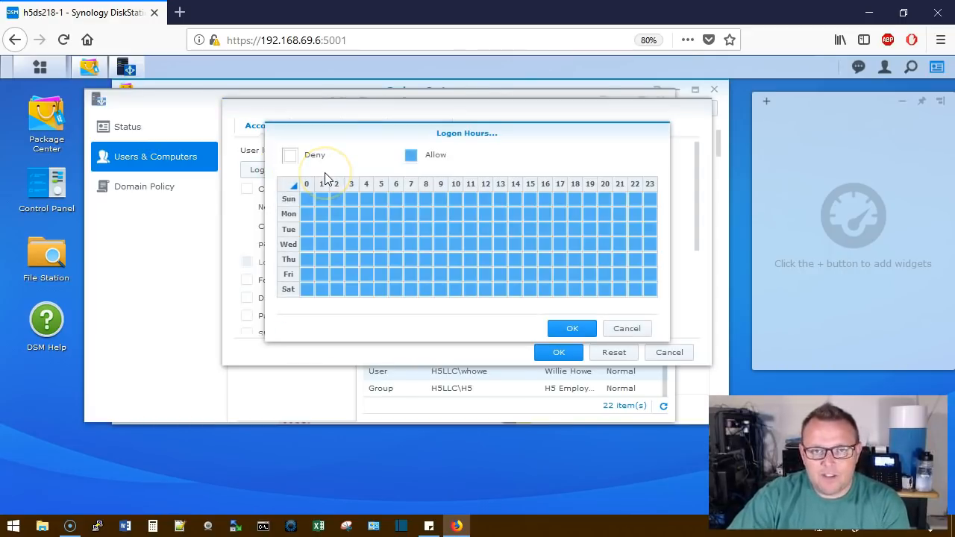
{"action": "mouse_move", "coordinate": [445, 217]}
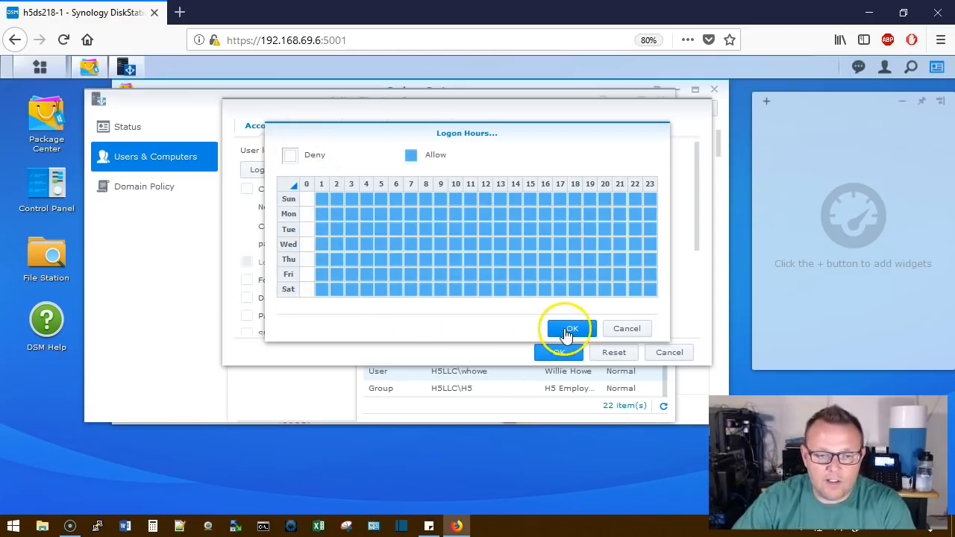
{"action": "left_click", "coordinate": [566, 328]}
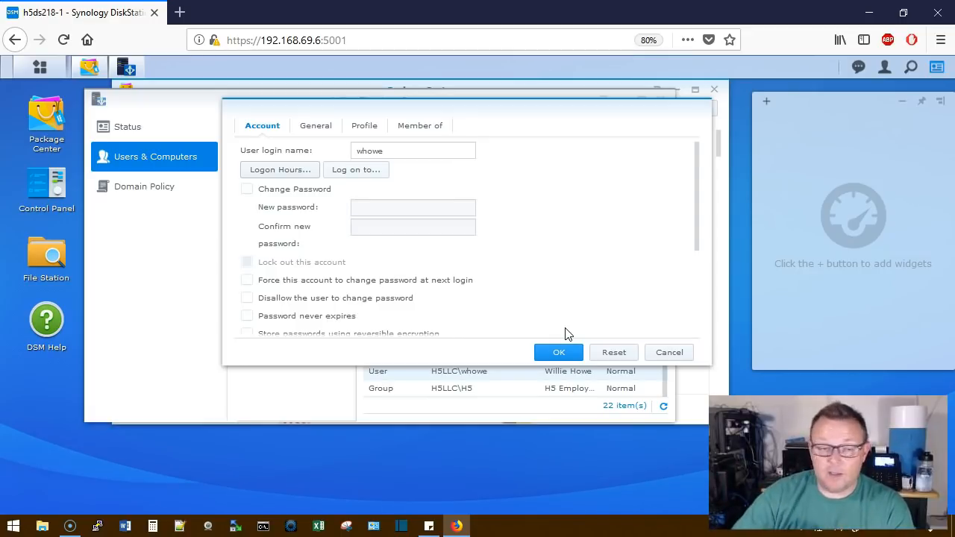
{"action": "left_click", "coordinate": [356, 169]}
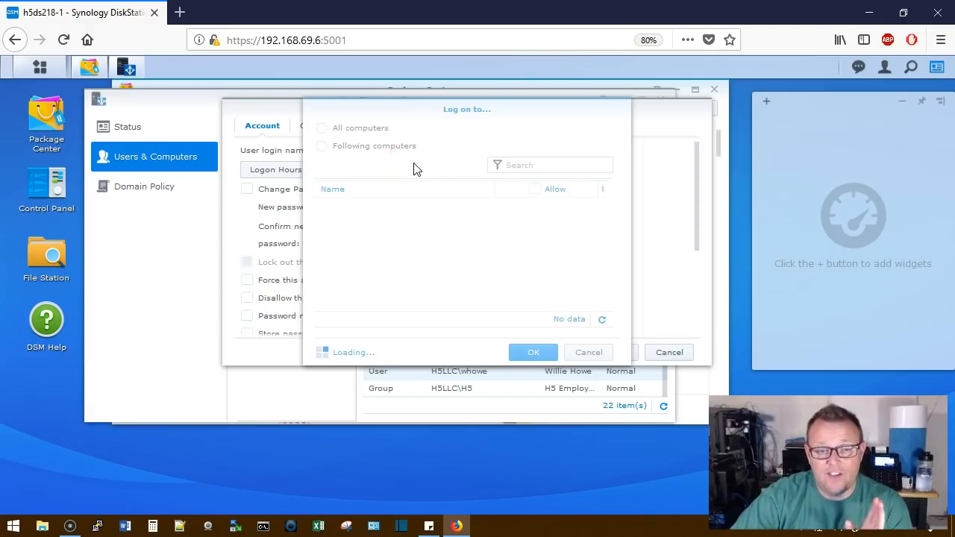
{"action": "left_click", "coordinate": [321, 127]}
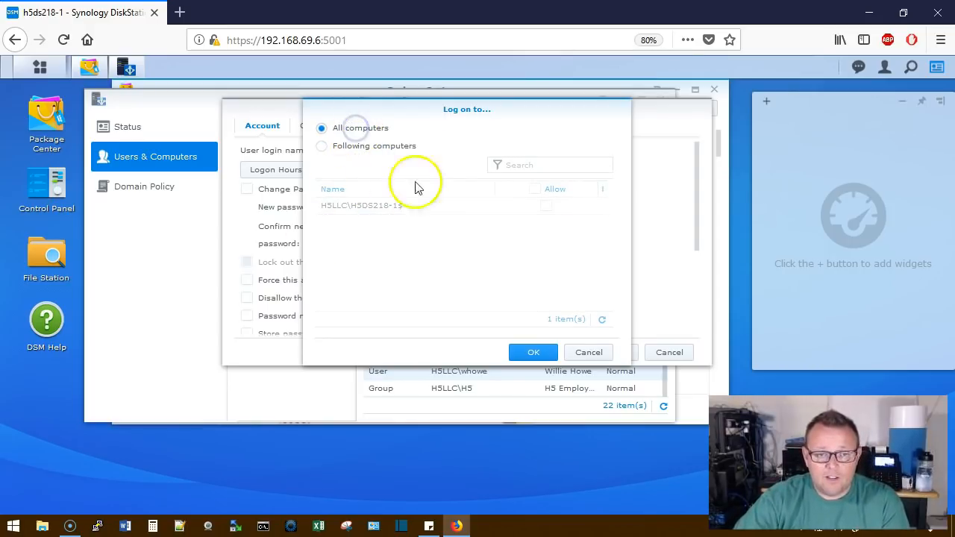
{"action": "mouse_move", "coordinate": [588, 352]}
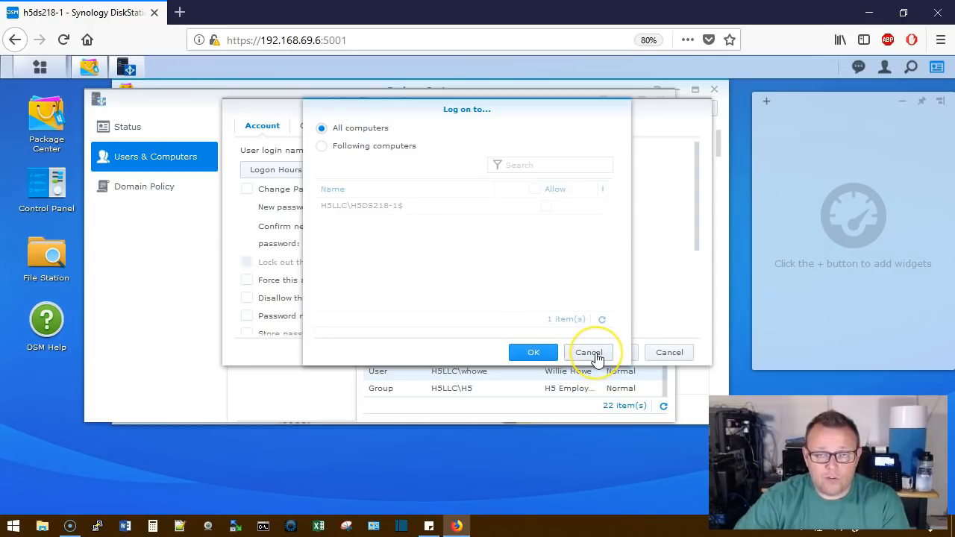
{"action": "mouse_move", "coordinate": [366, 138]}
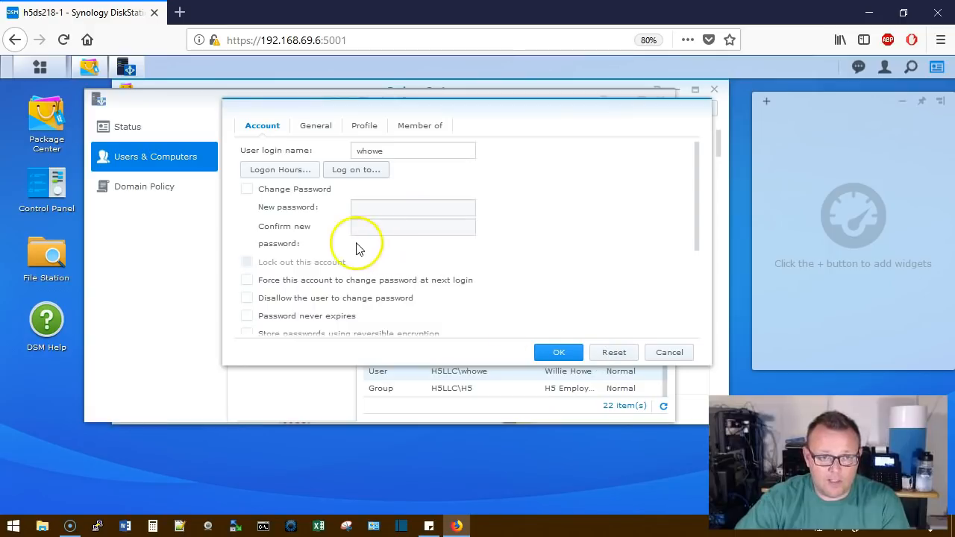
{"action": "mouse_move", "coordinate": [413, 298]}
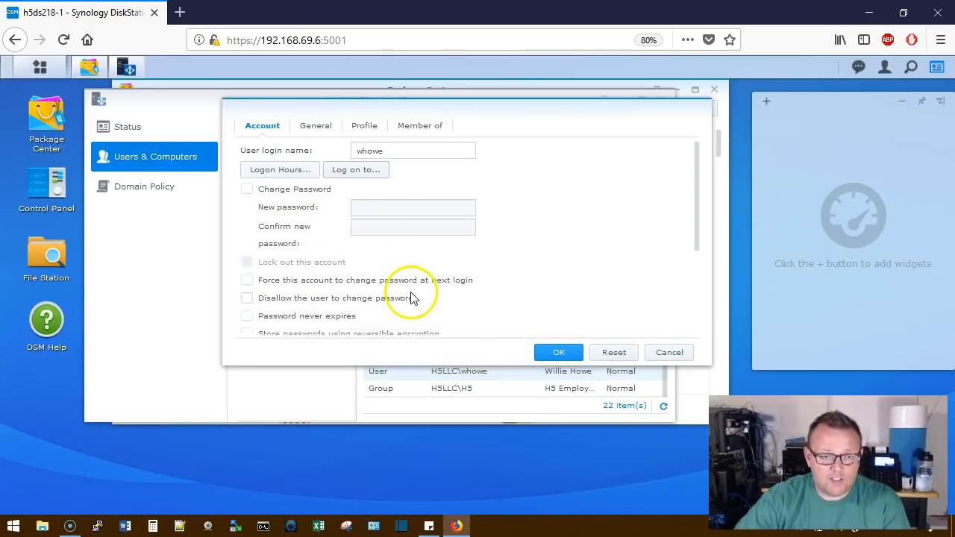
Step: Scroll the account options, then view whowe's General tab with description and email
{"action": "scroll", "scroll_direction": "down", "scroll_amount": 3}
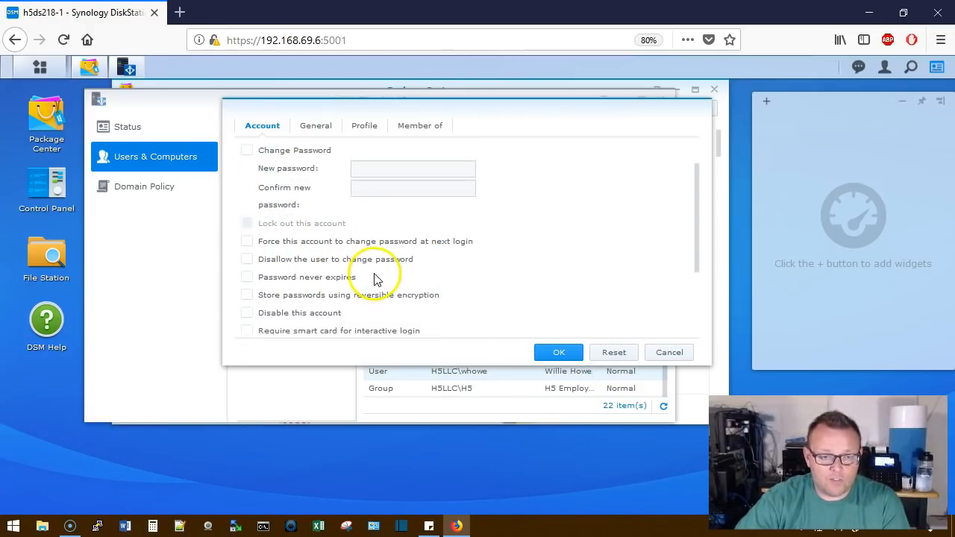
{"action": "scroll", "scroll_direction": "down", "scroll_amount": 3}
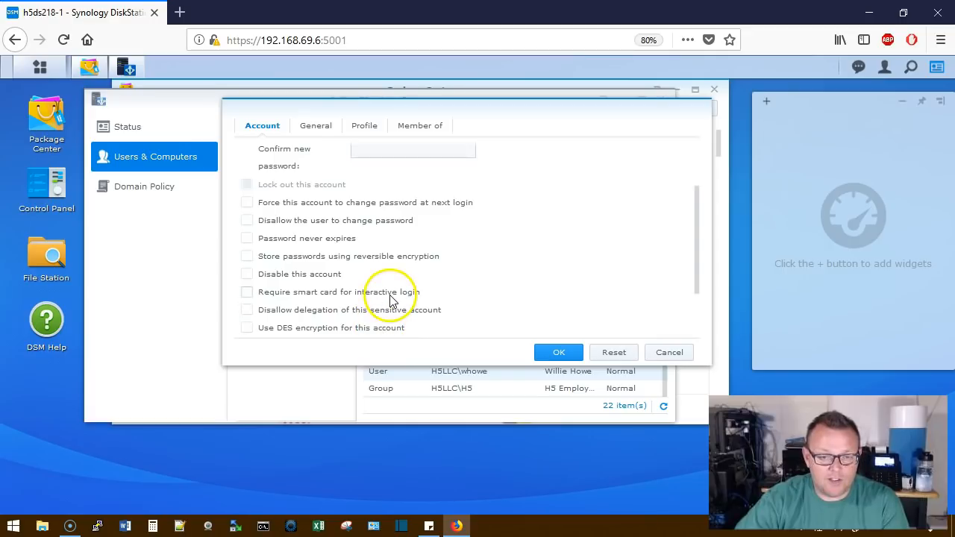
{"action": "left_click", "coordinate": [313, 125]}
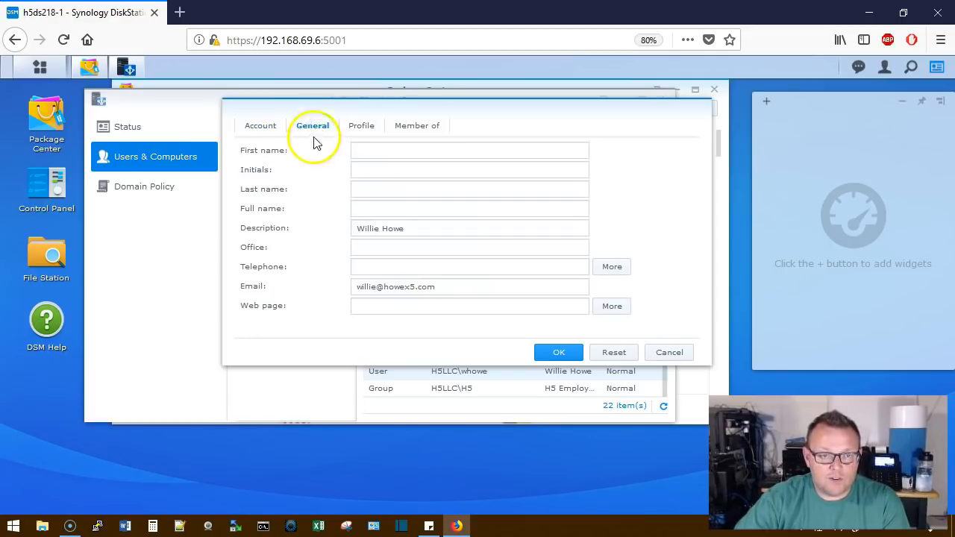
{"action": "mouse_move", "coordinate": [430, 213]}
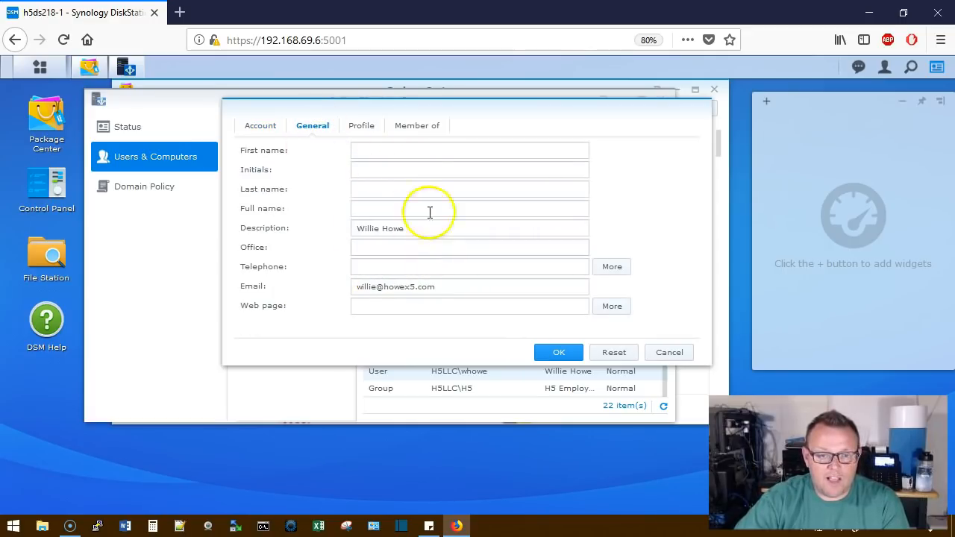
{"action": "mouse_move", "coordinate": [367, 319]}
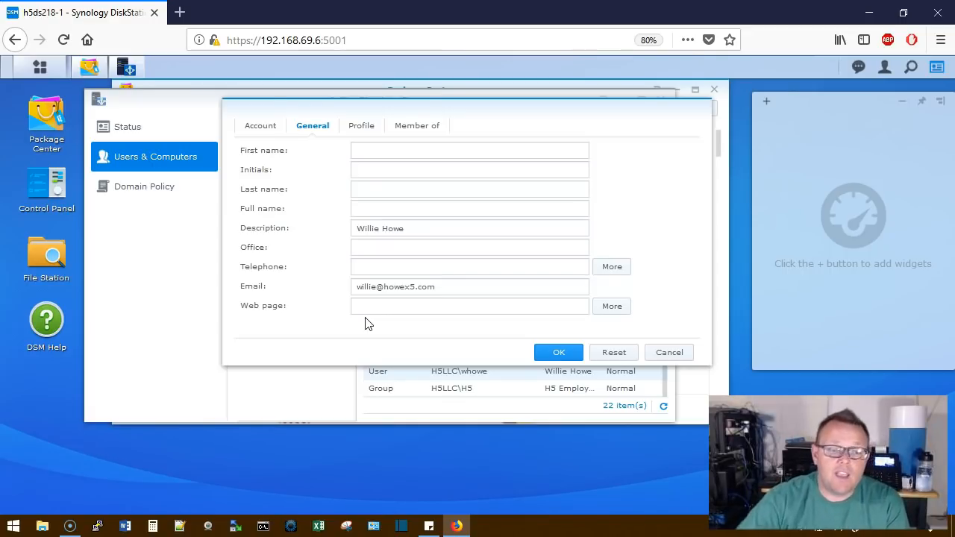
{"action": "mouse_move", "coordinate": [251, 364]}
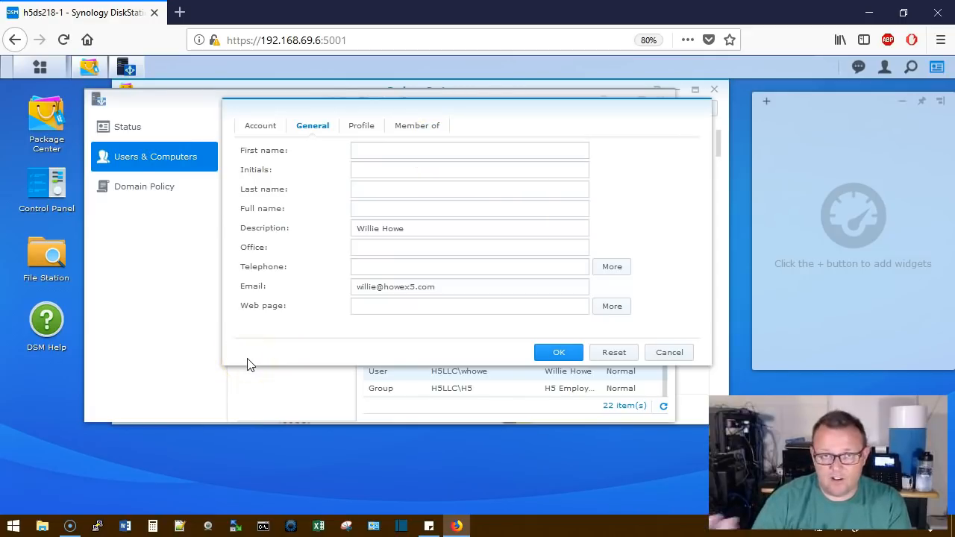
{"action": "left_click", "coordinate": [354, 125]}
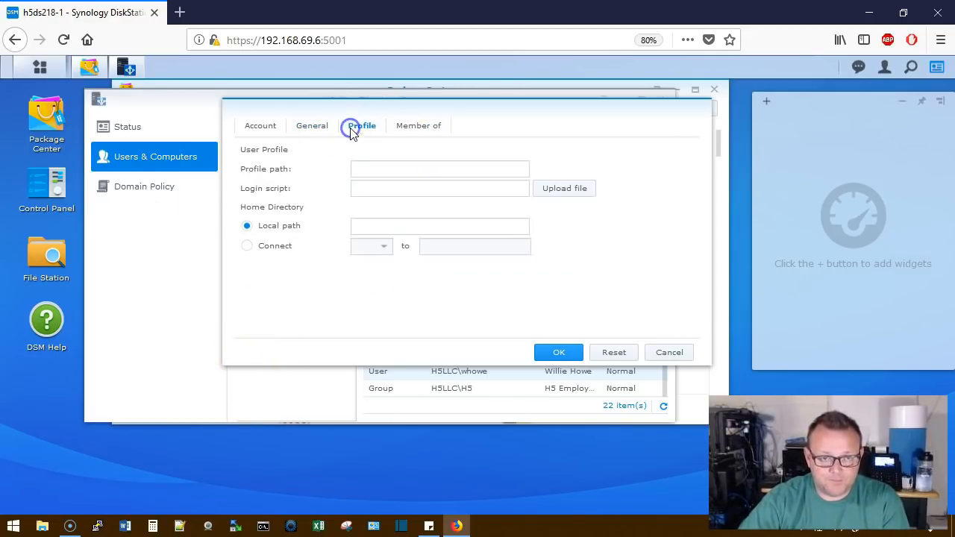
{"action": "left_click", "coordinate": [361, 125]}
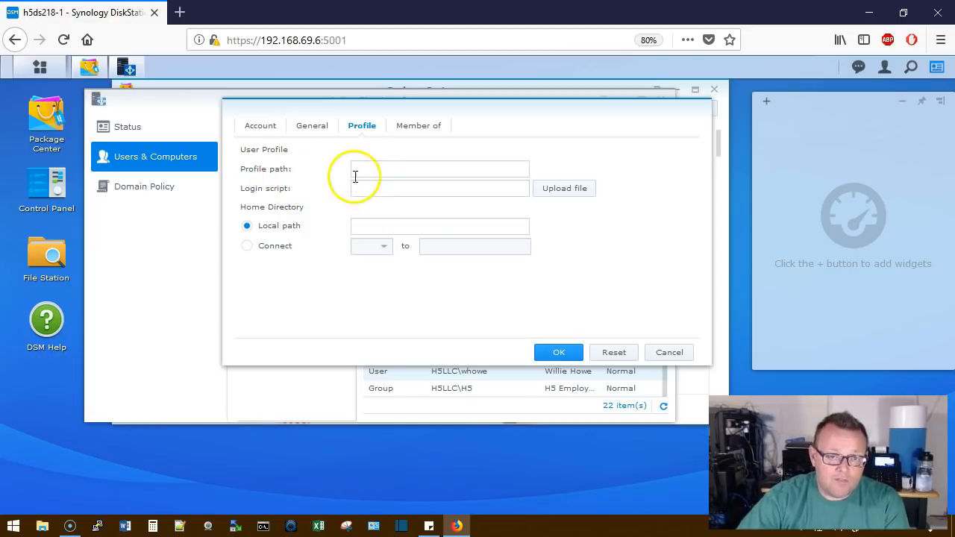
{"action": "left_click", "coordinate": [440, 168]}
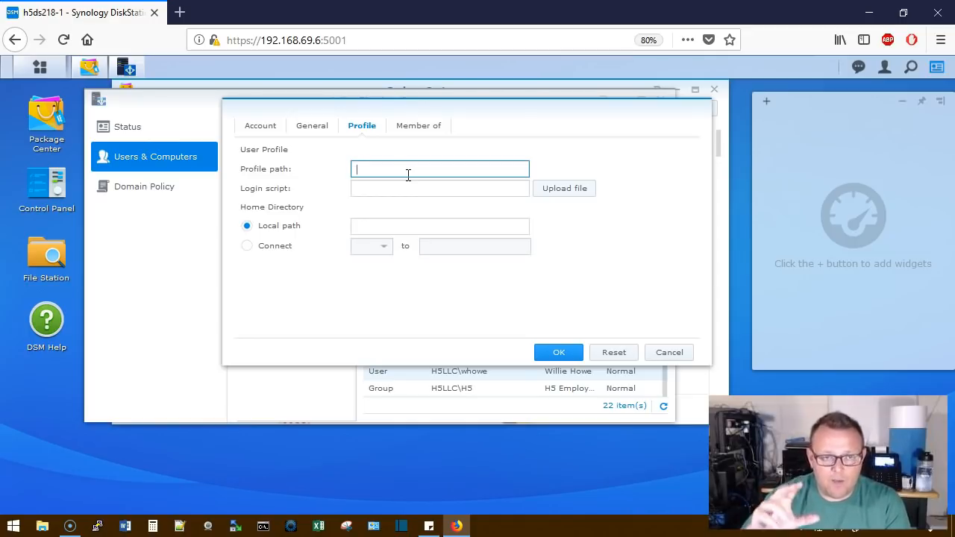
{"action": "left_click", "coordinate": [418, 125]}
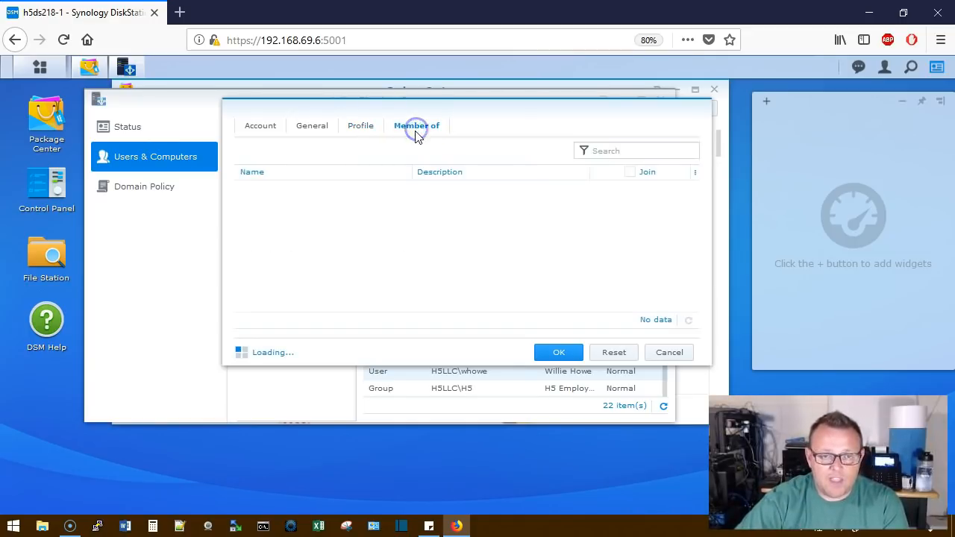
{"action": "left_click", "coordinate": [416, 125]}
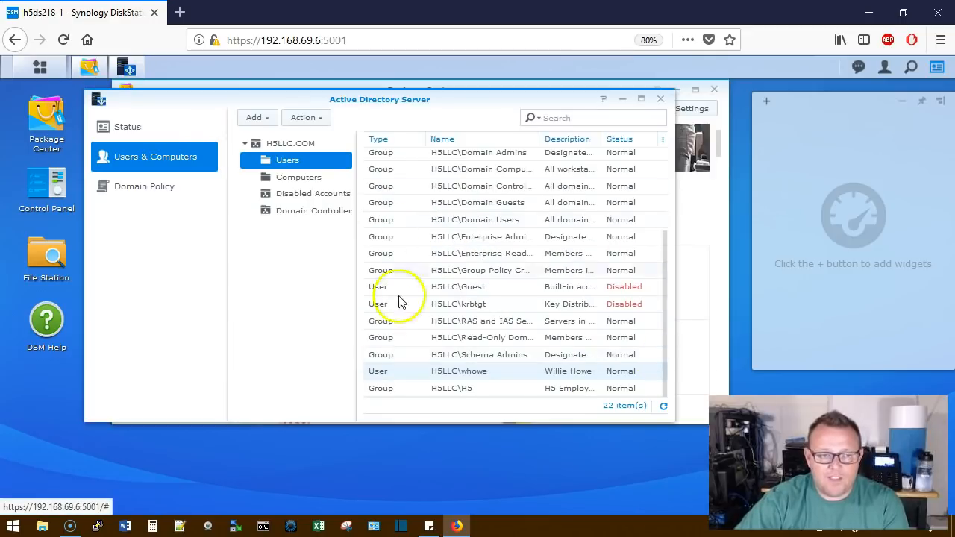
{"action": "left_click", "coordinate": [127, 126]}
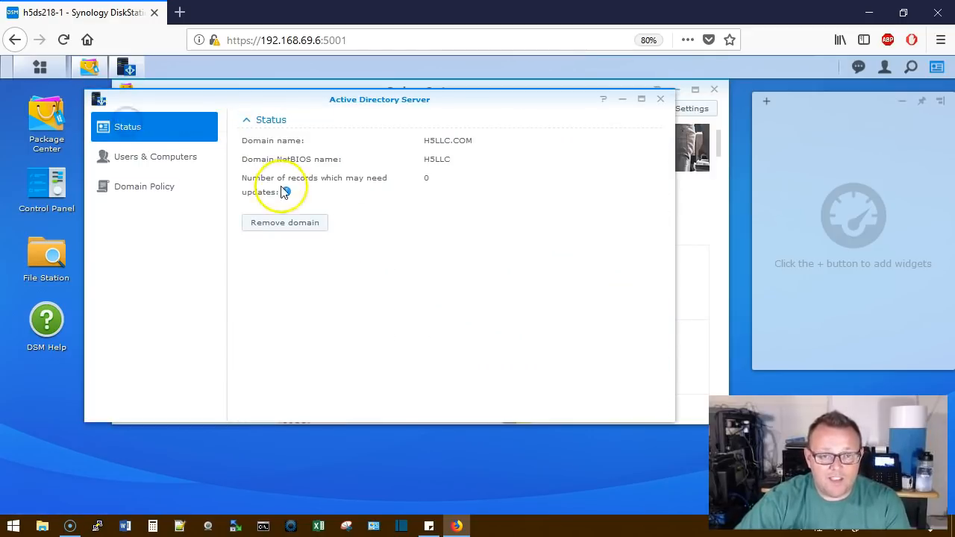